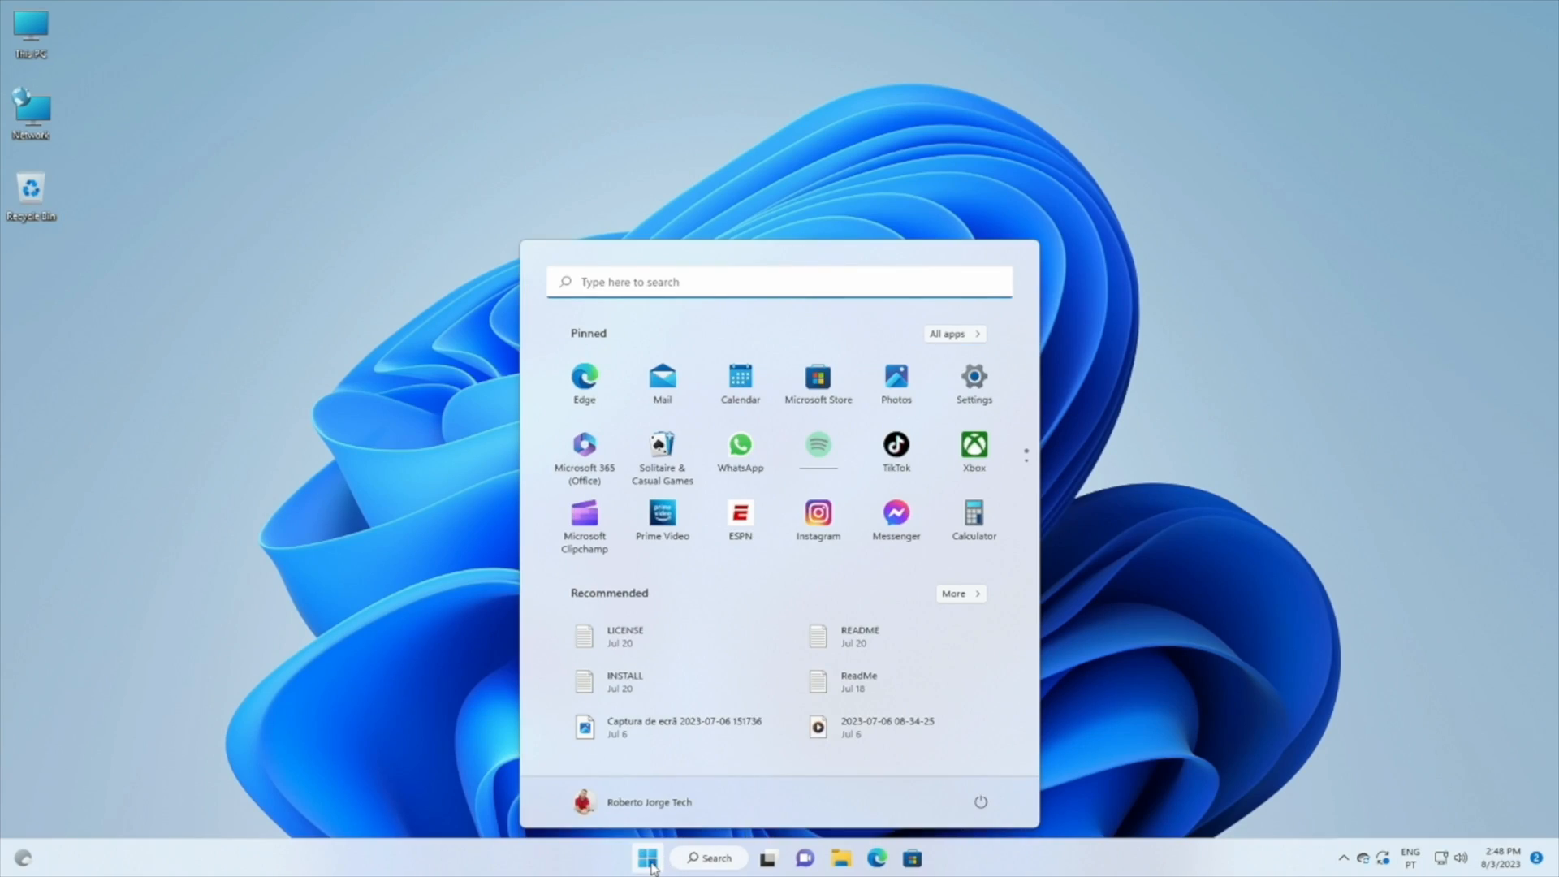
Step: Dismiss the Start menu to preview the finished desktop with clock, calendar, reminders and notes widgets
{"action": "left_click", "coordinate": [647, 858]}
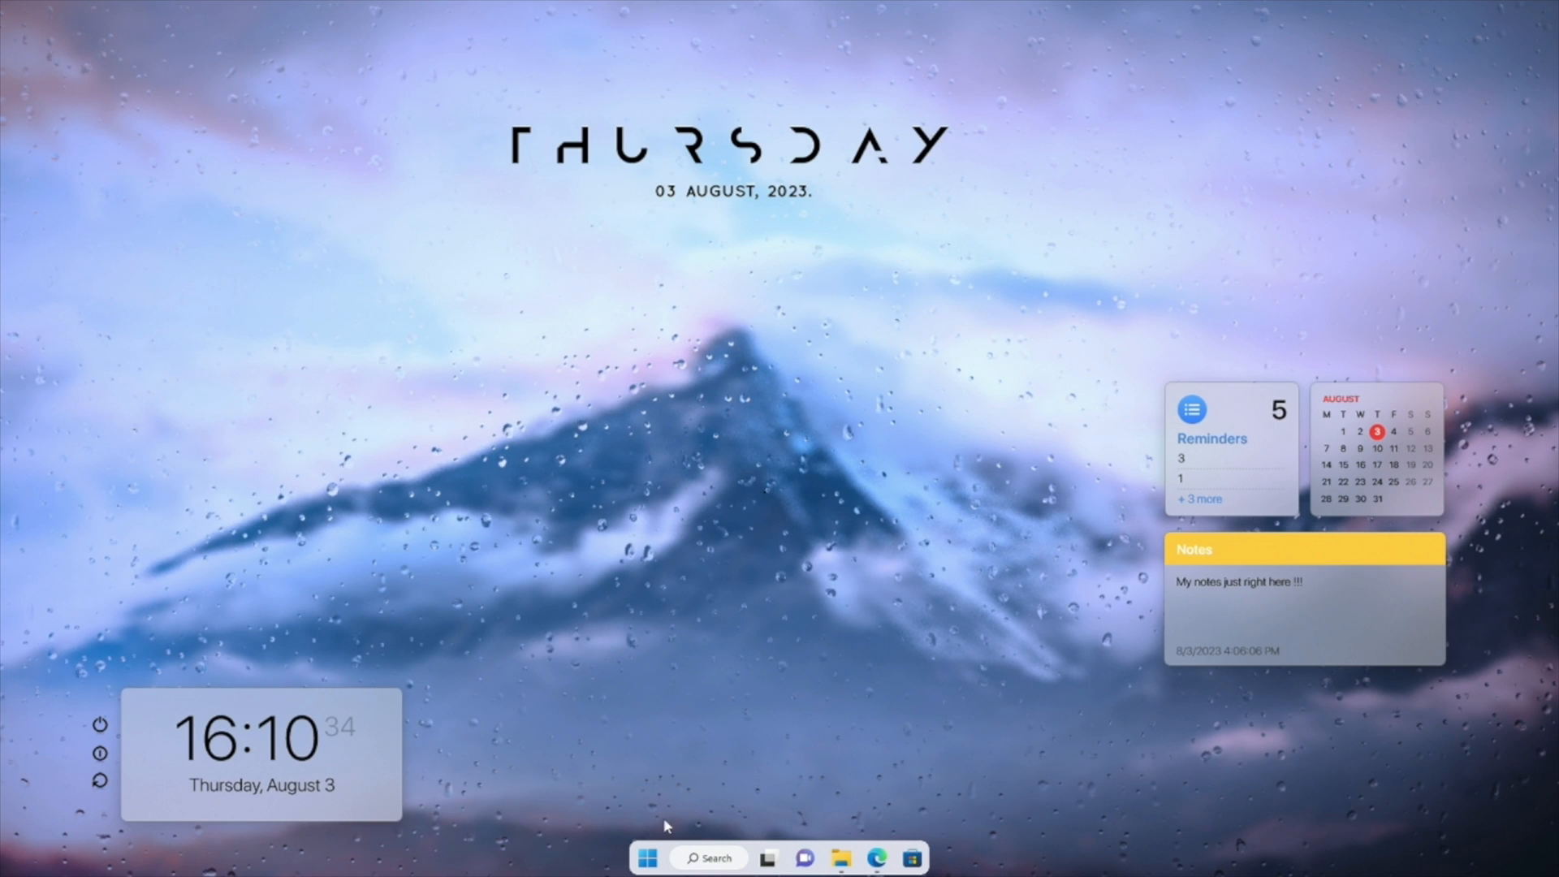
{"action": "left_click", "coordinate": [647, 857]}
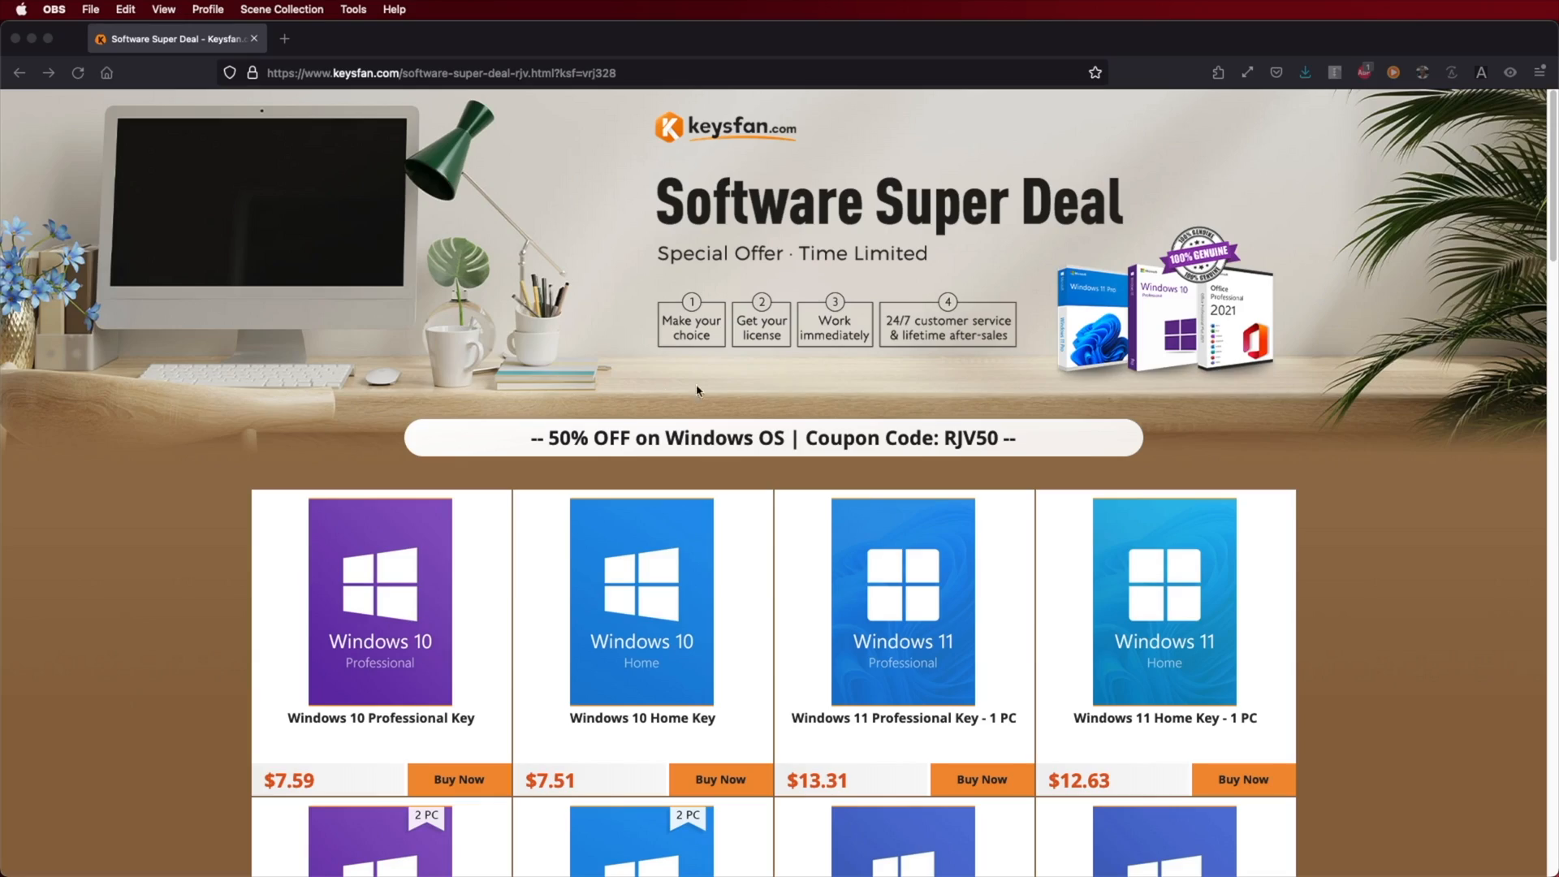
{"action": "mouse_move", "coordinate": [1001, 451]}
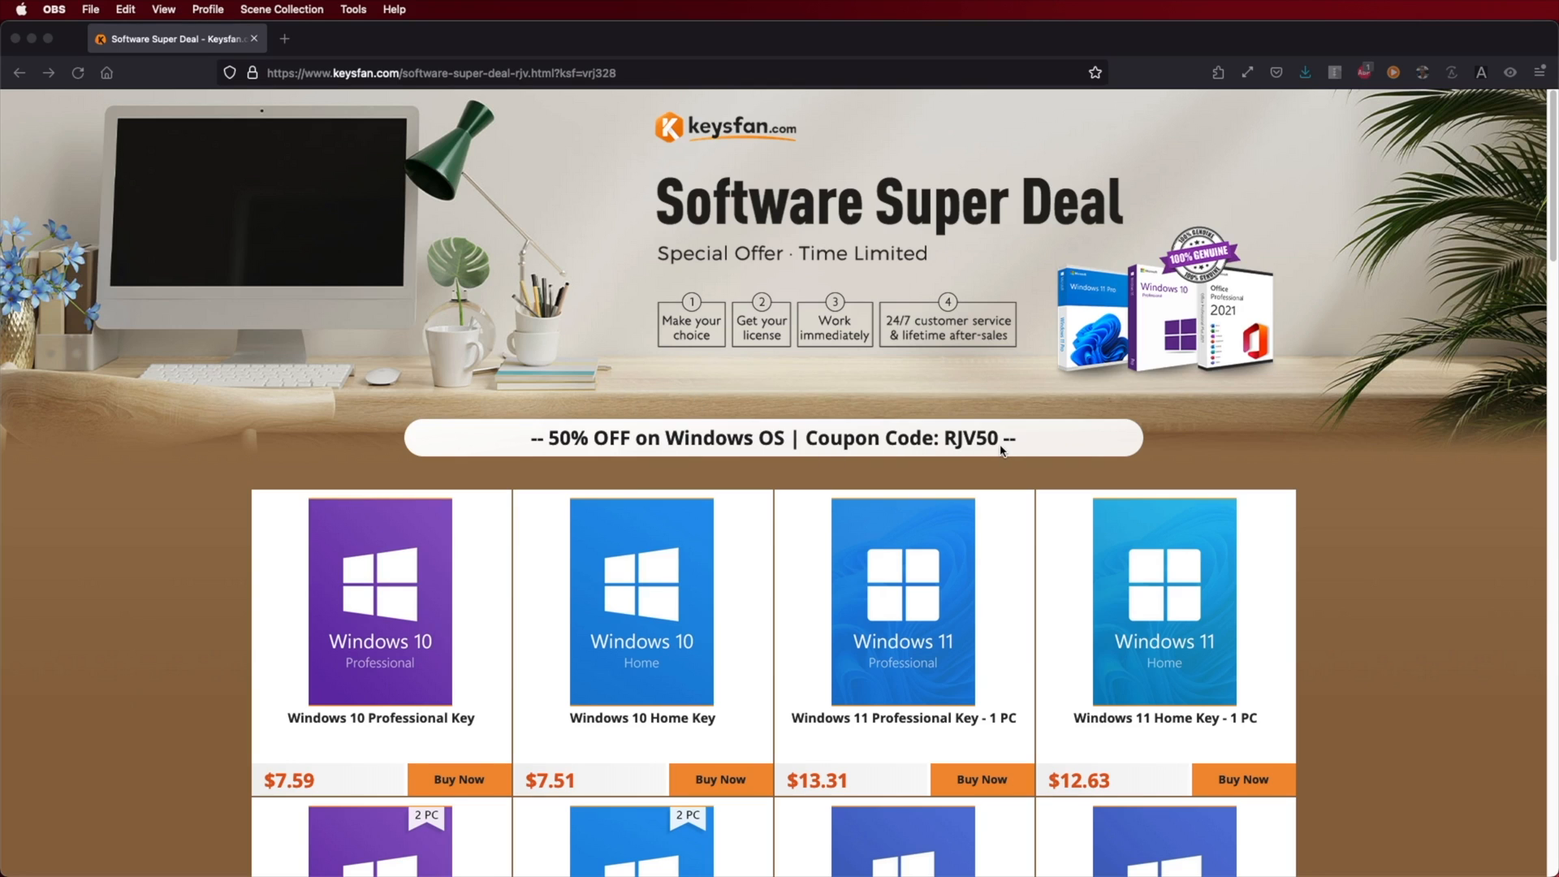
Step: Scroll to the cart's discount code field and enter code RJV50
{"action": "scroll", "scroll_direction": "down", "scroll_amount": 3}
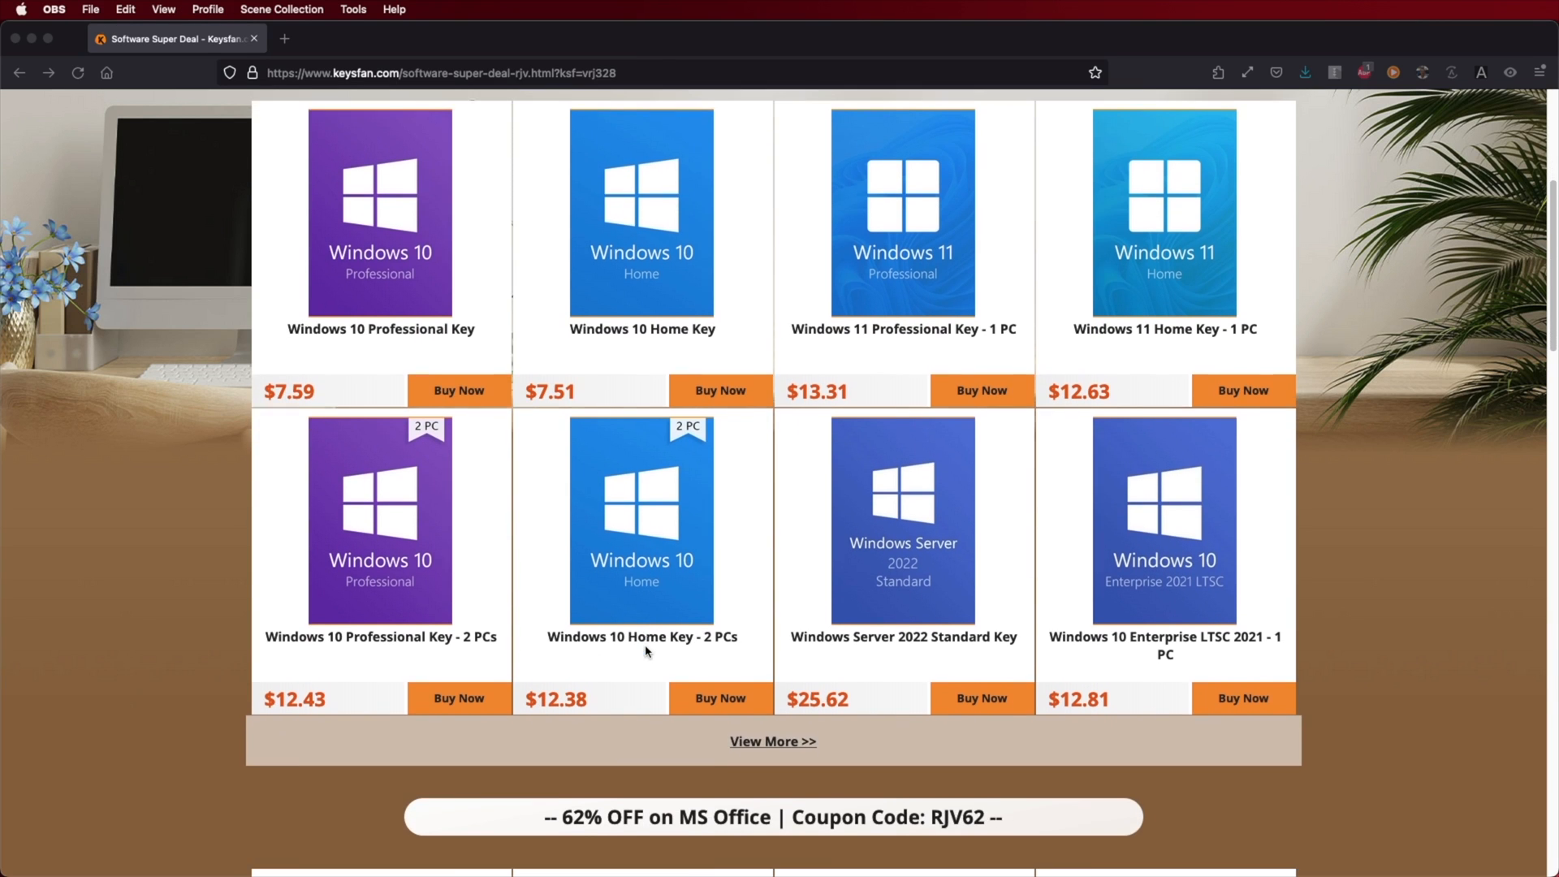
{"action": "scroll", "scroll_direction": "down", "scroll_amount": 3}
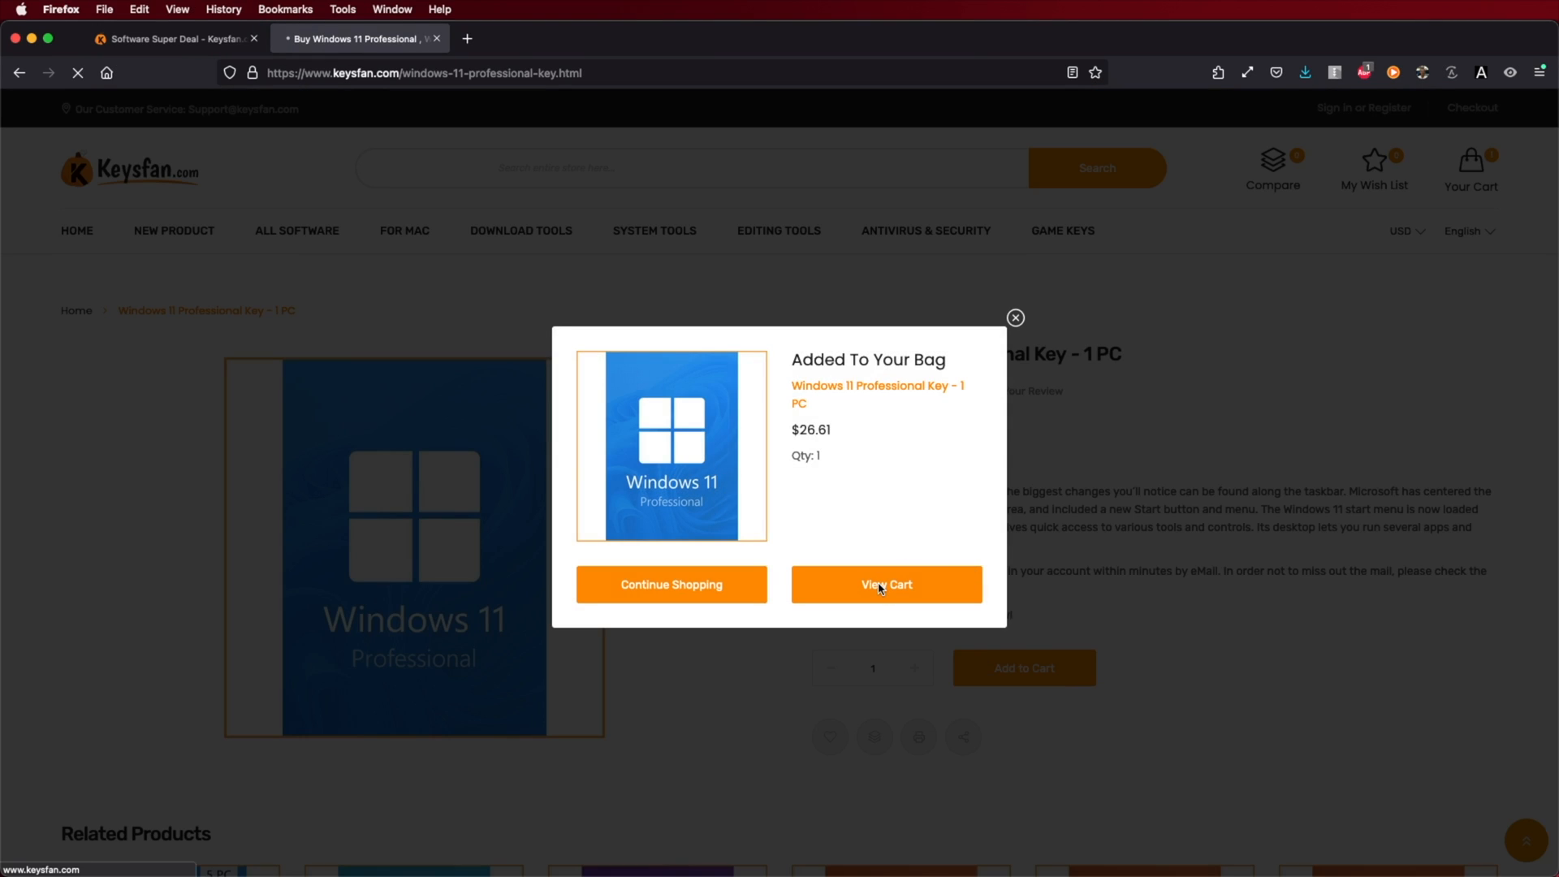
{"action": "left_click", "coordinate": [885, 583]}
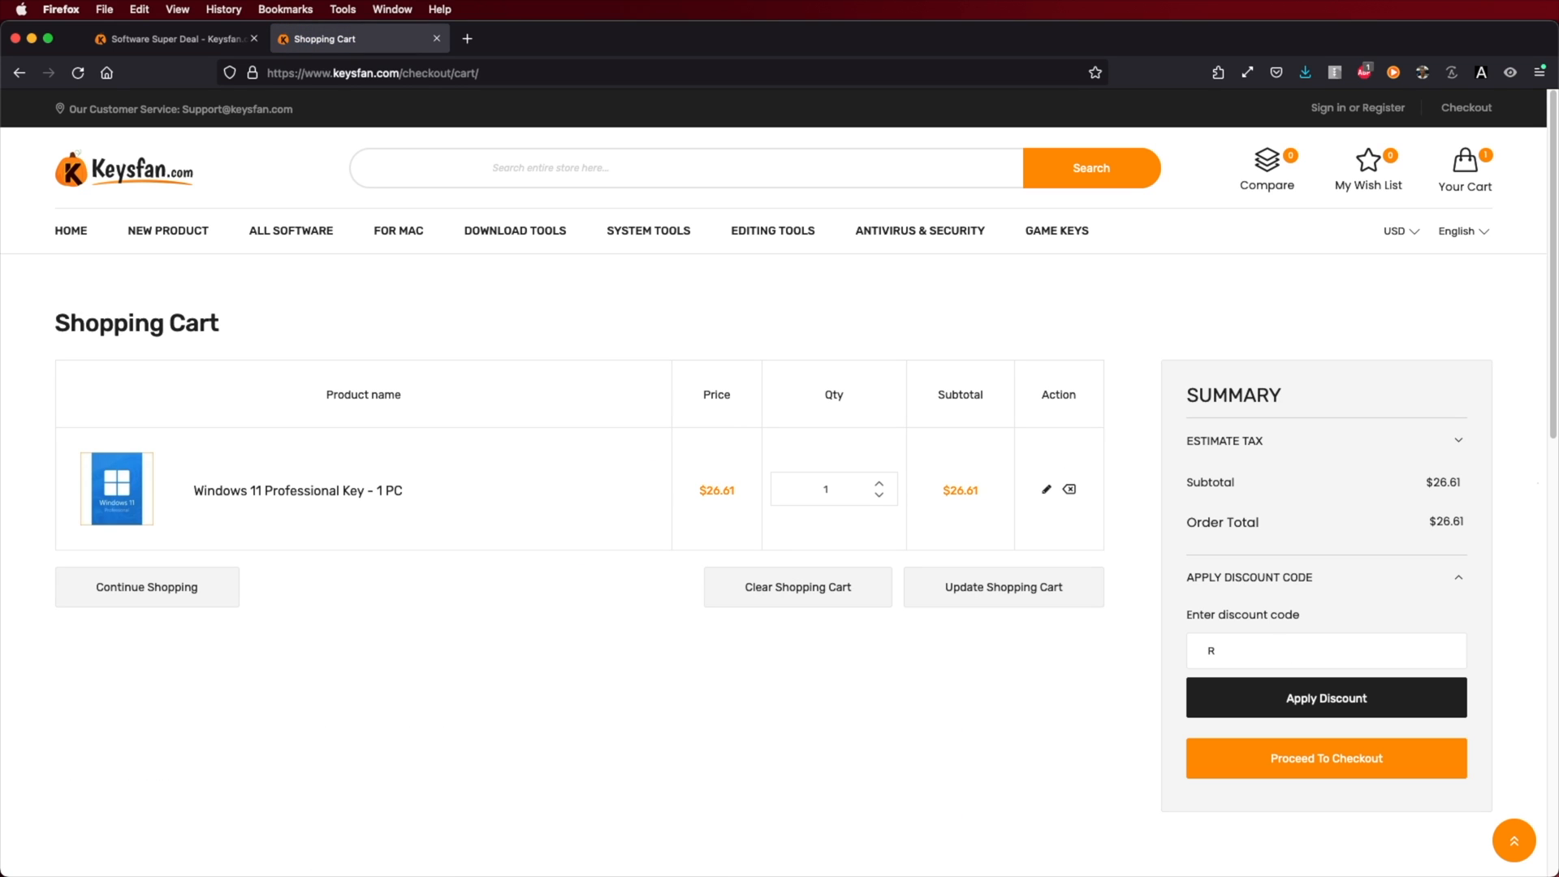
{"action": "type", "text": "JV50"}
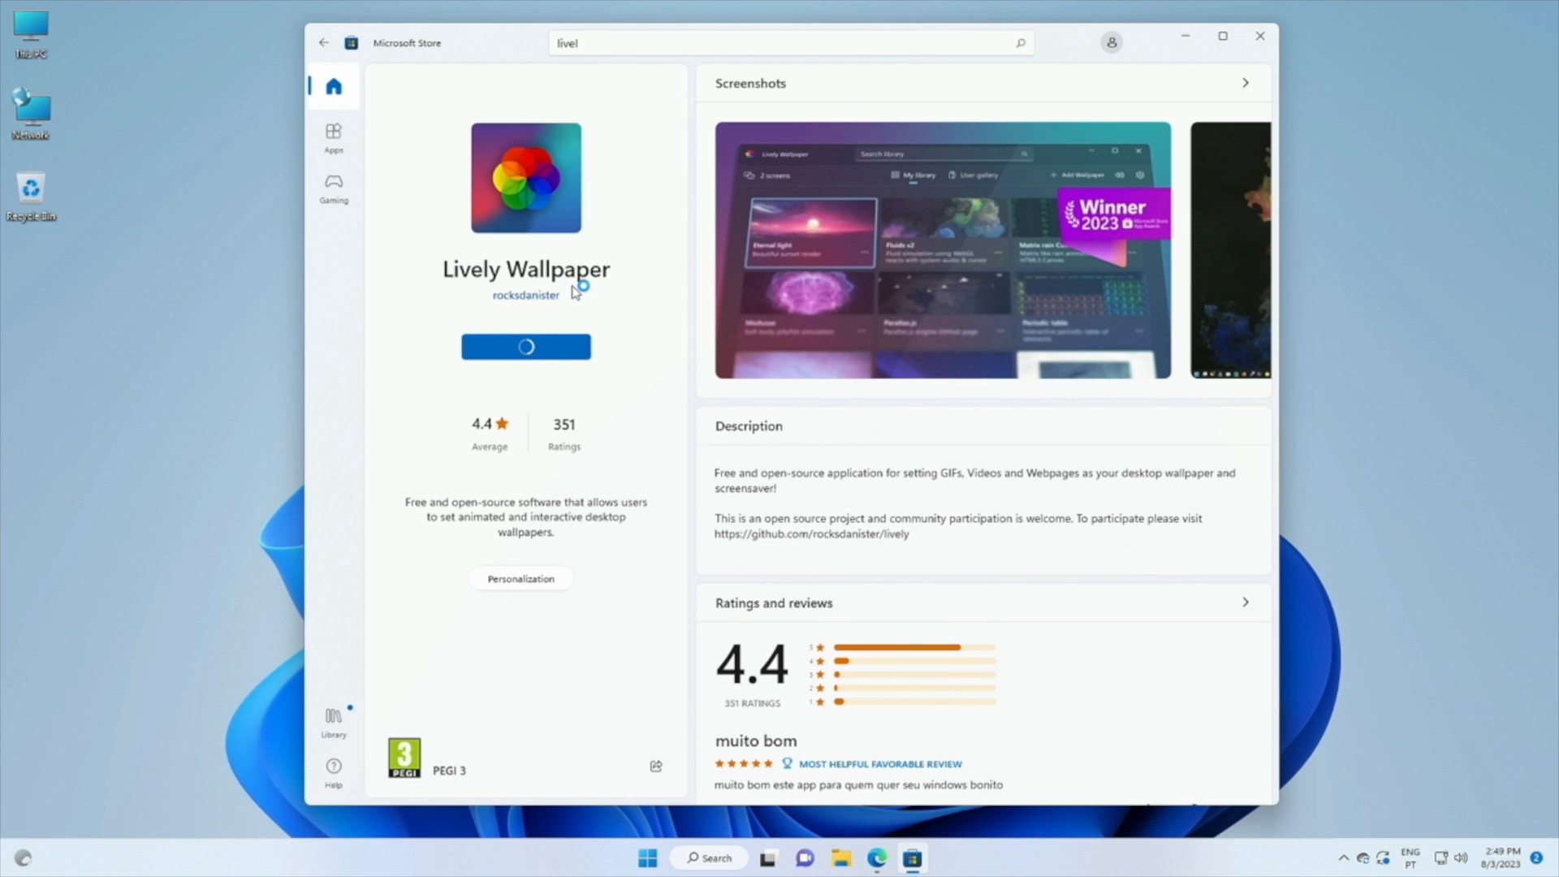
{"action": "mouse_move", "coordinate": [575, 292]}
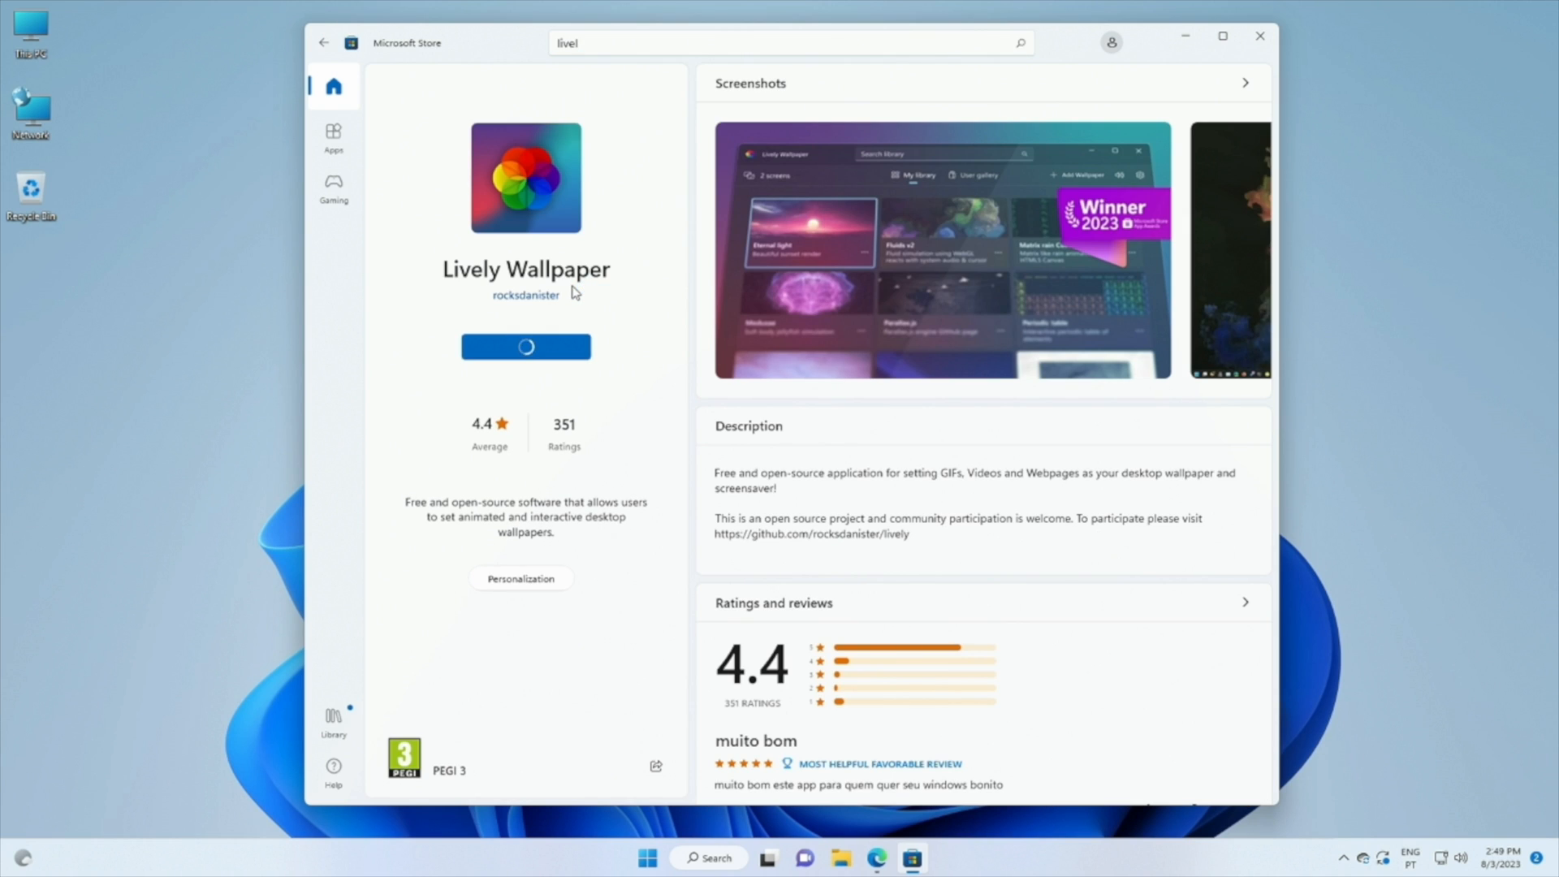
Step: Close the Microsoft Store window while Lively Wallpaper downloads
{"action": "left_click", "coordinate": [1259, 36]}
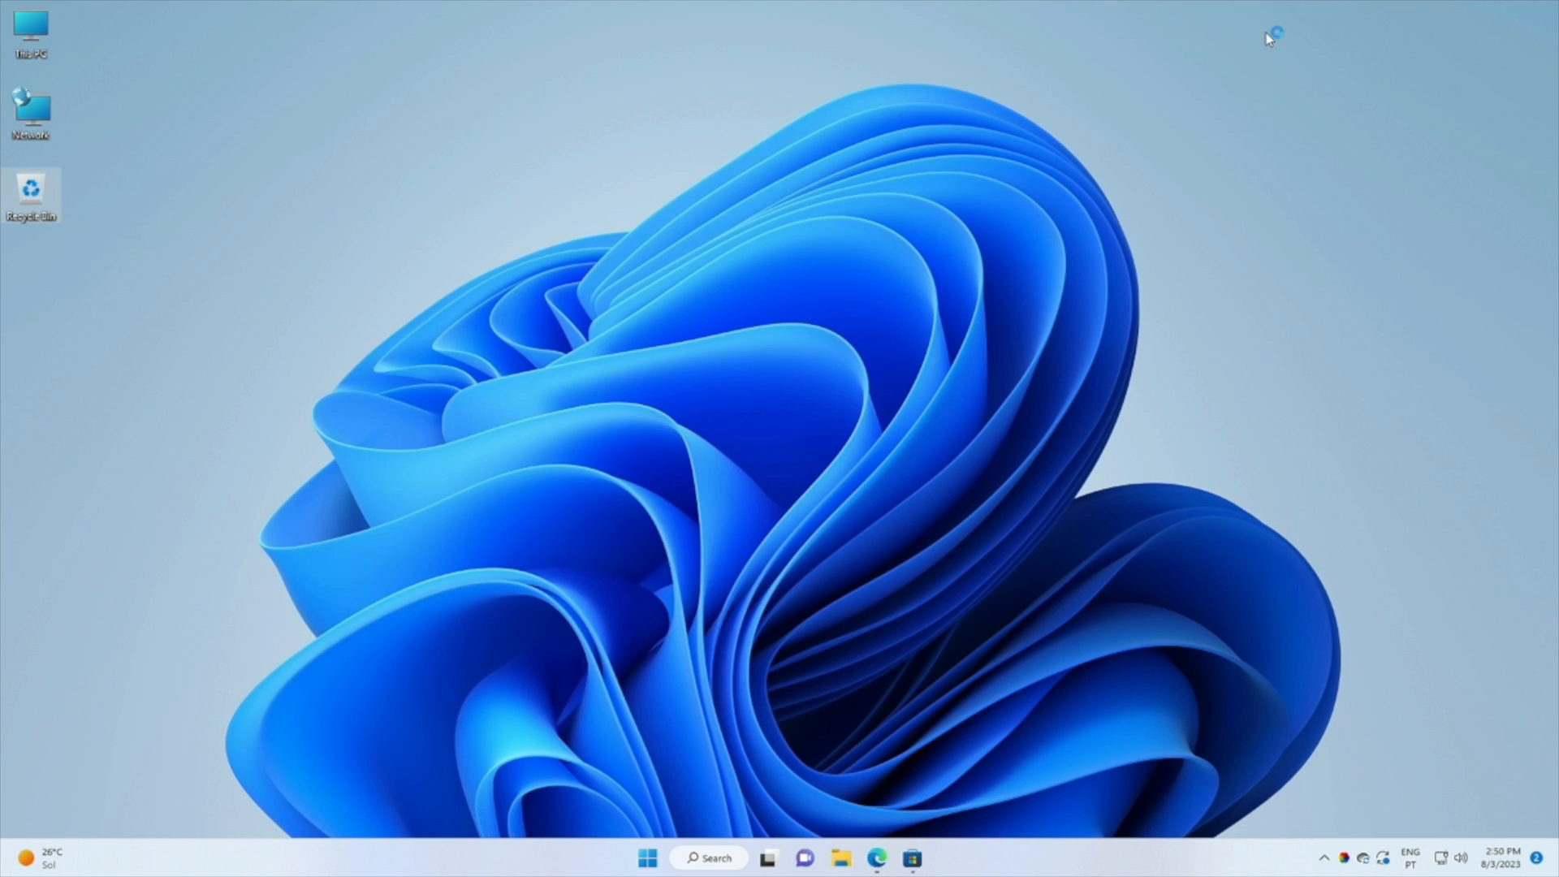
Step: Launch Lively Wallpaper, apply Rain, raise its brightness to maximum and change its background
{"action": "left_click", "coordinate": [929, 858]}
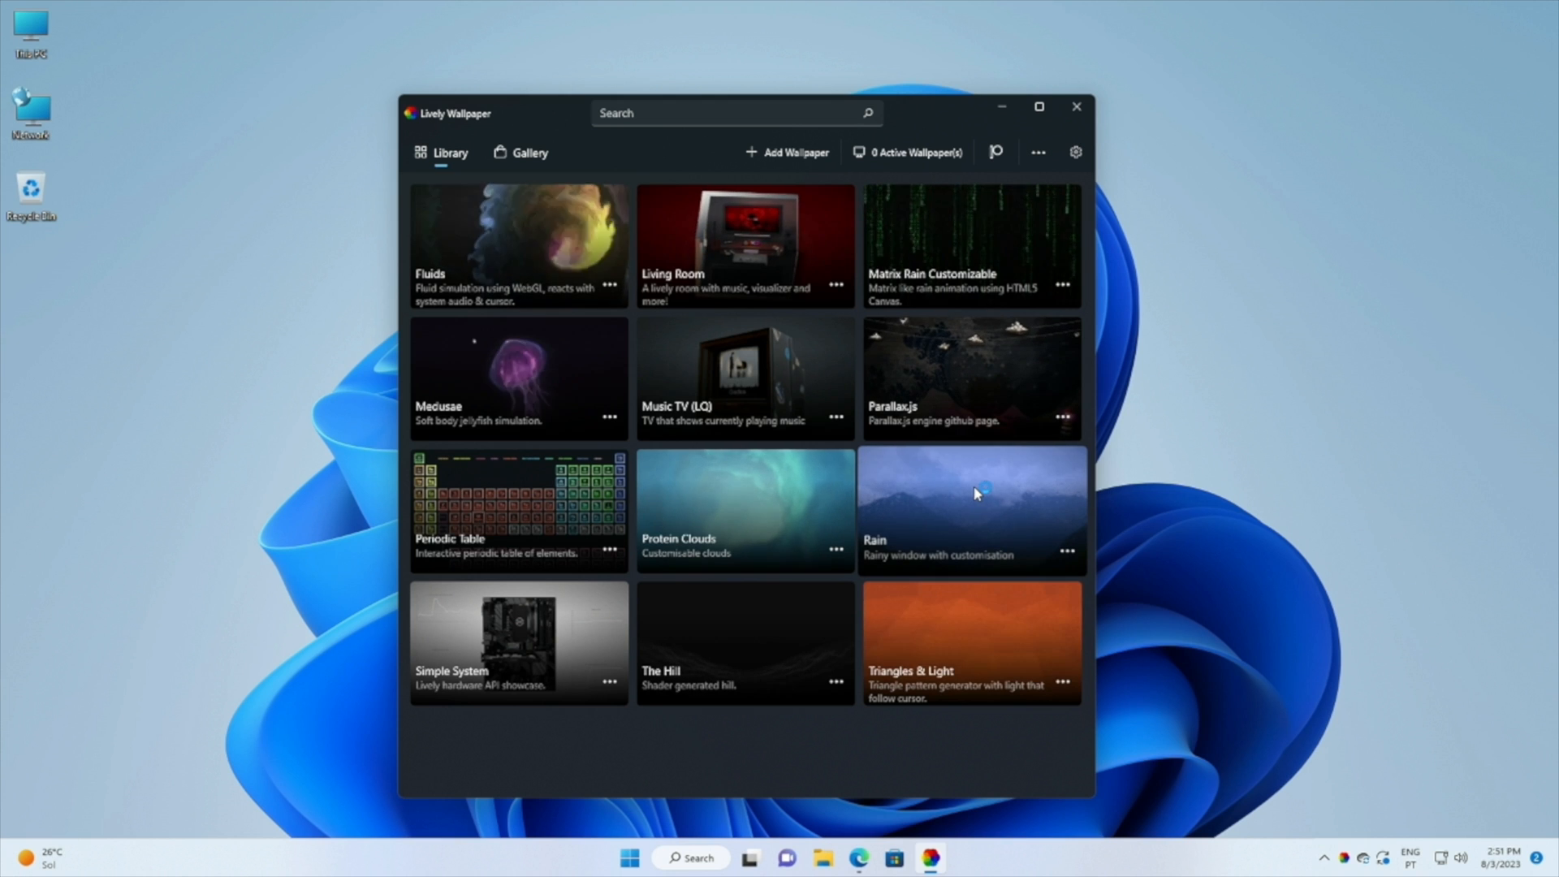
{"action": "double_click", "coordinate": [970, 506]}
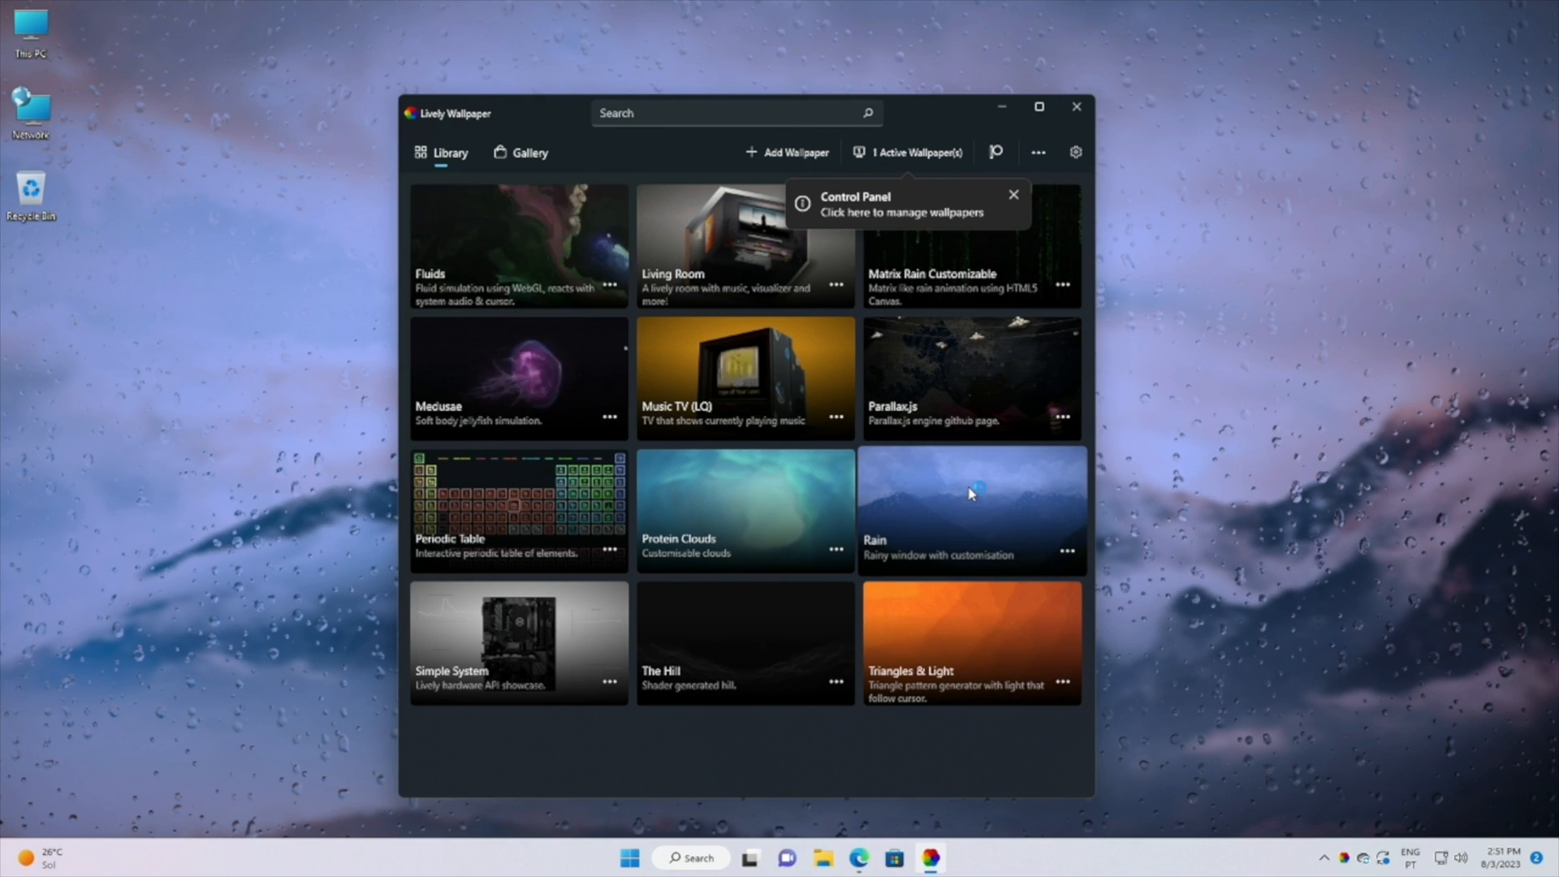
{"action": "left_click", "coordinate": [1068, 551]}
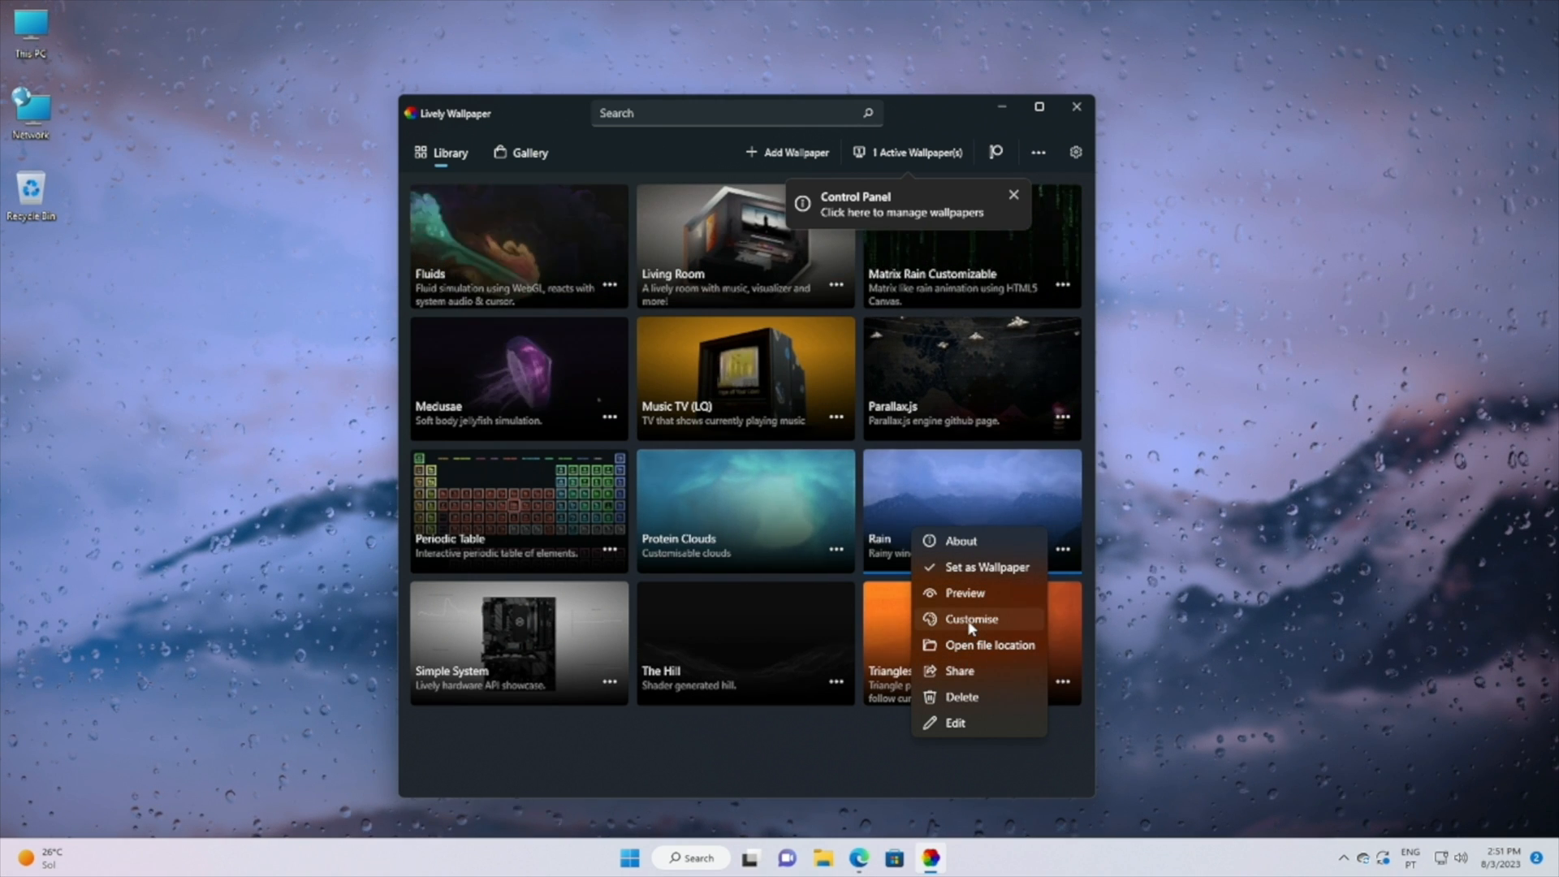
{"action": "left_click", "coordinate": [971, 618]}
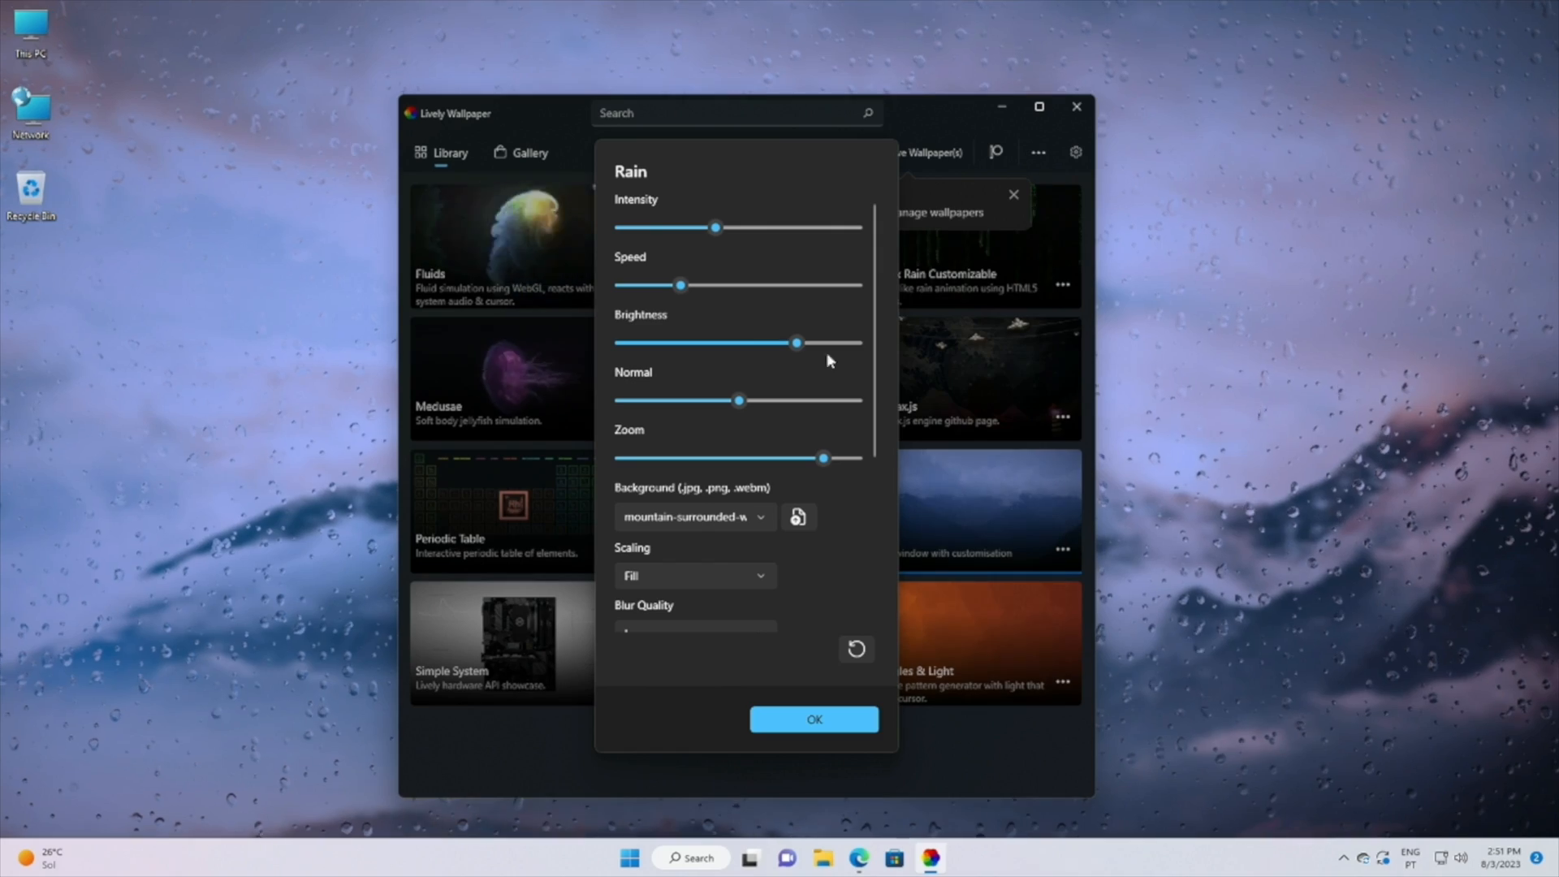
{"action": "left_click_drag", "start_coordinate": [679, 285], "coordinate": [664, 285]}
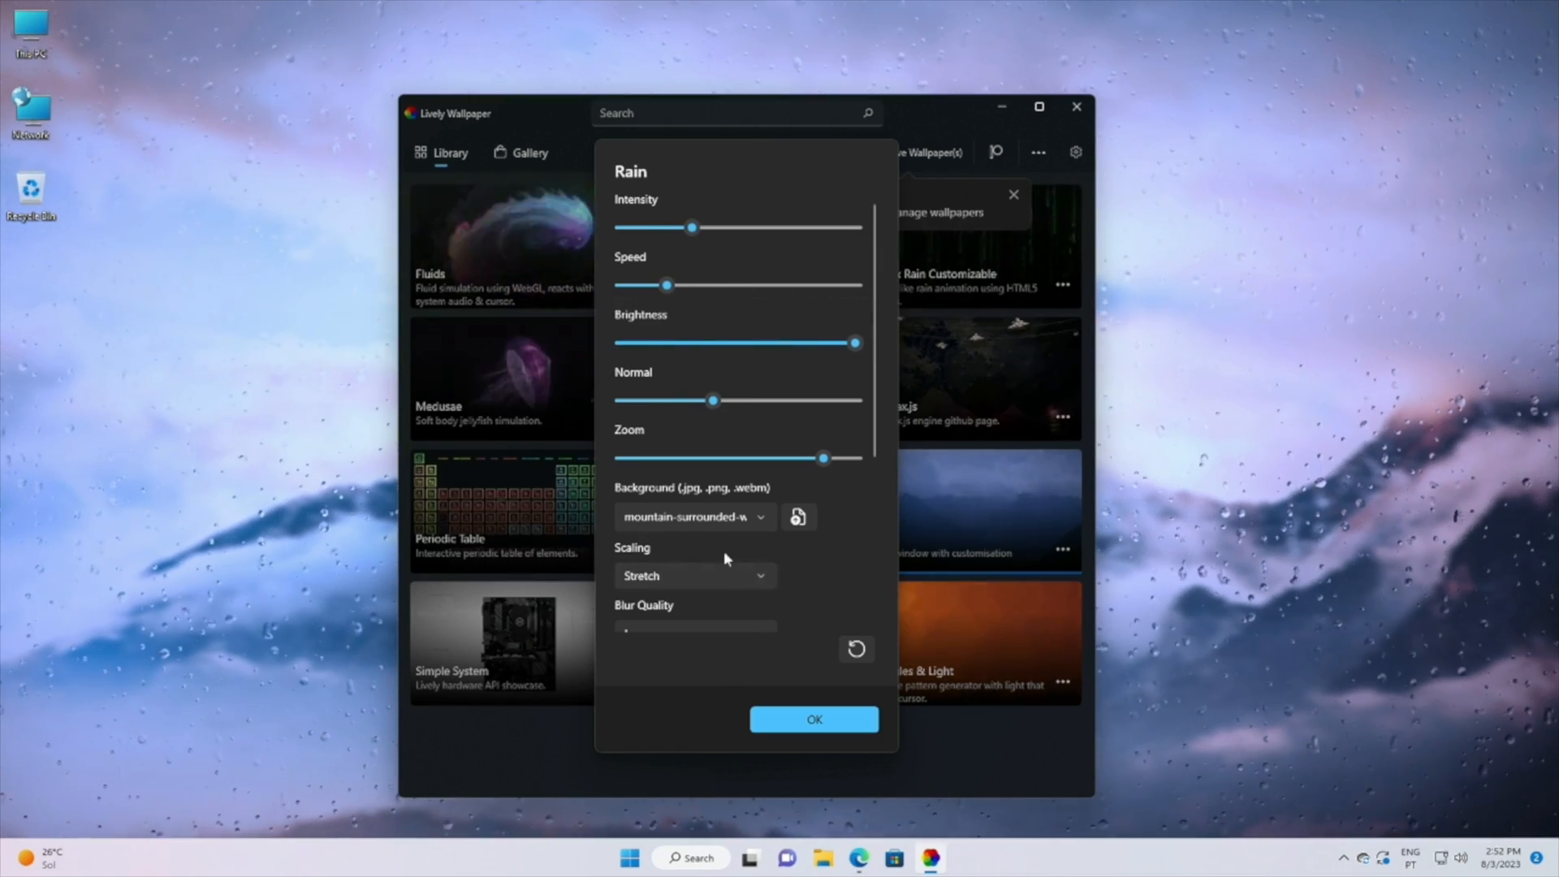
{"action": "scroll", "scroll_direction": "down", "scroll_amount": 3}
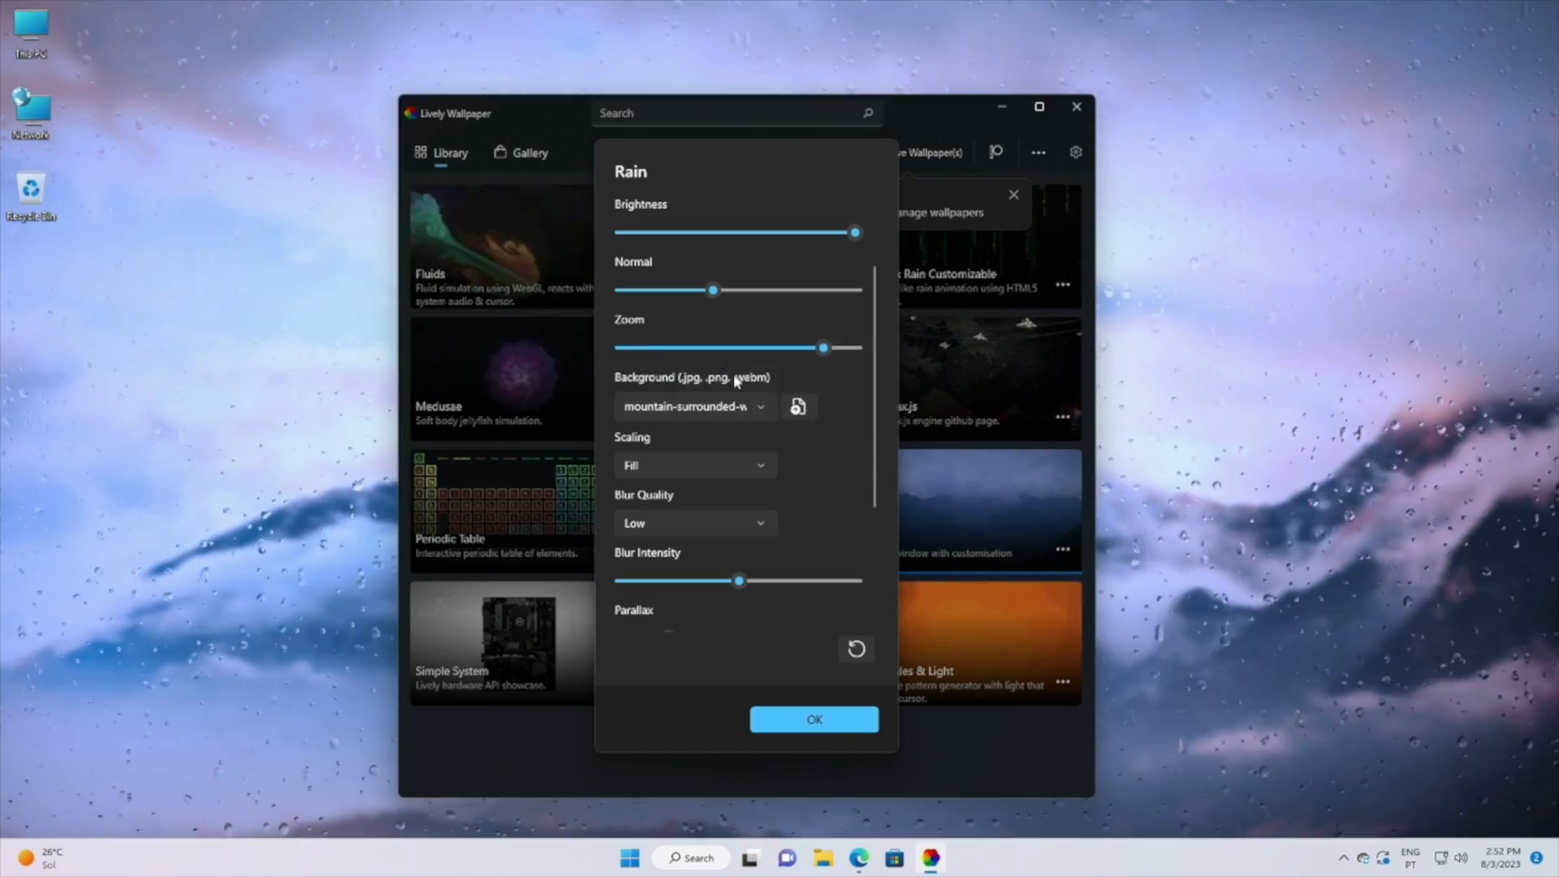
{"action": "left_click", "coordinate": [812, 719]}
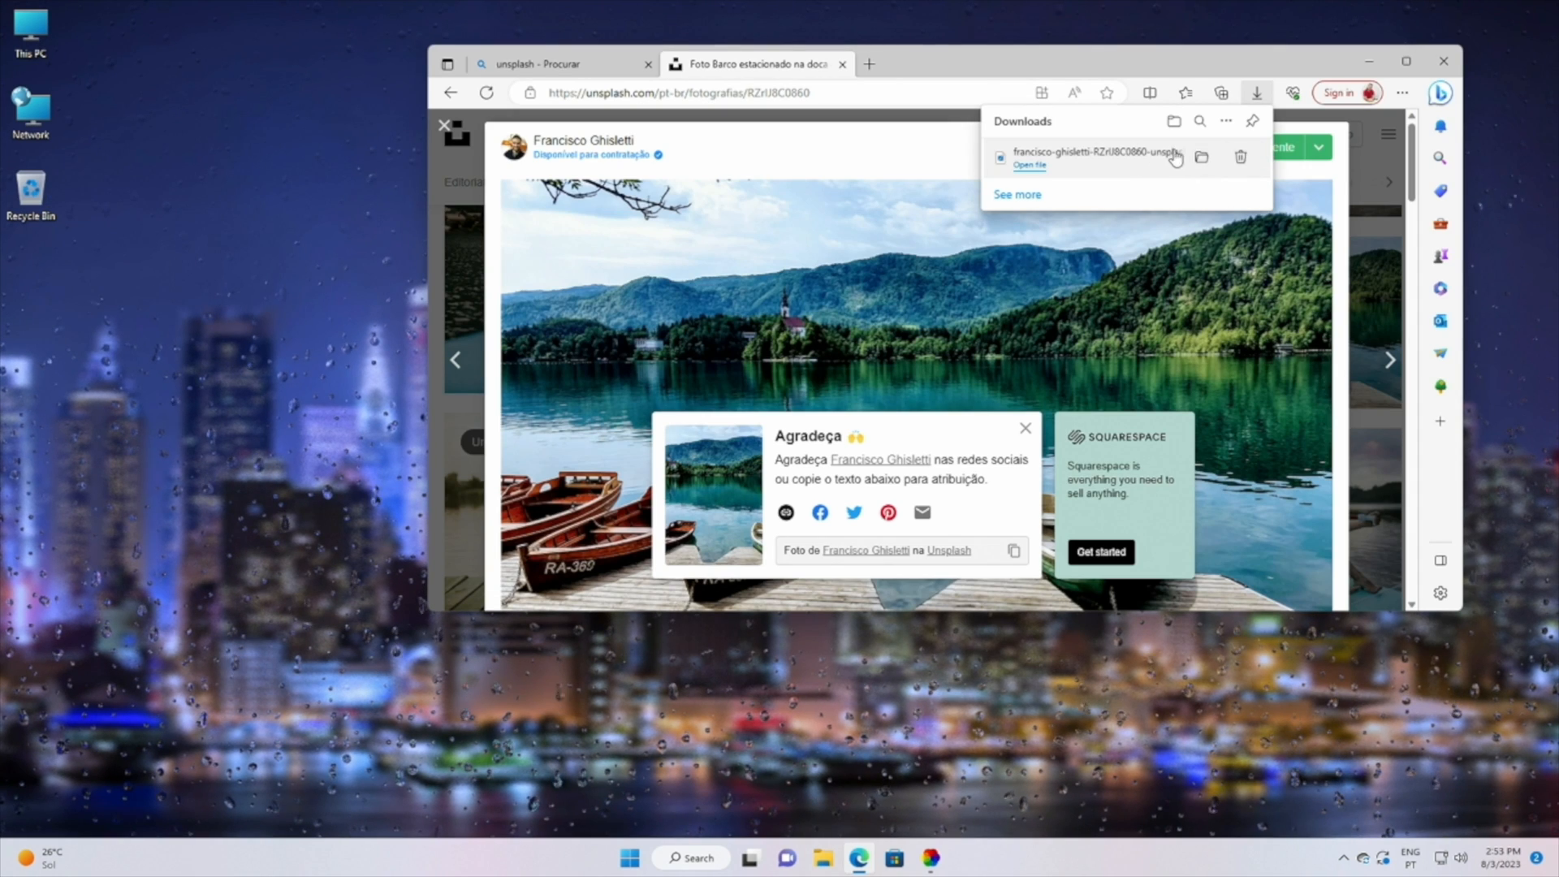
Step: Load the downloaded lake photo as Rain's background, then switch back to the mountain image
{"action": "left_click", "coordinate": [927, 858]}
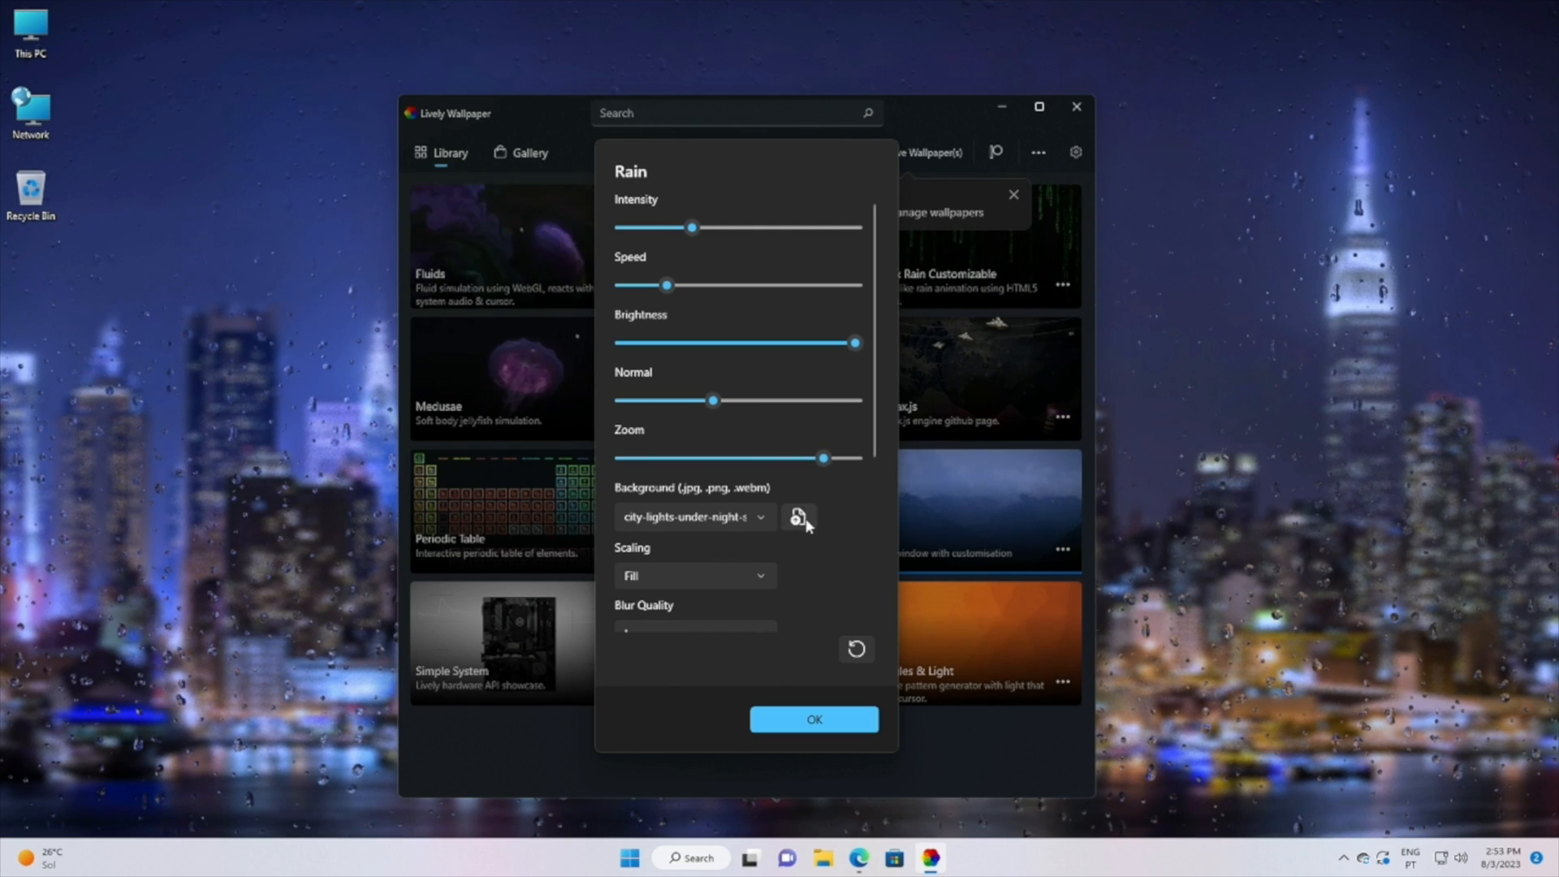
{"action": "left_click", "coordinate": [798, 517]}
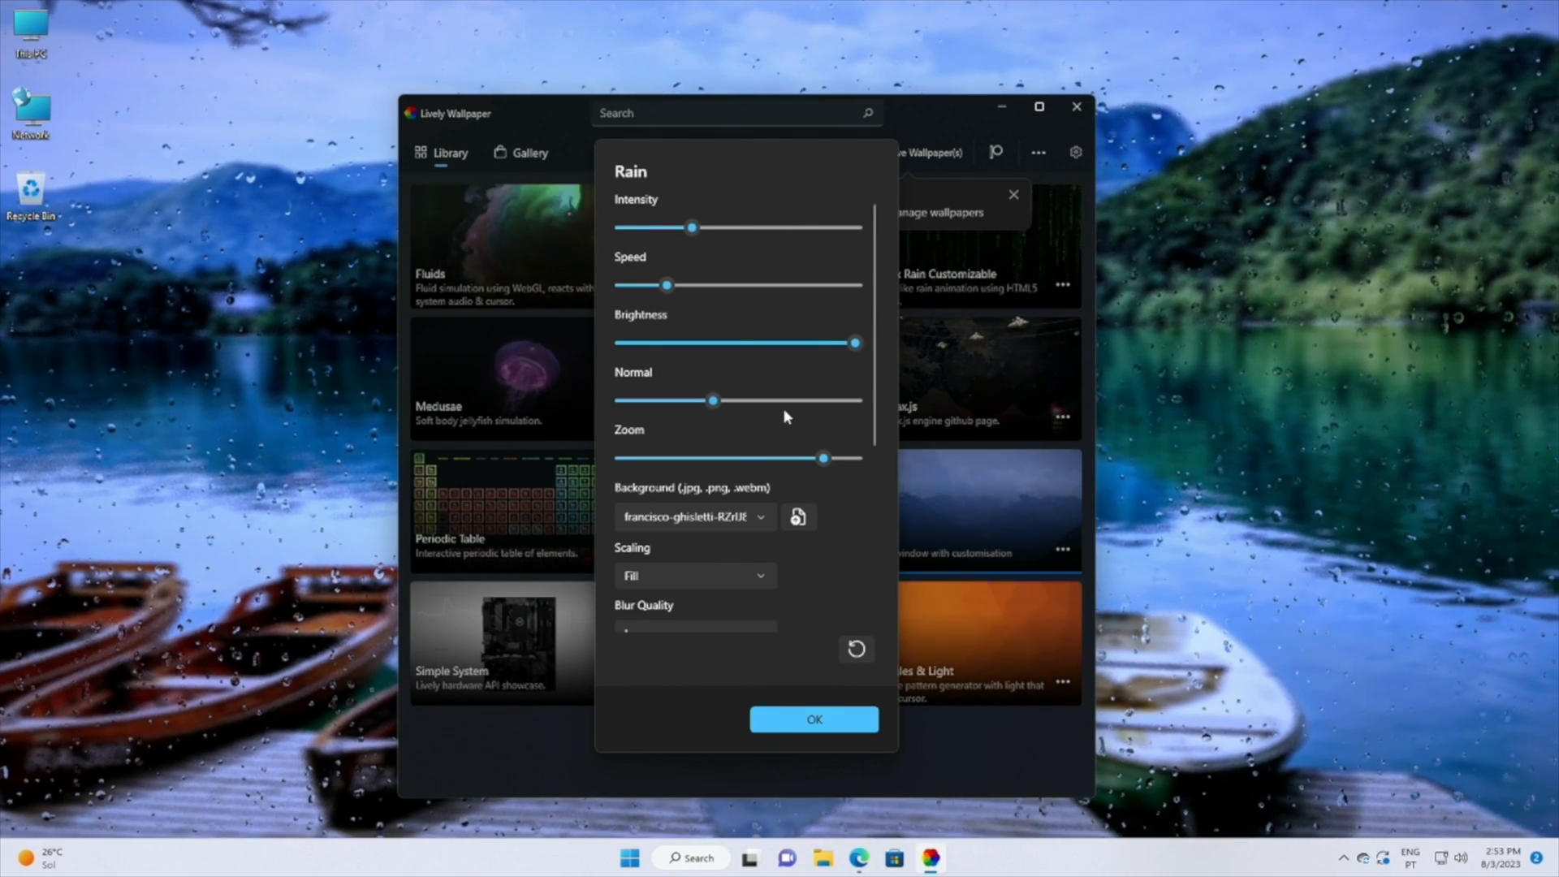
{"action": "scroll", "scroll_direction": "down", "scroll_amount": 3}
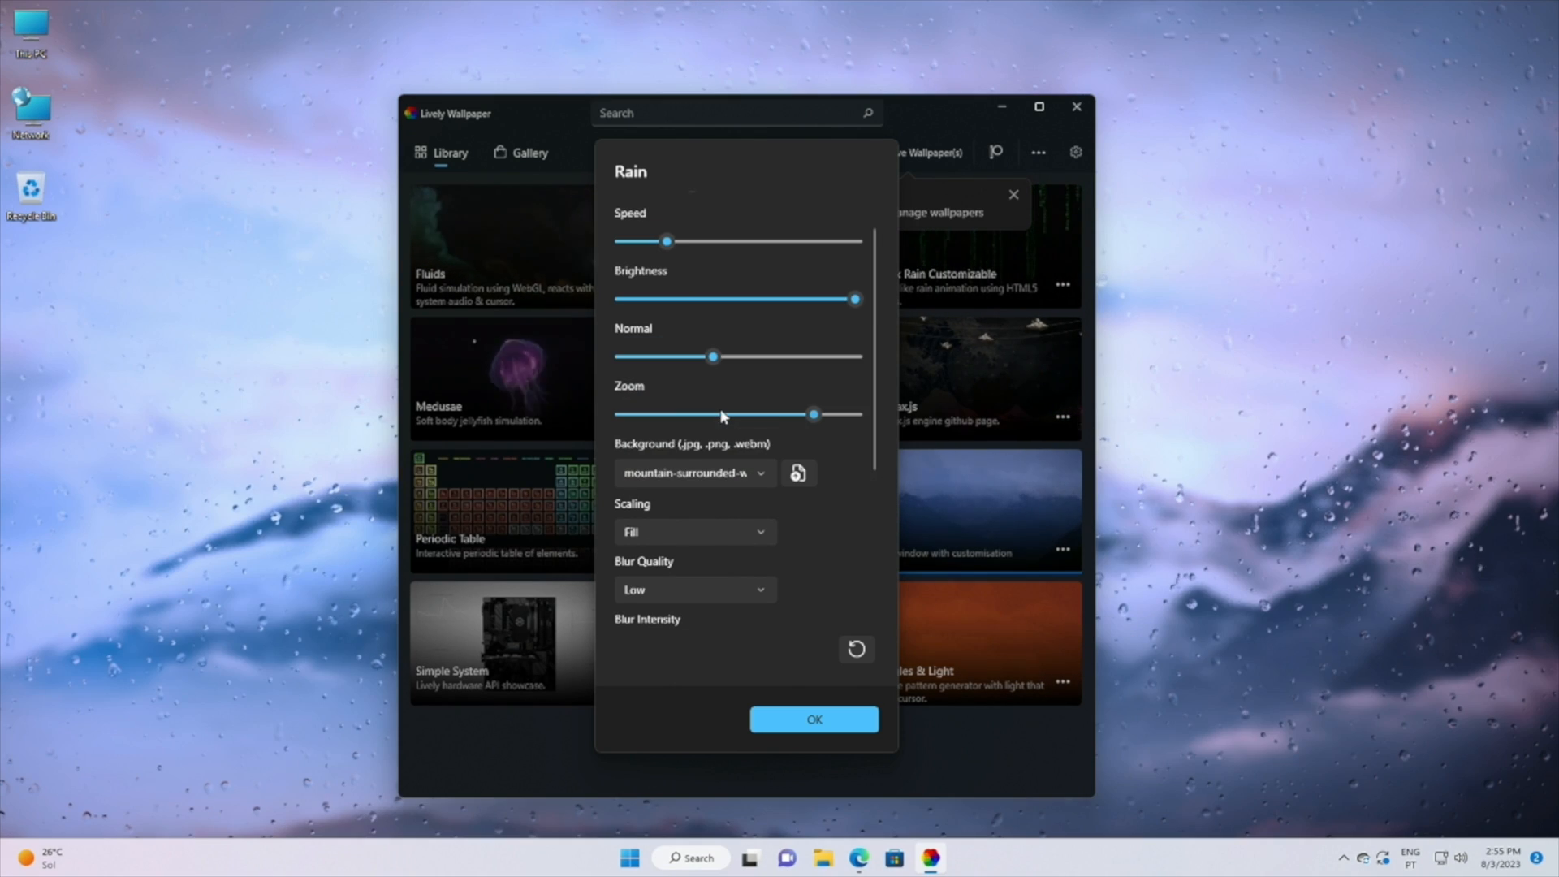
{"action": "scroll", "scroll_direction": "up", "scroll_amount": 3}
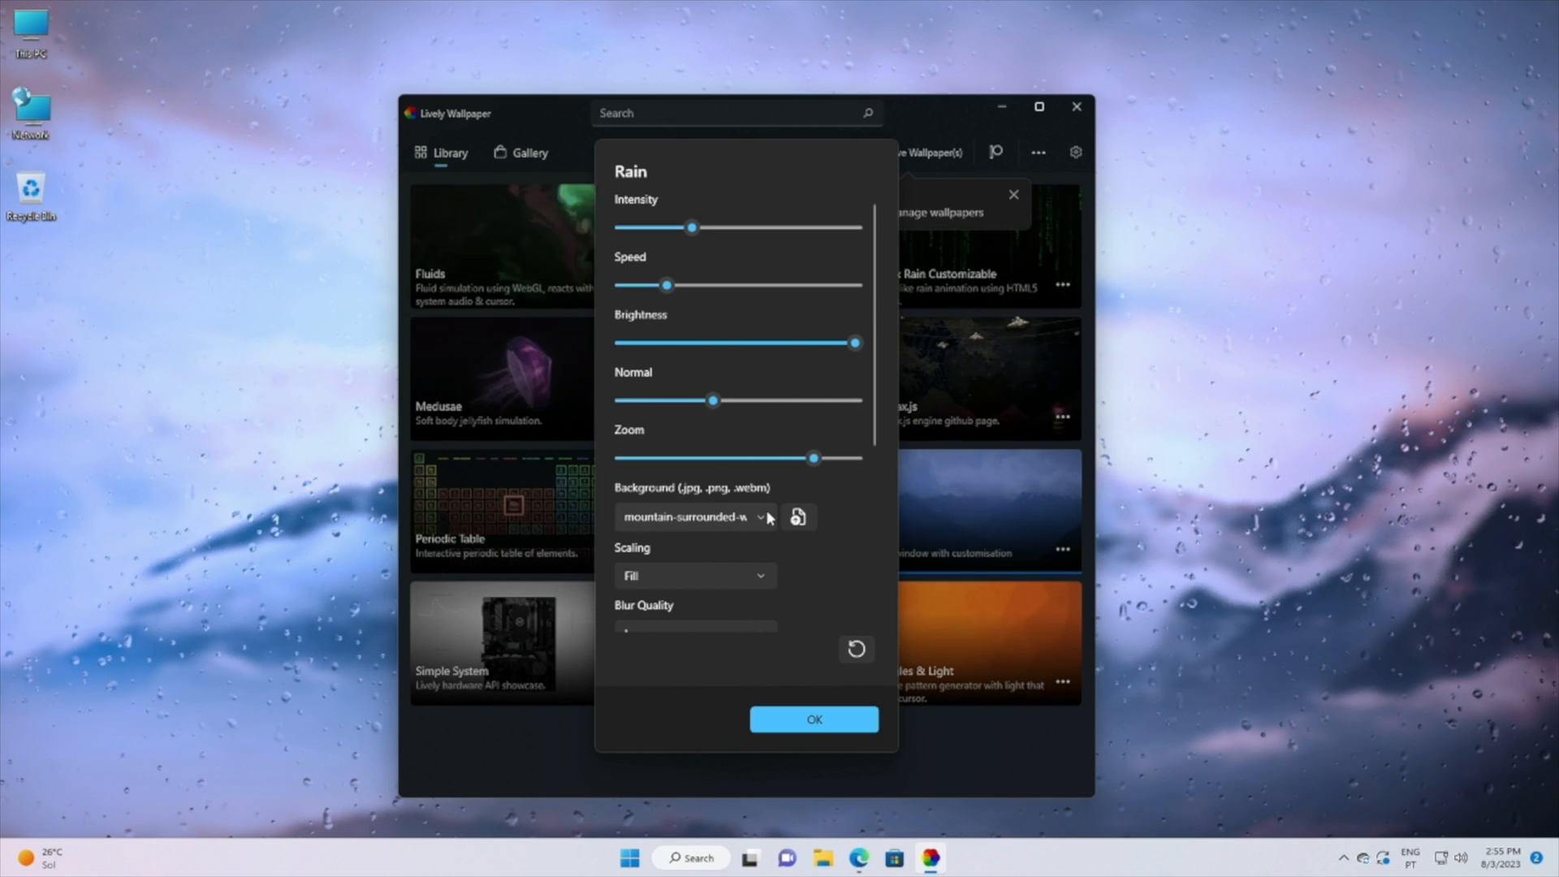
Step: Confirm the Rain settings, then open RoundedTB's GitHub repository and its latest release page
{"action": "left_click", "coordinate": [813, 719]}
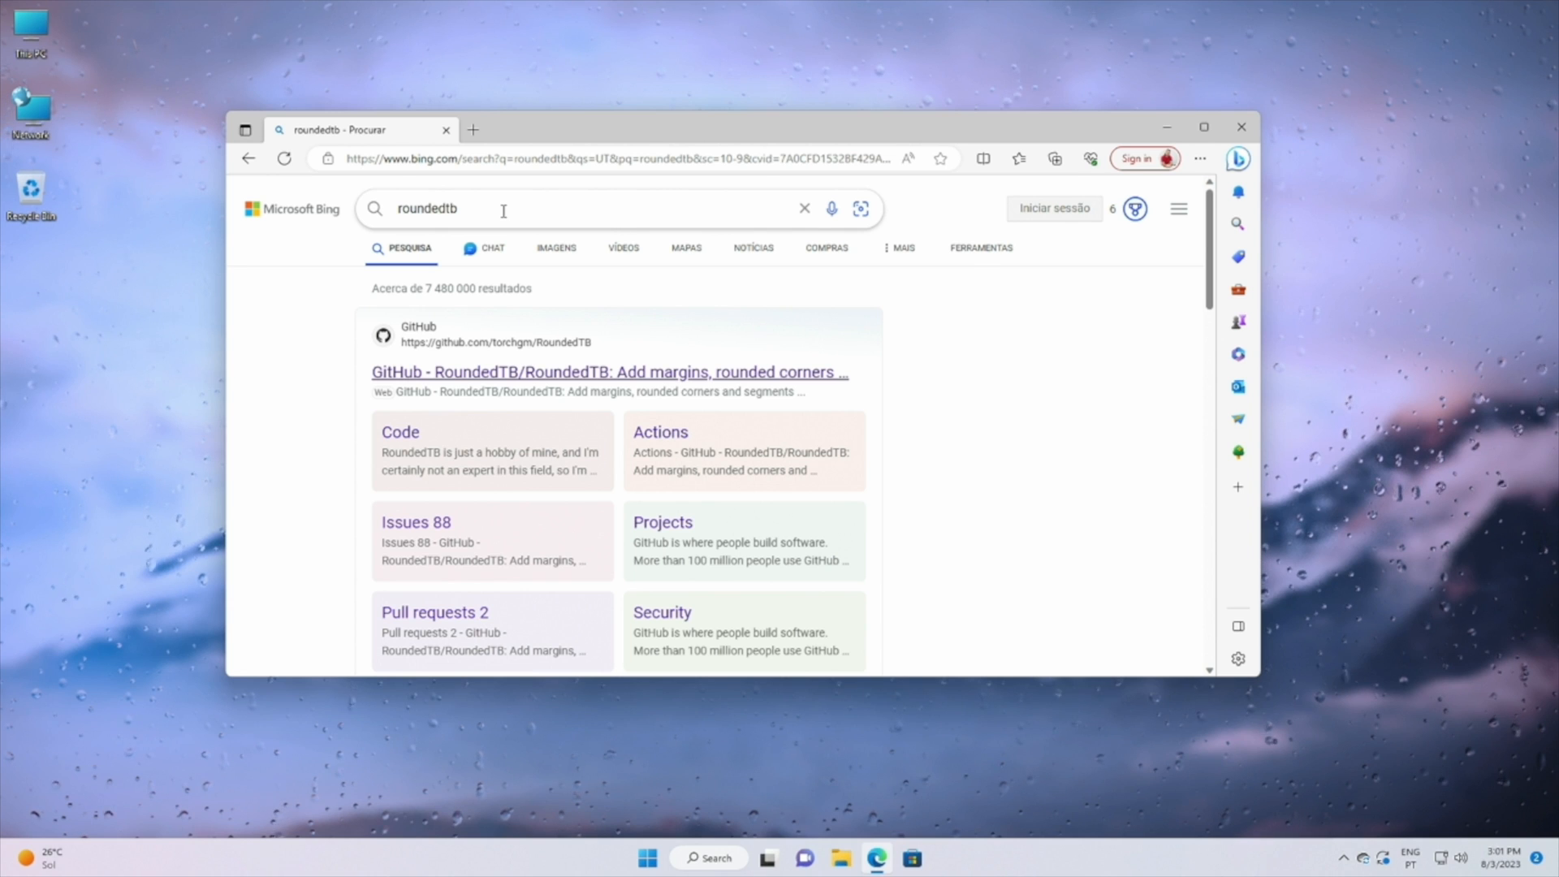
{"action": "left_click", "coordinate": [610, 371]}
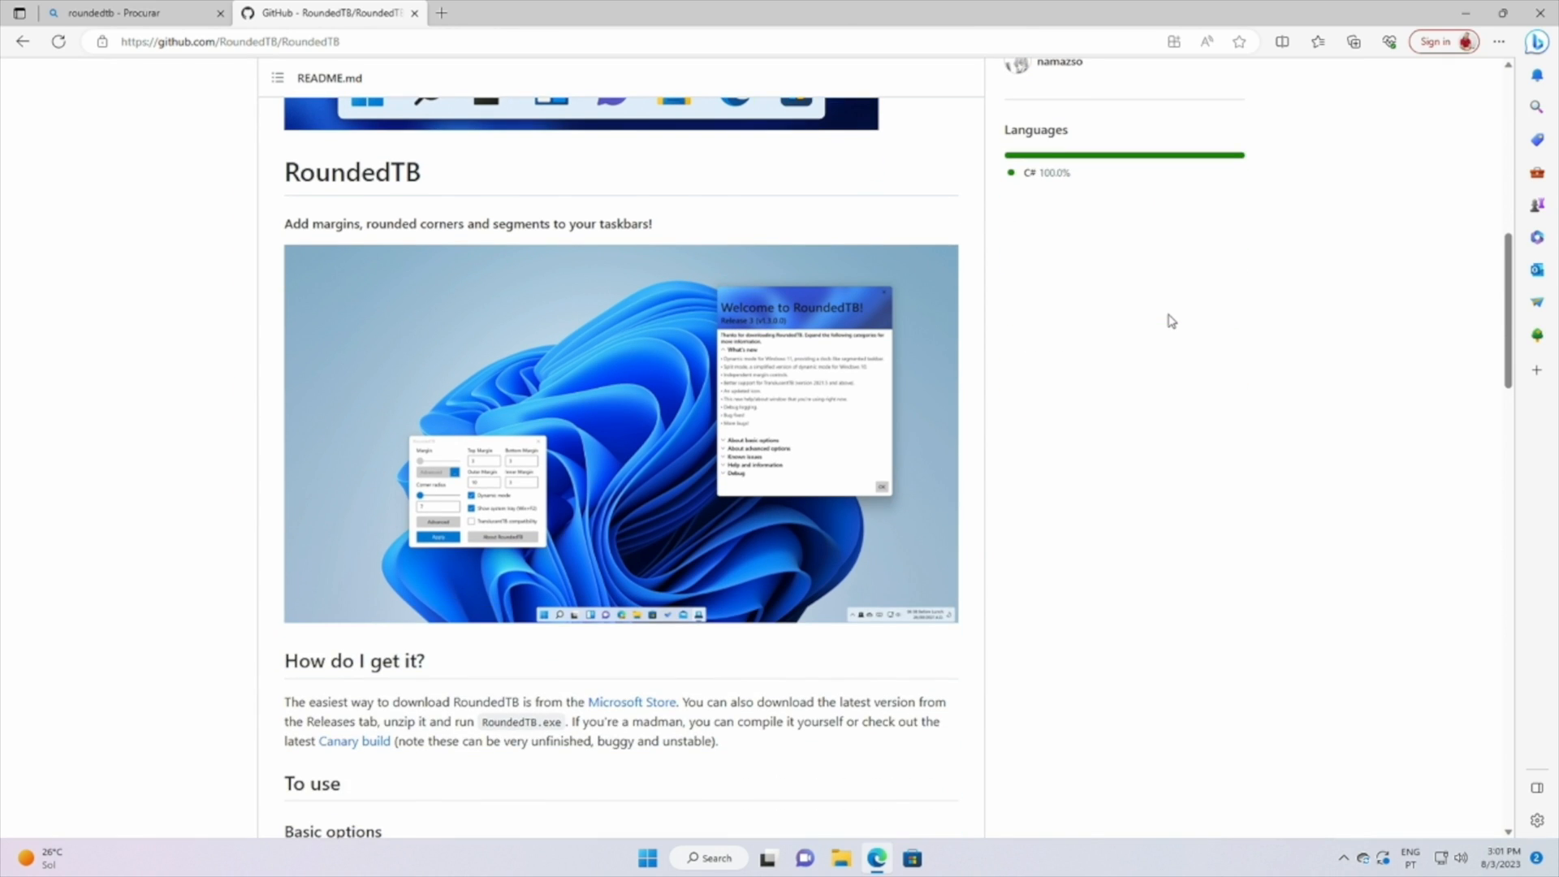
{"action": "scroll", "scroll_direction": "up", "scroll_amount": 3}
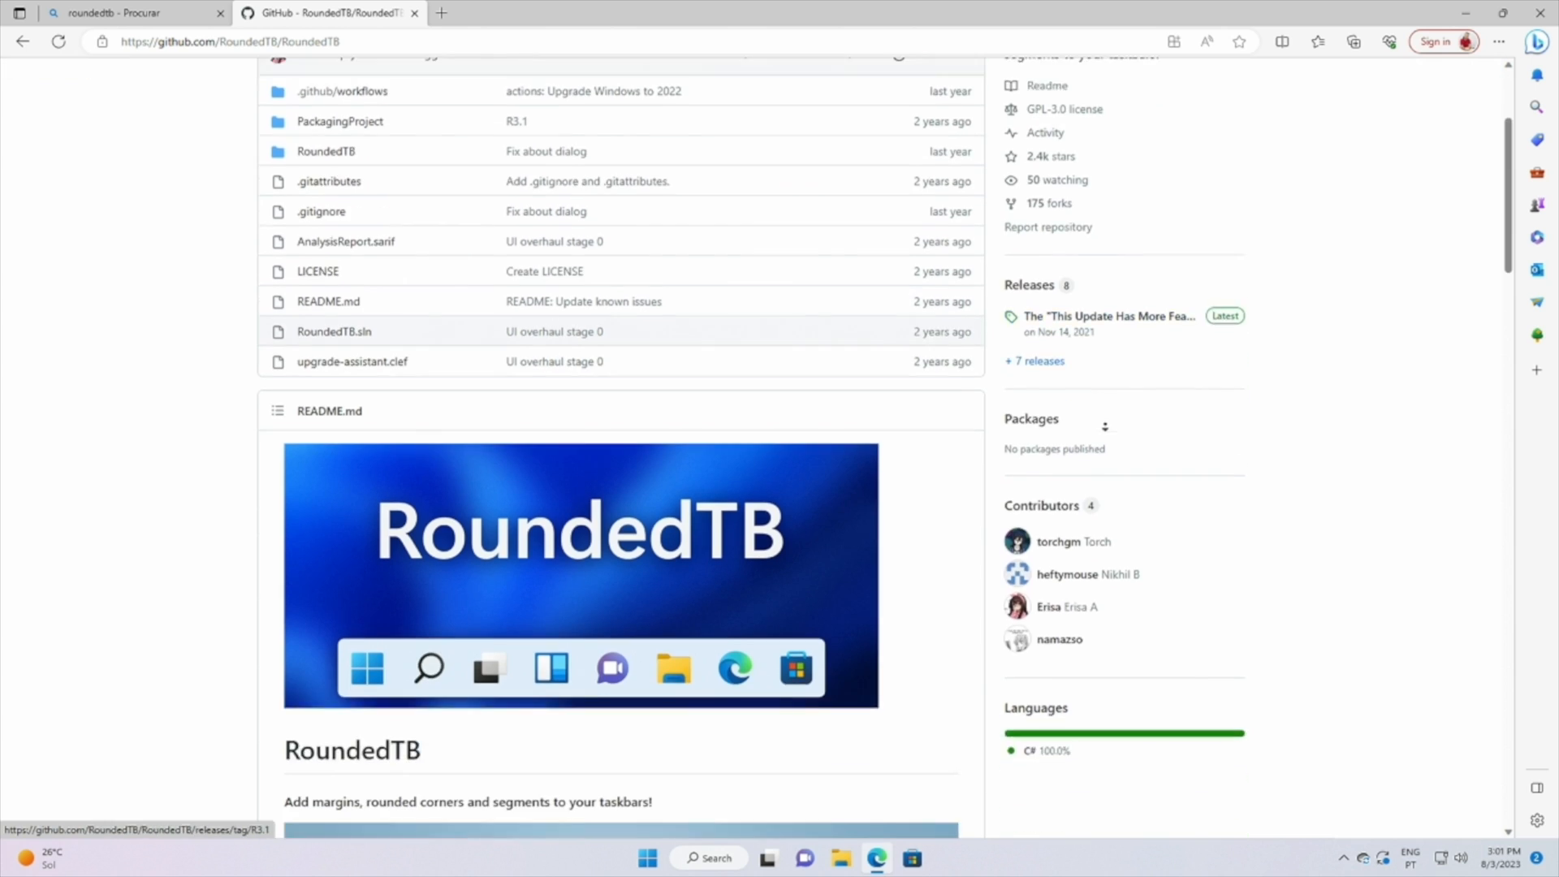
{"action": "left_click", "coordinate": [1034, 360]}
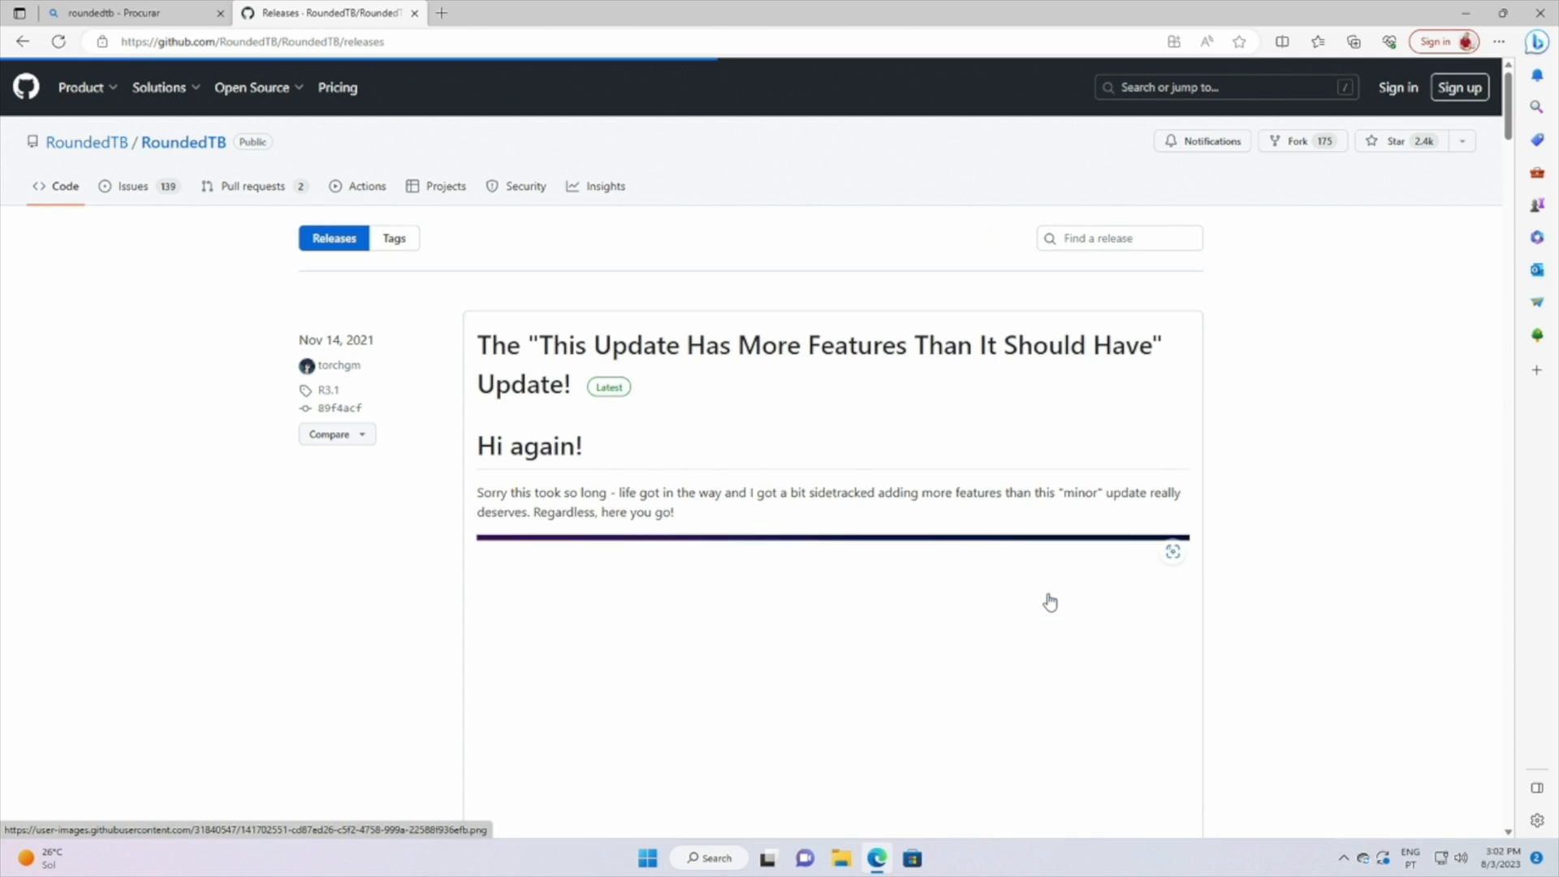
{"action": "scroll", "scroll_direction": "down", "scroll_amount": 3}
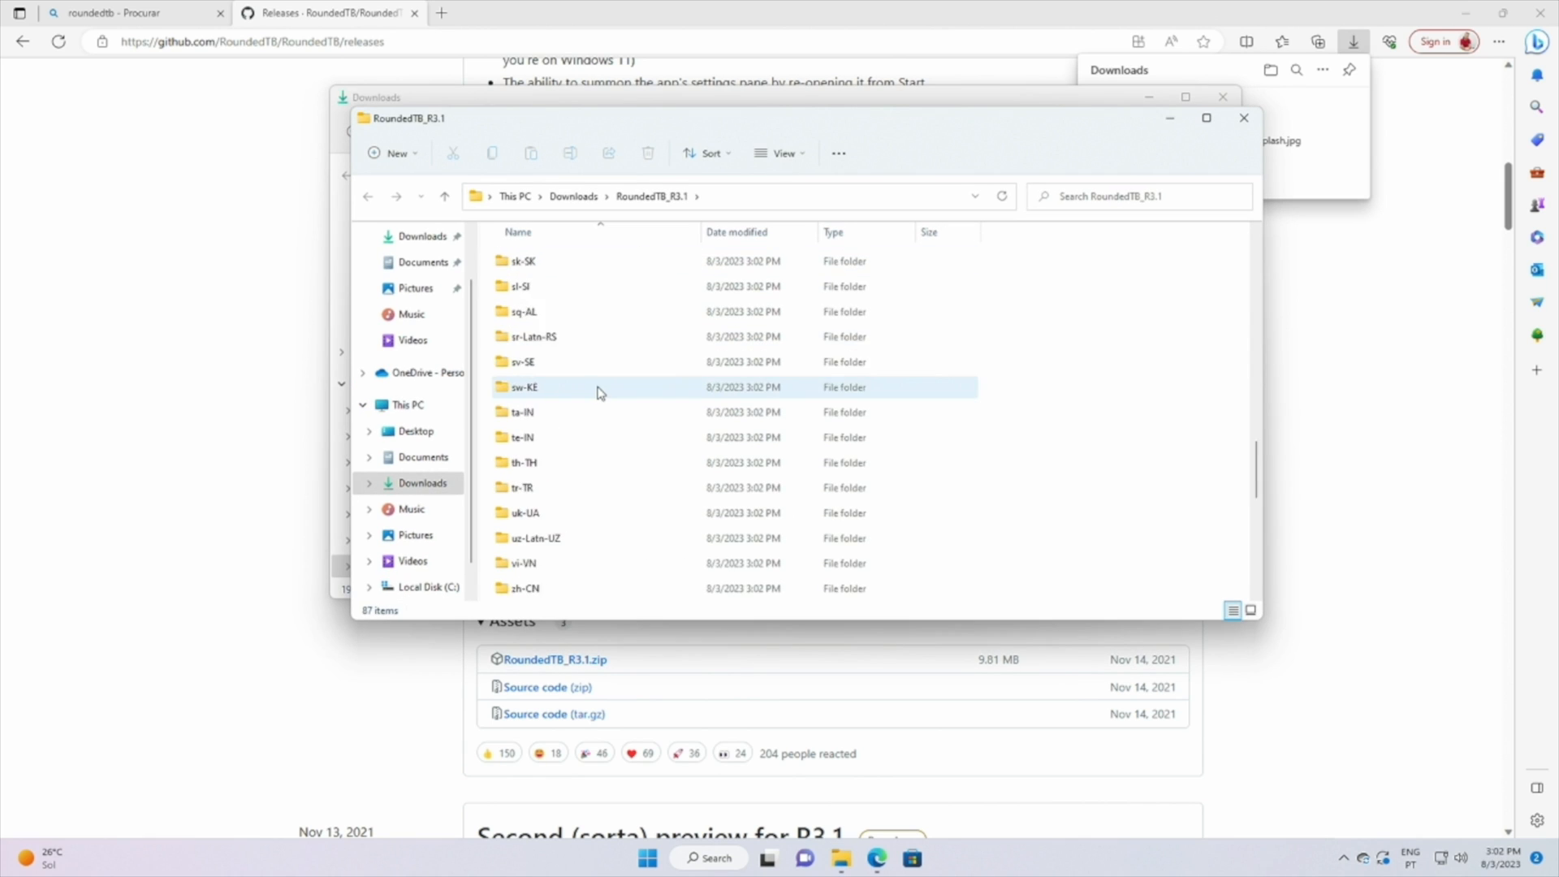
Step: Launch the RoundedTB application from the extracted RoundedTB_R3.1 folder
{"action": "double_click", "coordinate": [535, 363]}
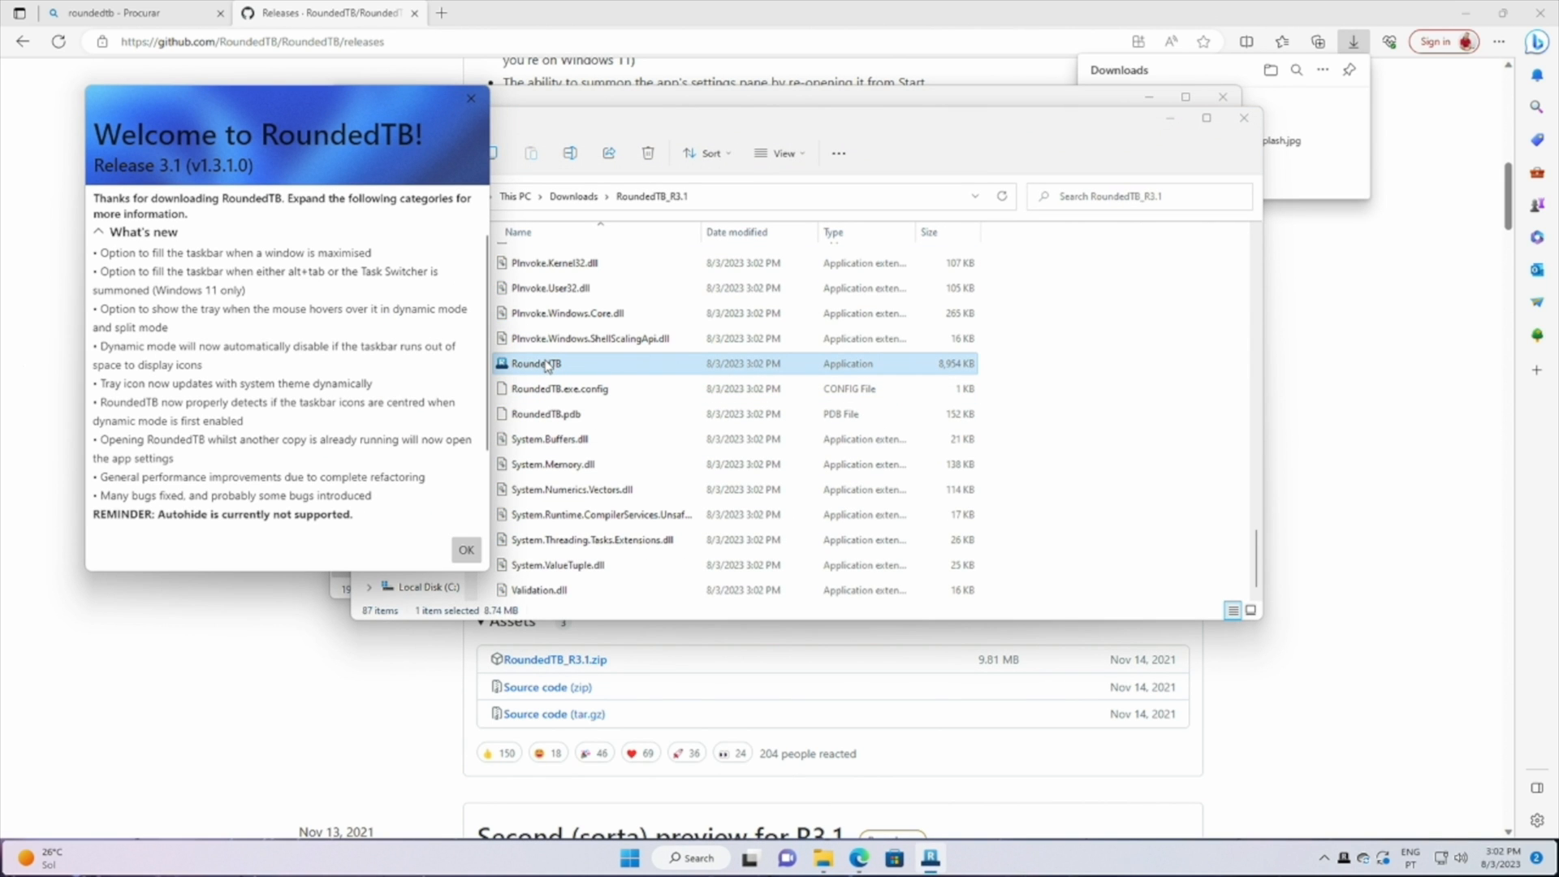
{"action": "mouse_move", "coordinate": [418, 217]}
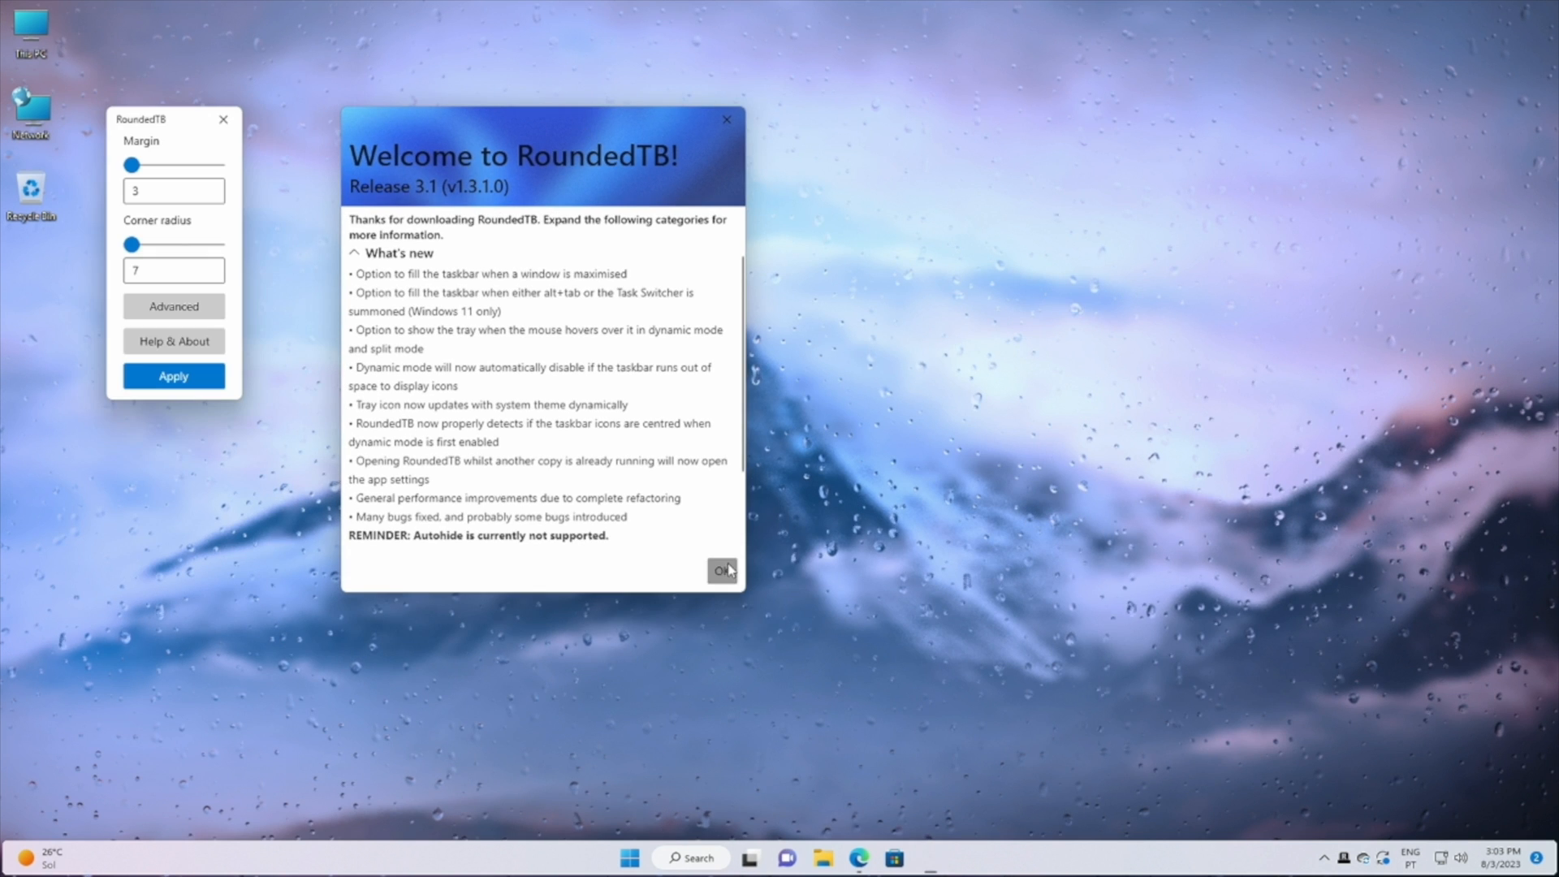
Step: Dismiss the welcome notes, set corner radius 19, enable dynamic mode and fill-when-maximised, then apply
{"action": "left_click", "coordinate": [721, 570]}
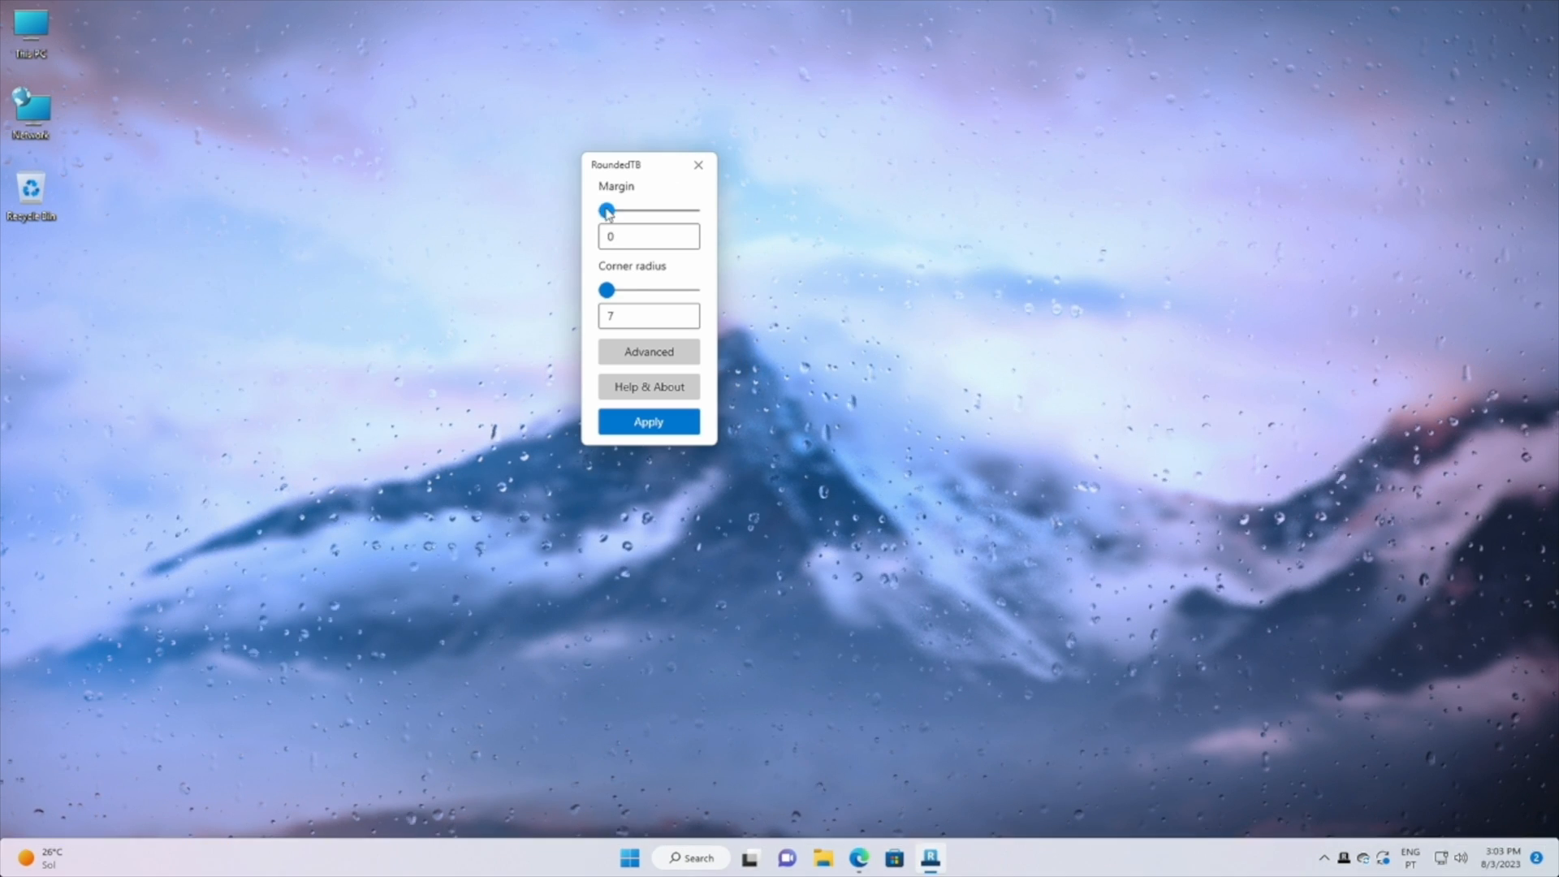
{"action": "left_click_drag", "start_coordinate": [605, 212], "coordinate": [616, 211]}
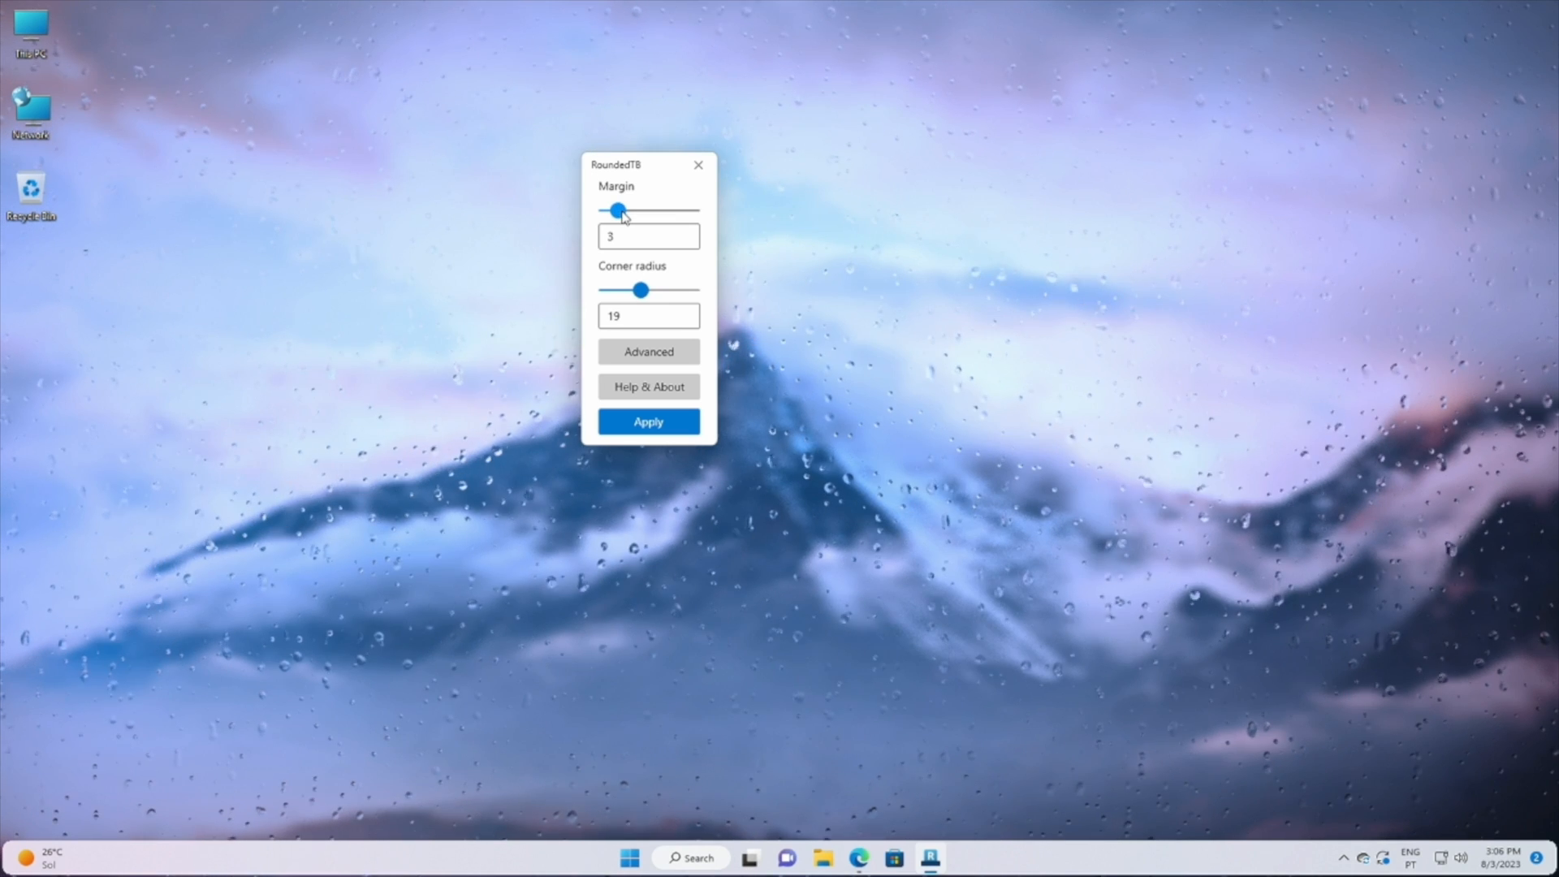
{"action": "left_click", "coordinate": [647, 351]}
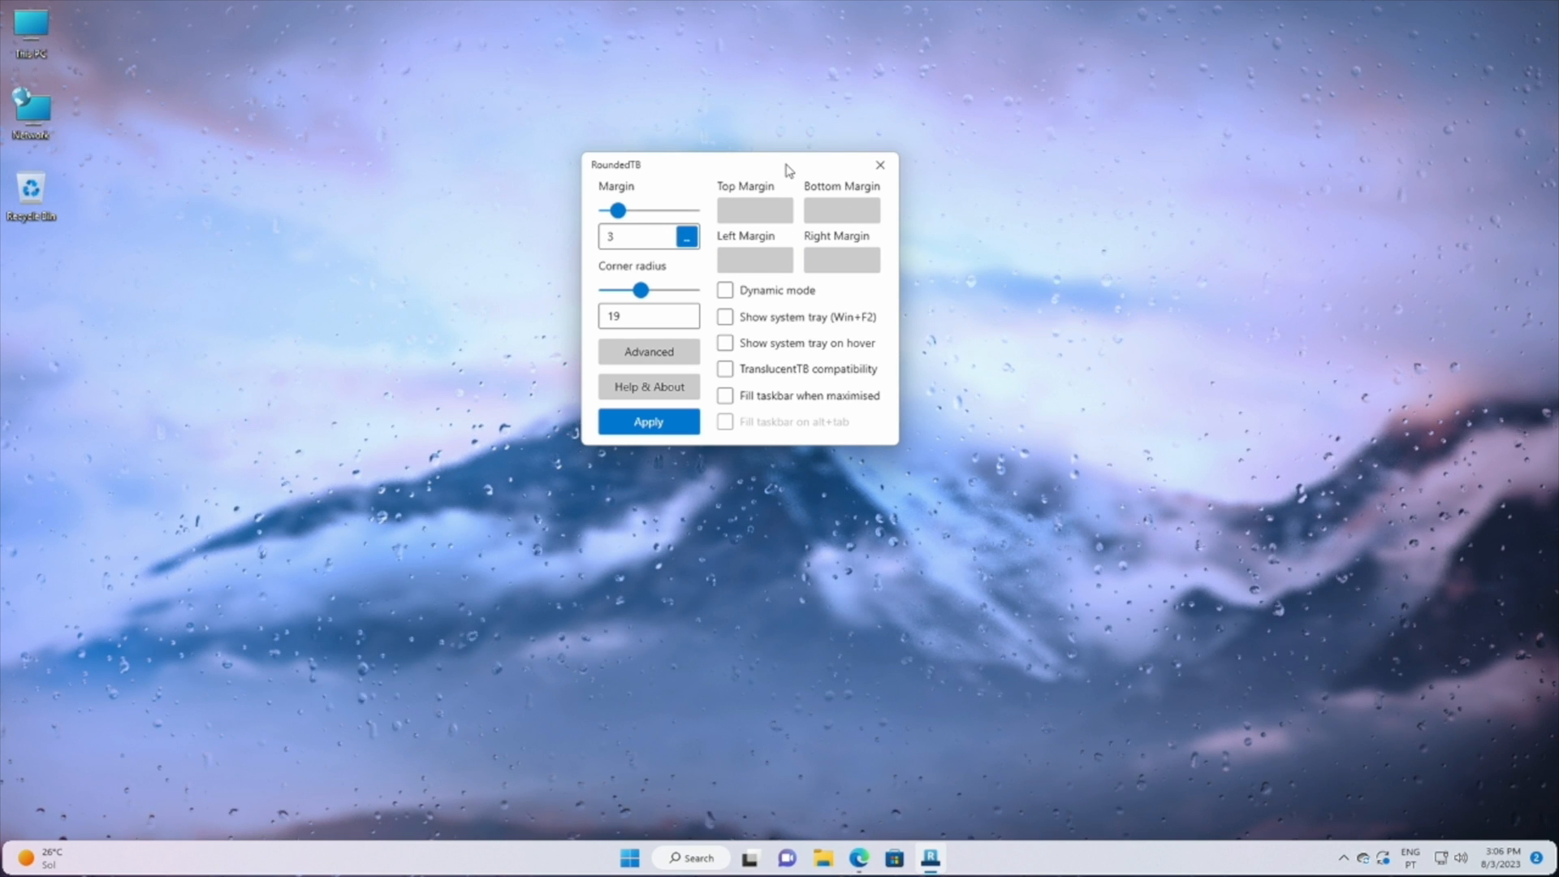
{"action": "left_click", "coordinate": [726, 289]}
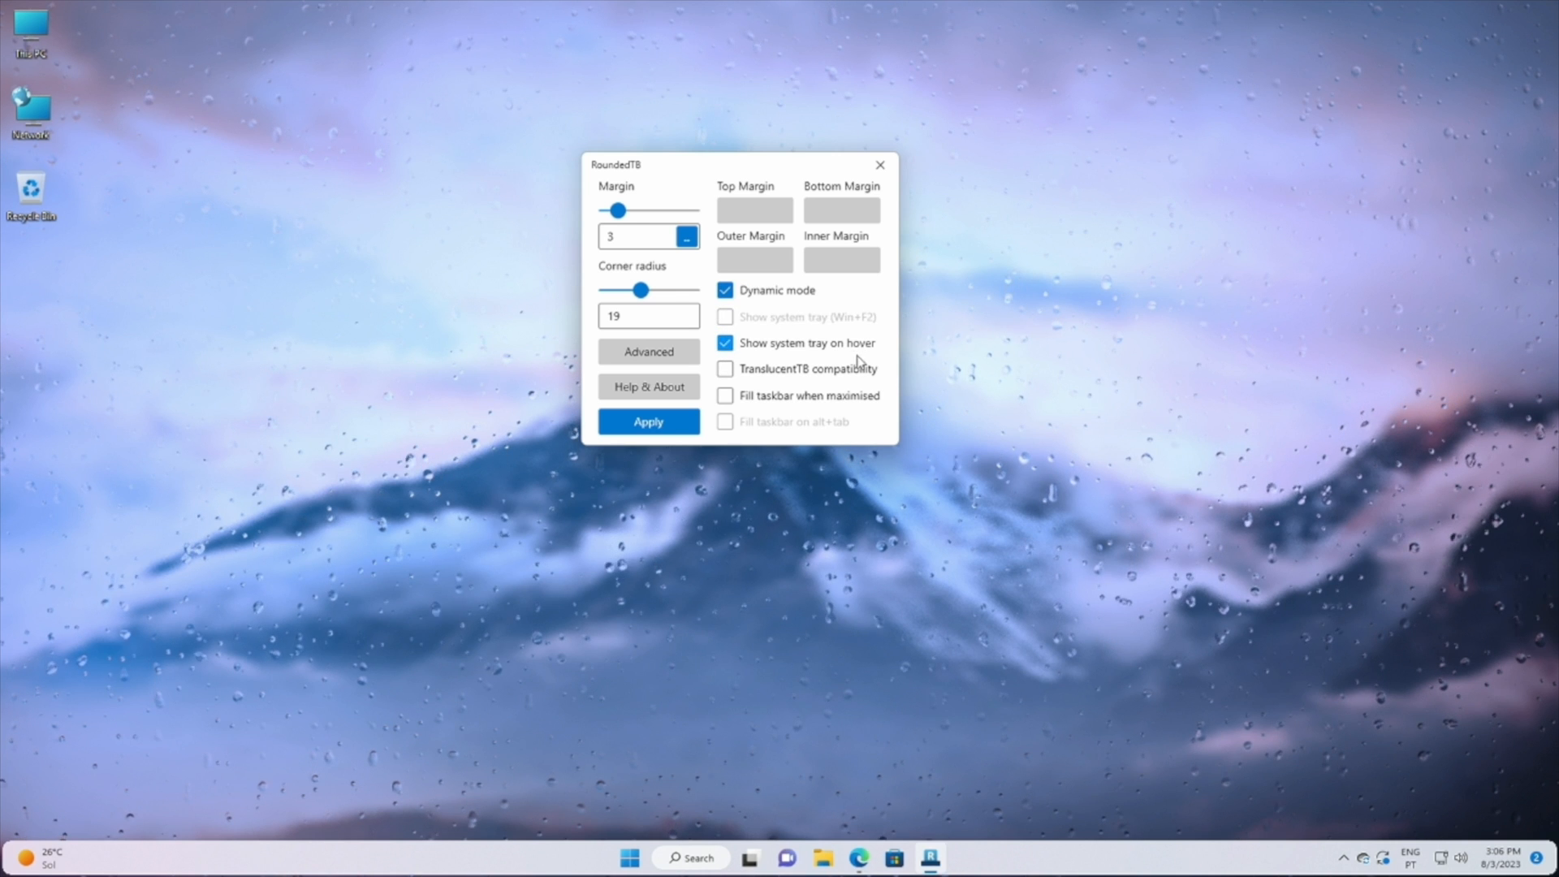
{"action": "left_click", "coordinate": [726, 394]}
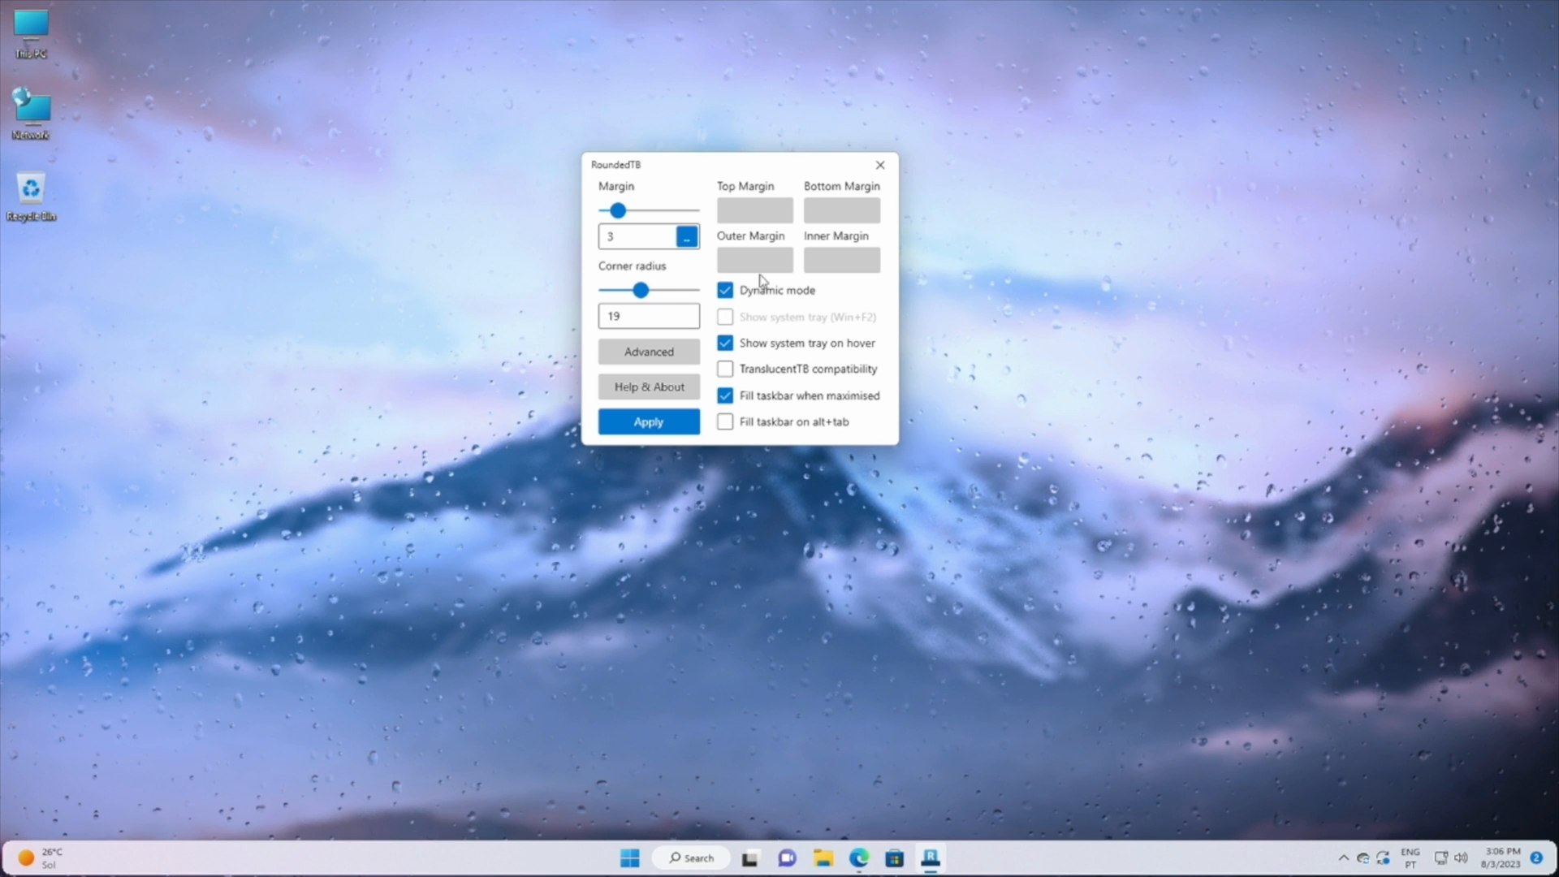
{"action": "mouse_move", "coordinate": [832, 309]}
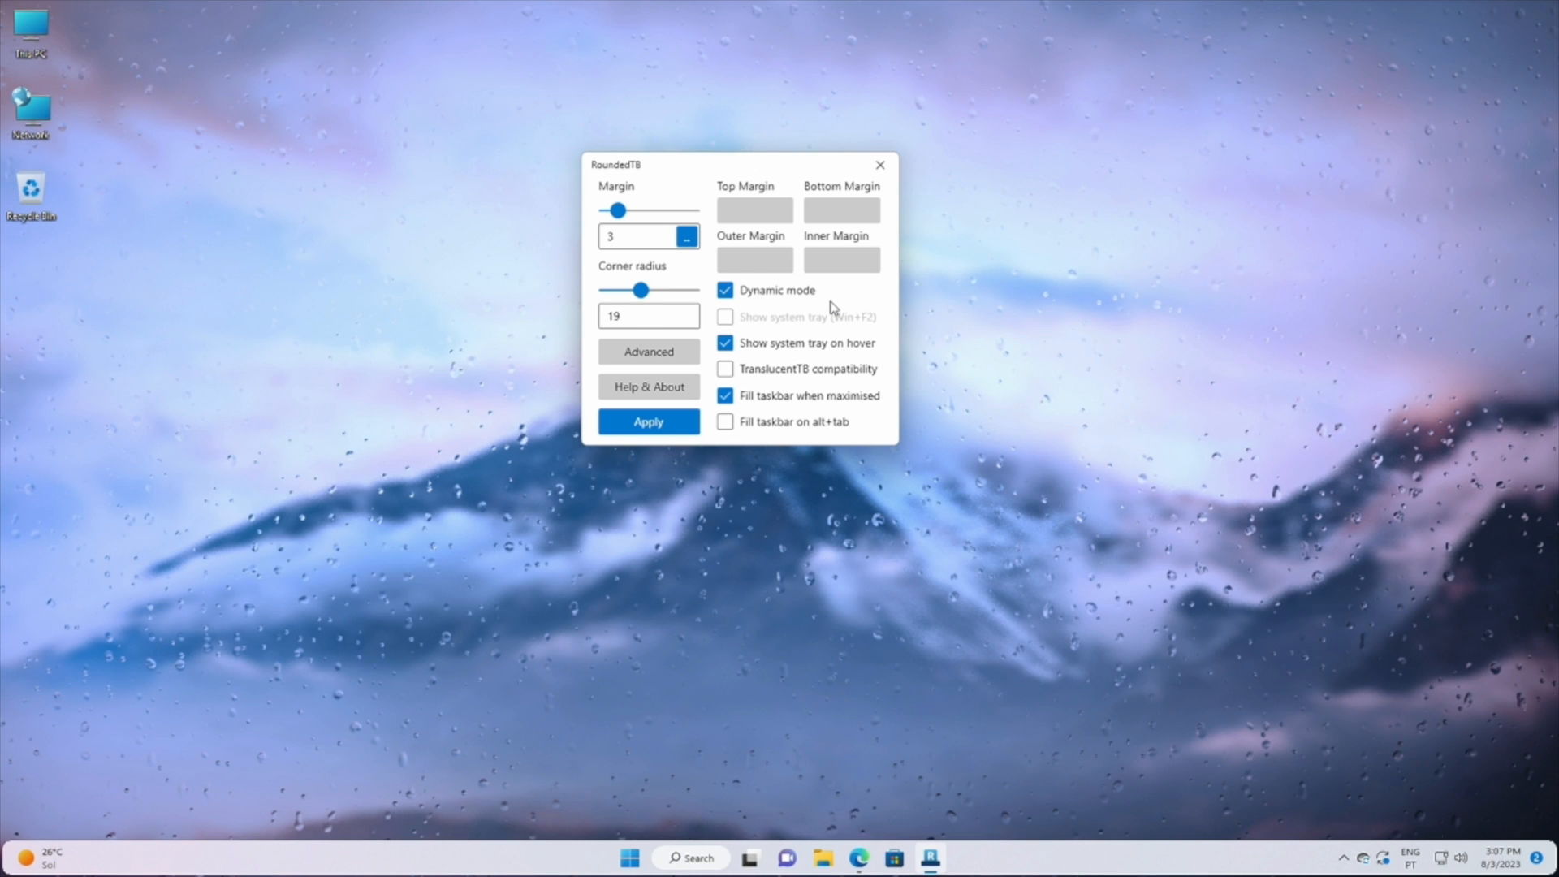
{"action": "left_click", "coordinate": [648, 421]}
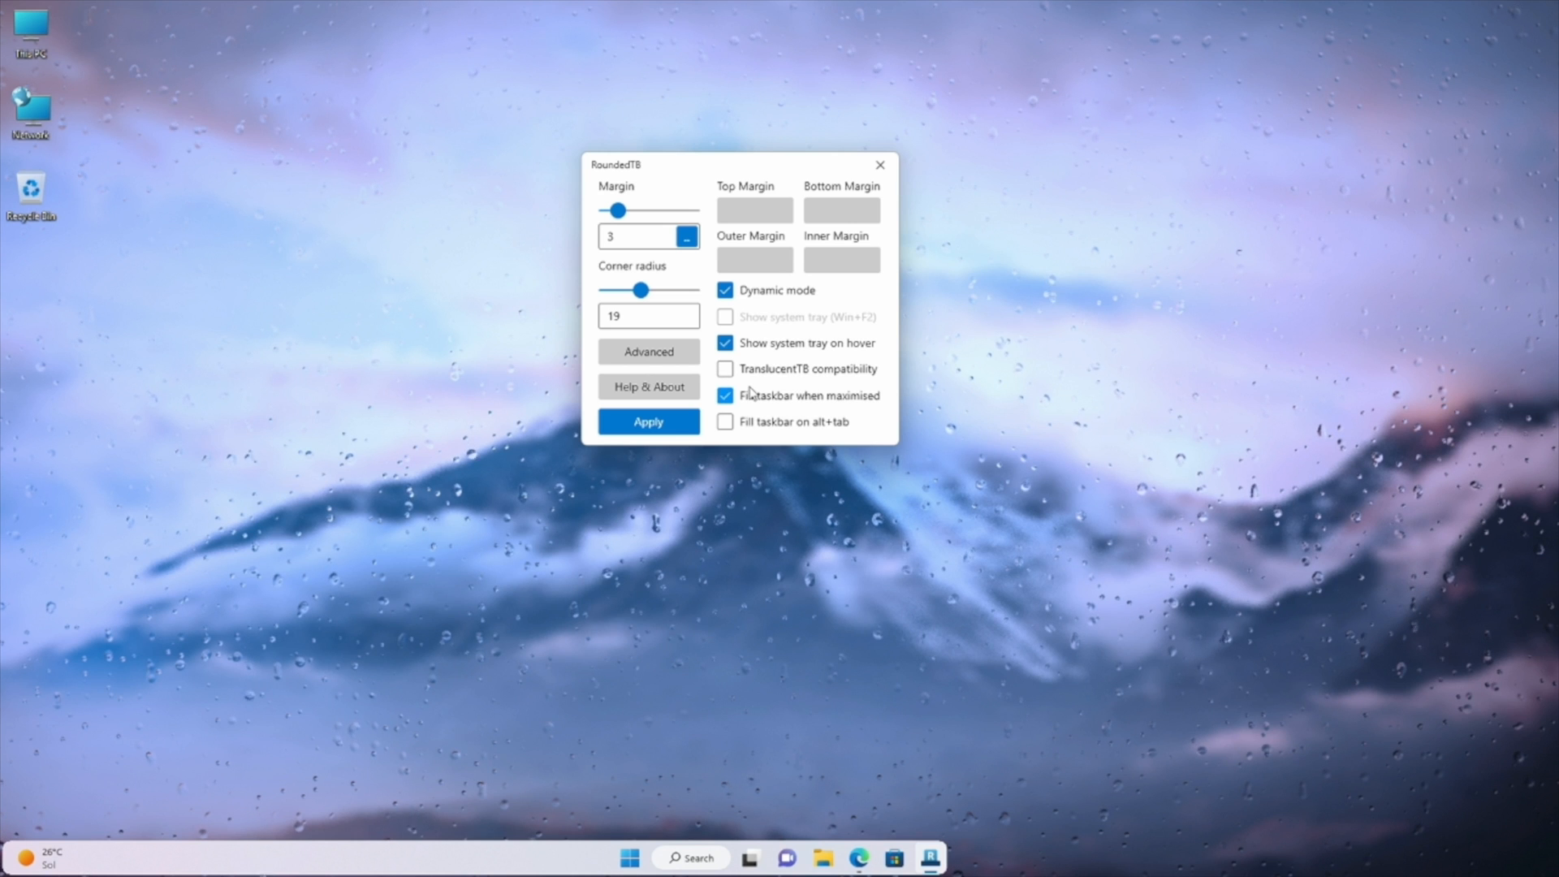
Step: Open Taskbar settings and switch taskbar alignment to Left, then back to Center
{"action": "right_click", "coordinate": [541, 856]}
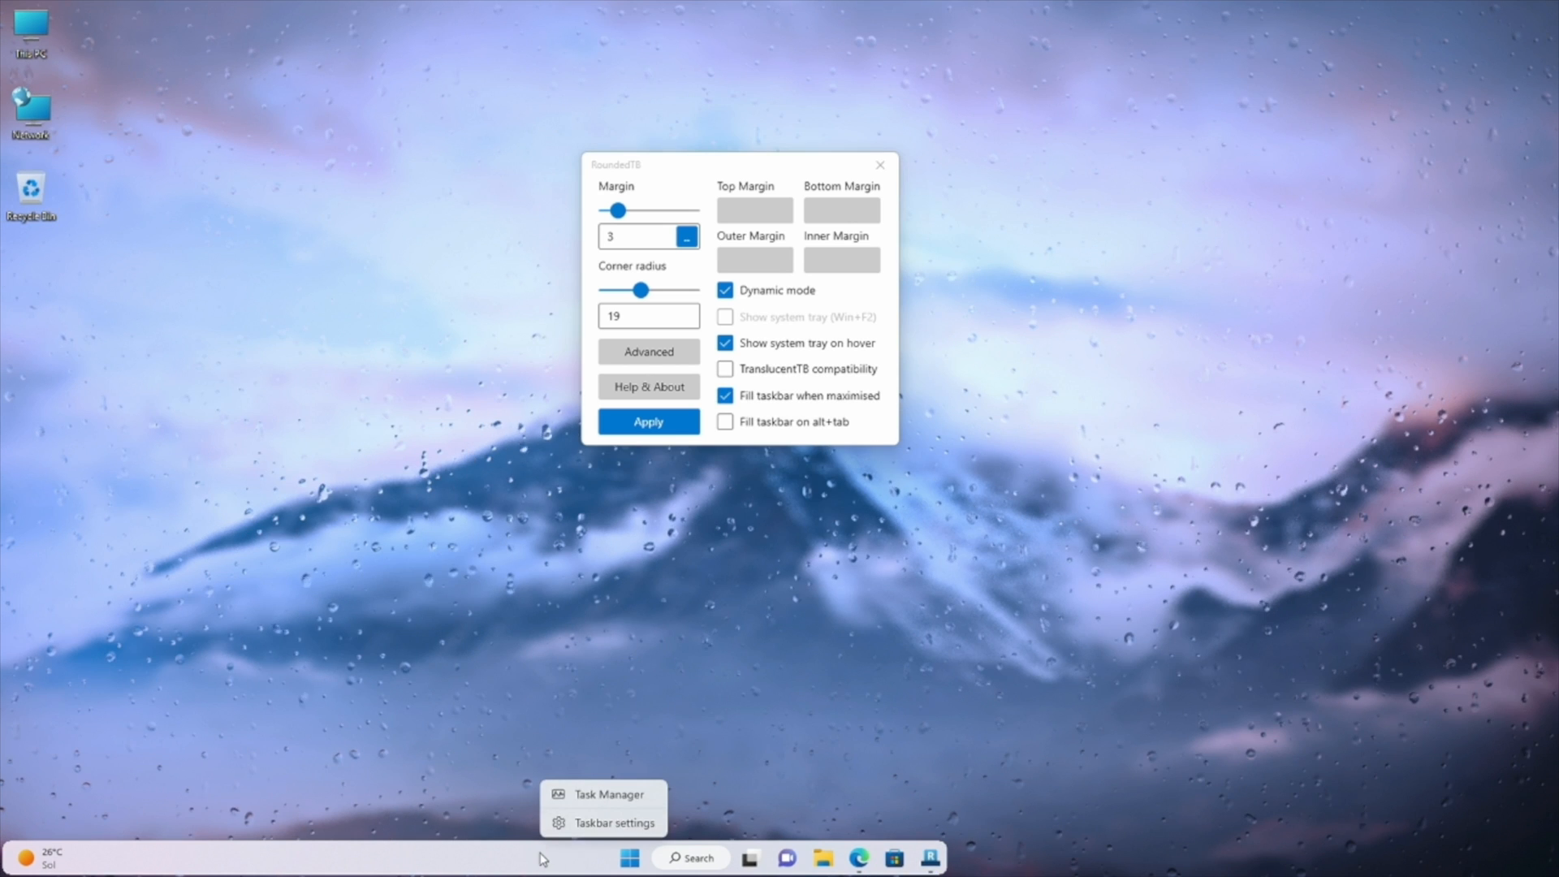
{"action": "left_click", "coordinate": [610, 821]}
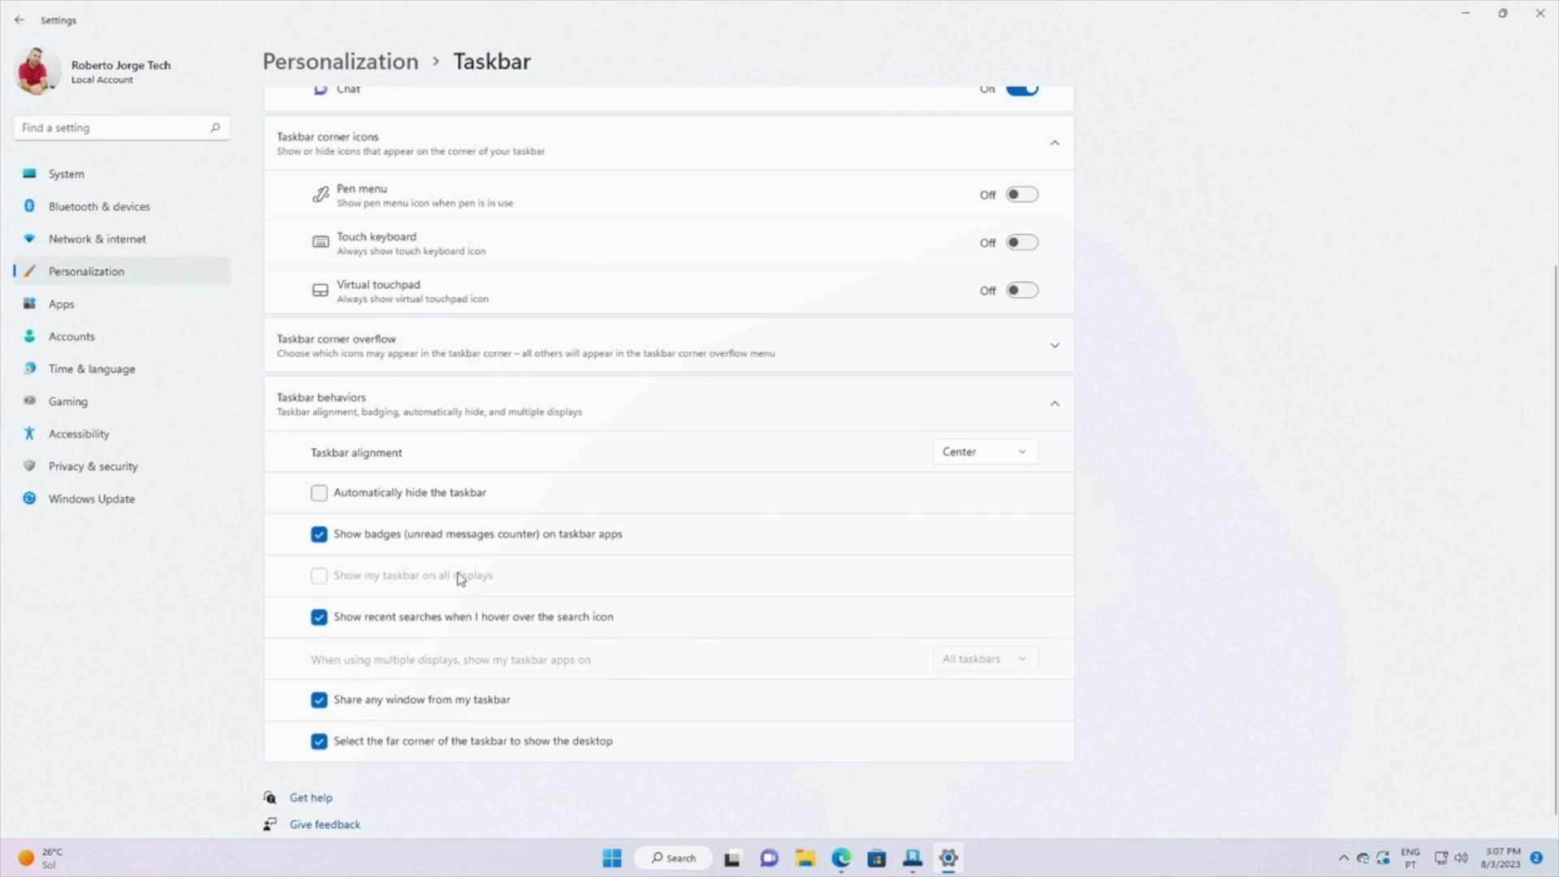
{"action": "mouse_move", "coordinate": [984, 460]}
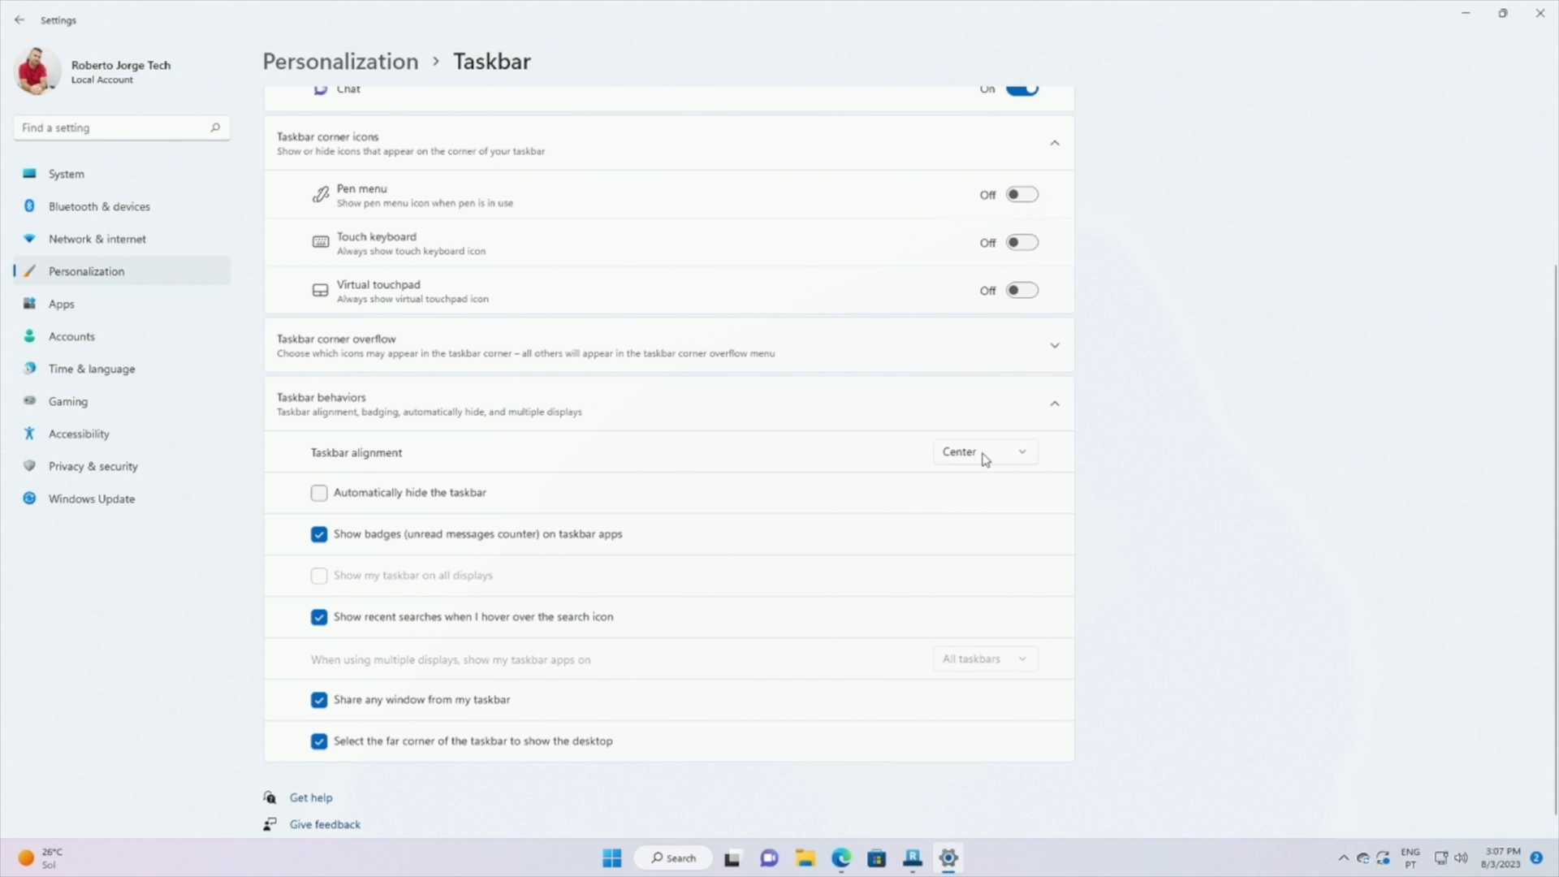
{"action": "left_click", "coordinate": [982, 452]}
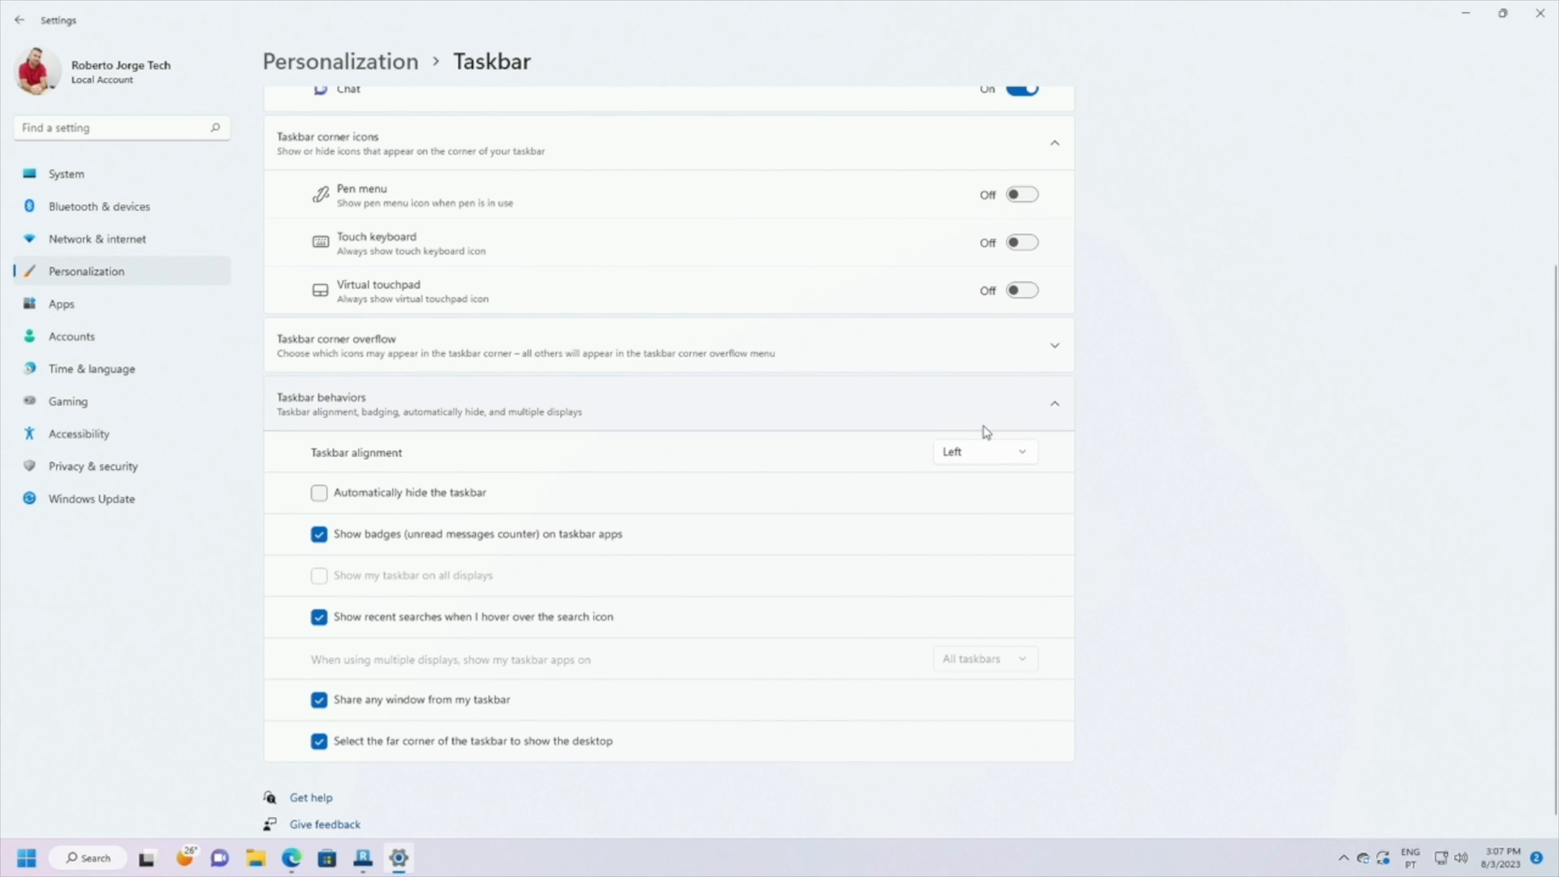
{"action": "left_click", "coordinate": [983, 451]}
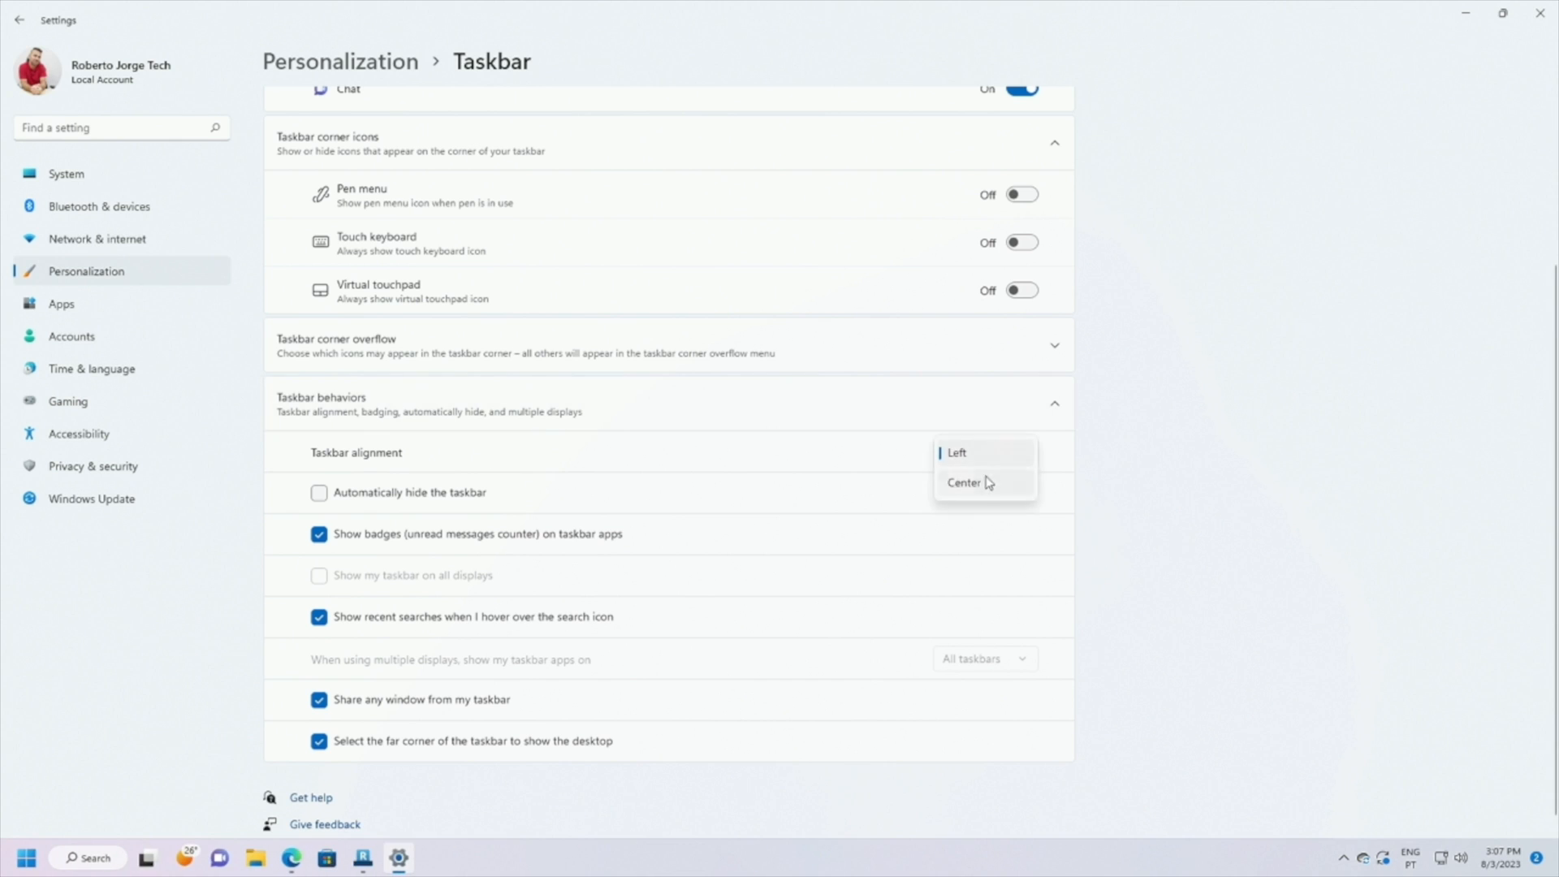
{"action": "left_click", "coordinate": [963, 482]}
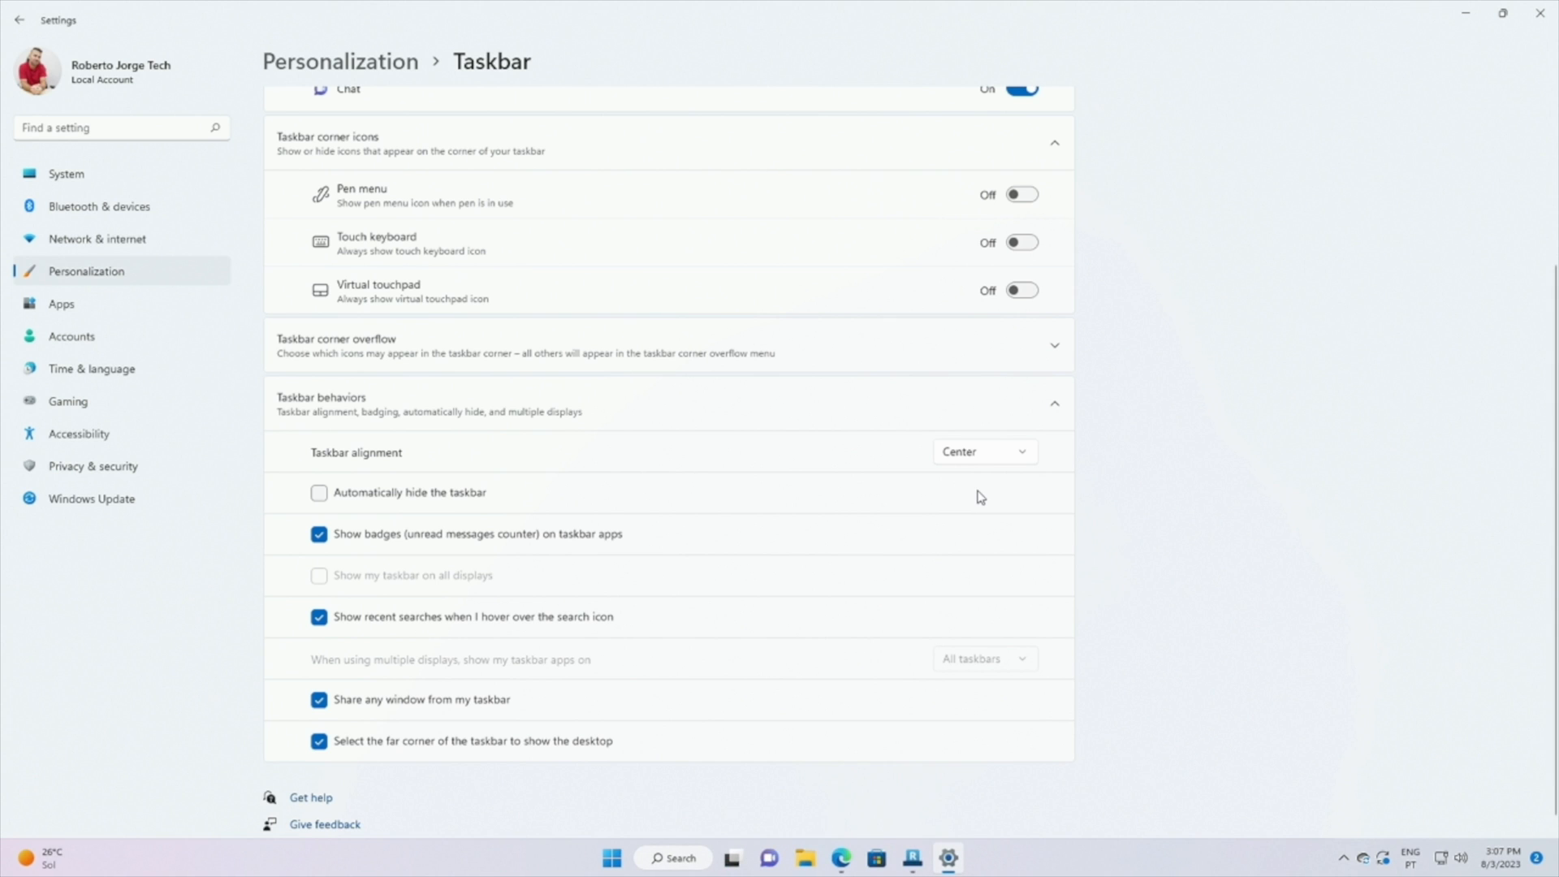
{"action": "mouse_move", "coordinate": [1463, 12]}
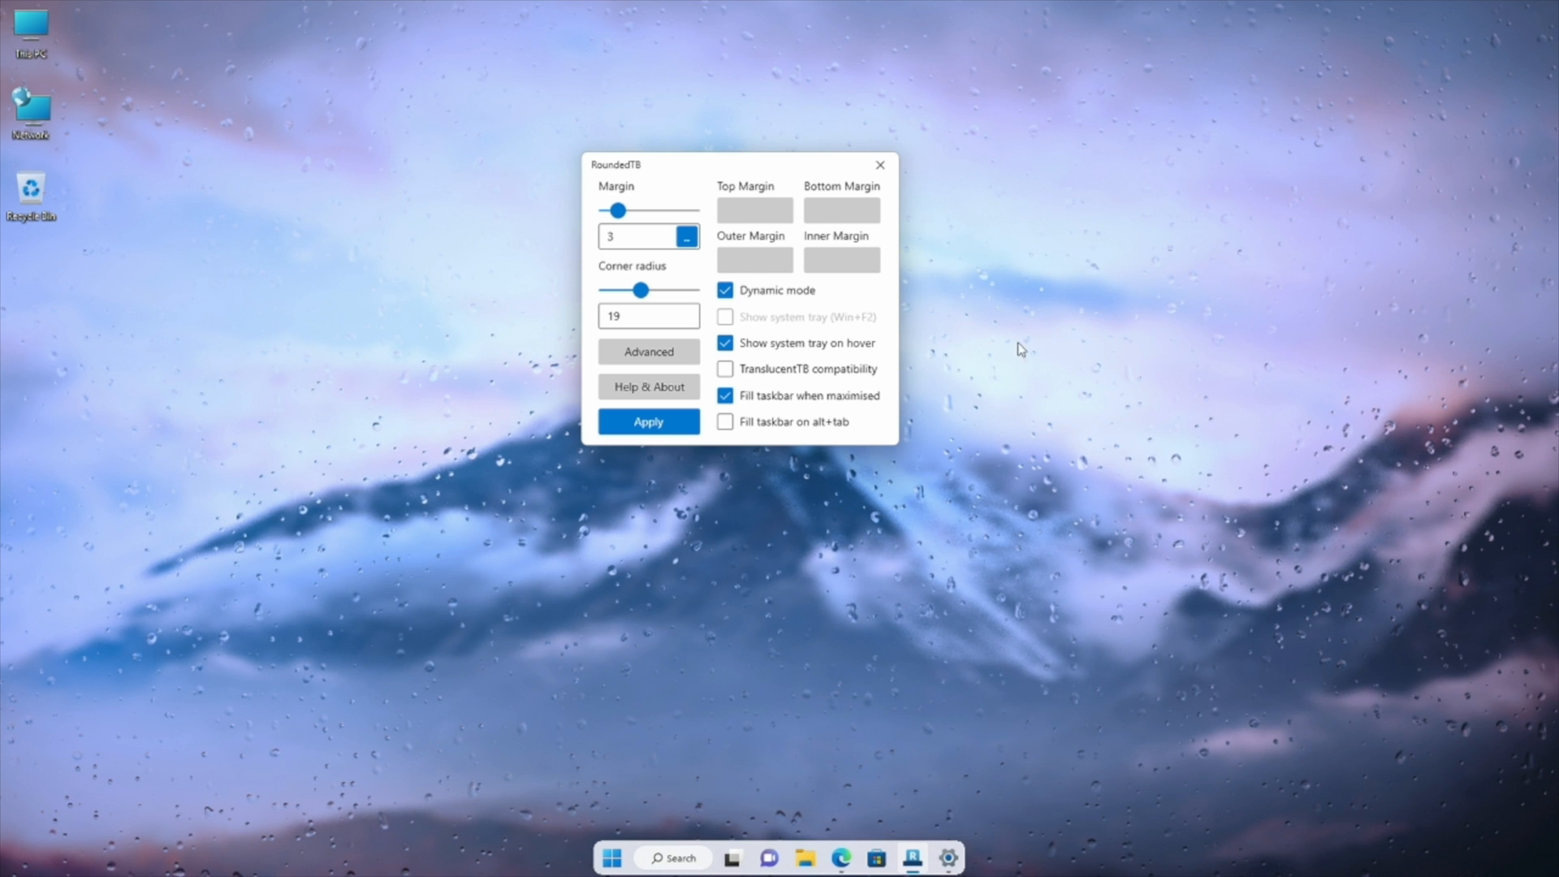
Step: Open the Start menu and launch an app to watch the dynamic taskbar widen
{"action": "left_click", "coordinate": [611, 857]}
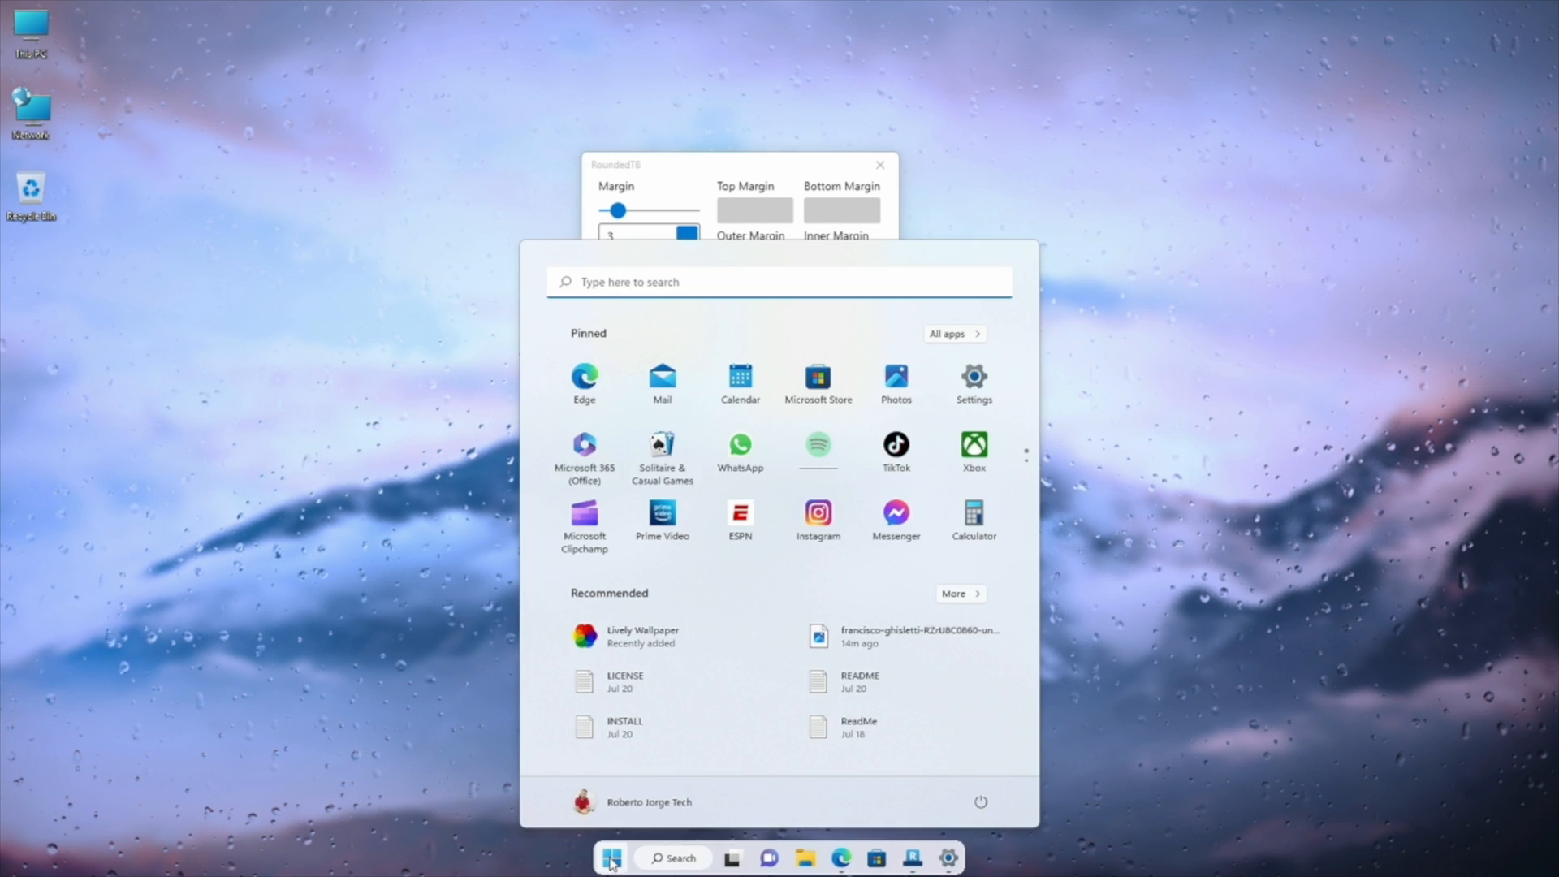
{"action": "left_click", "coordinate": [806, 857]}
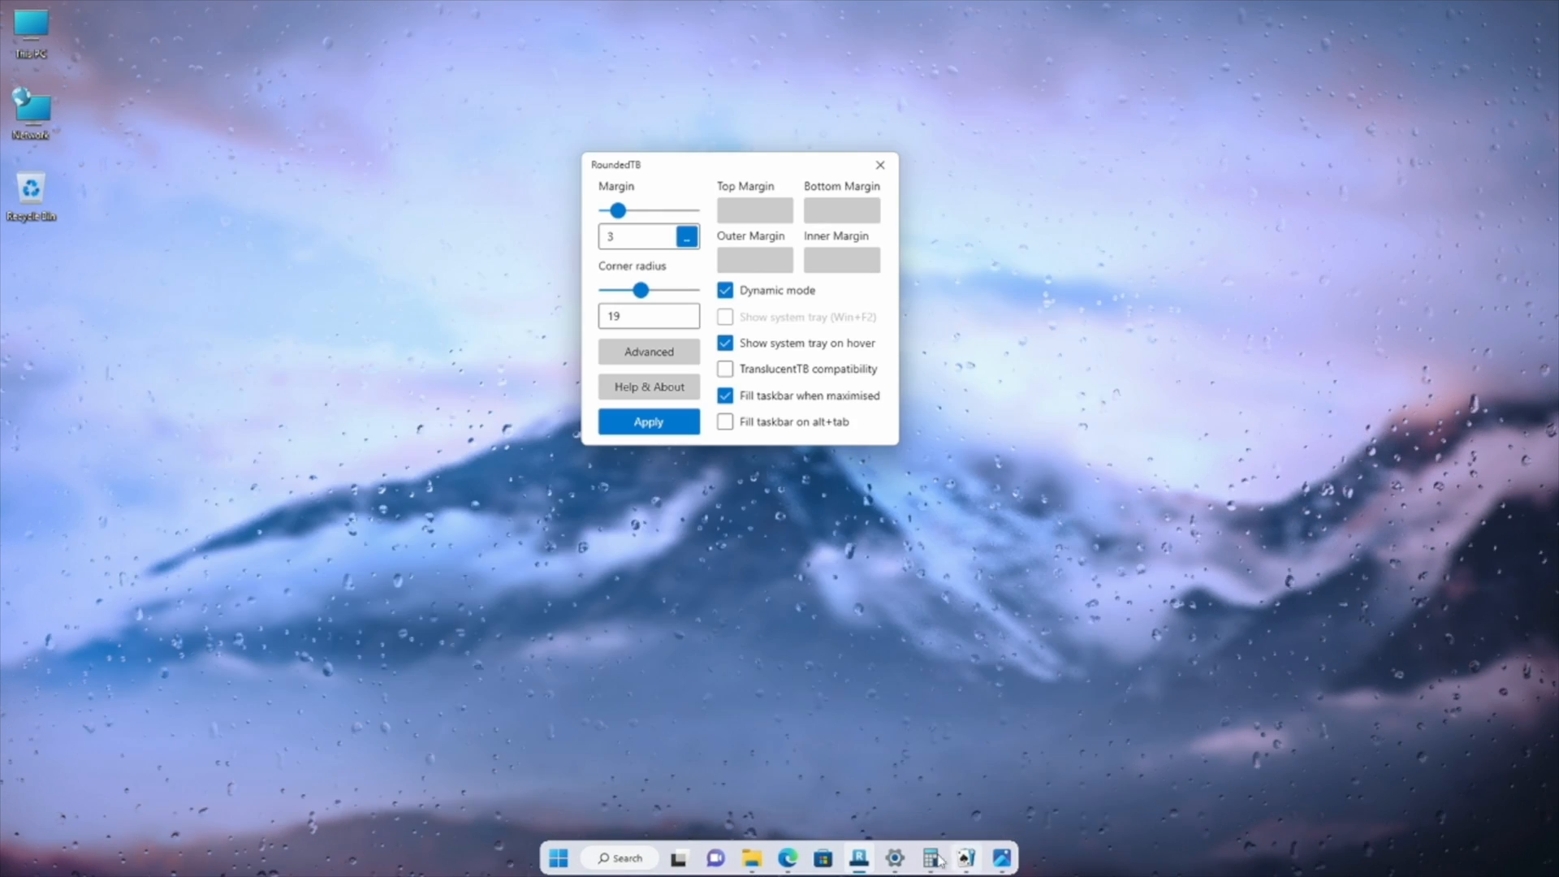
{"action": "mouse_move", "coordinate": [1128, 808]}
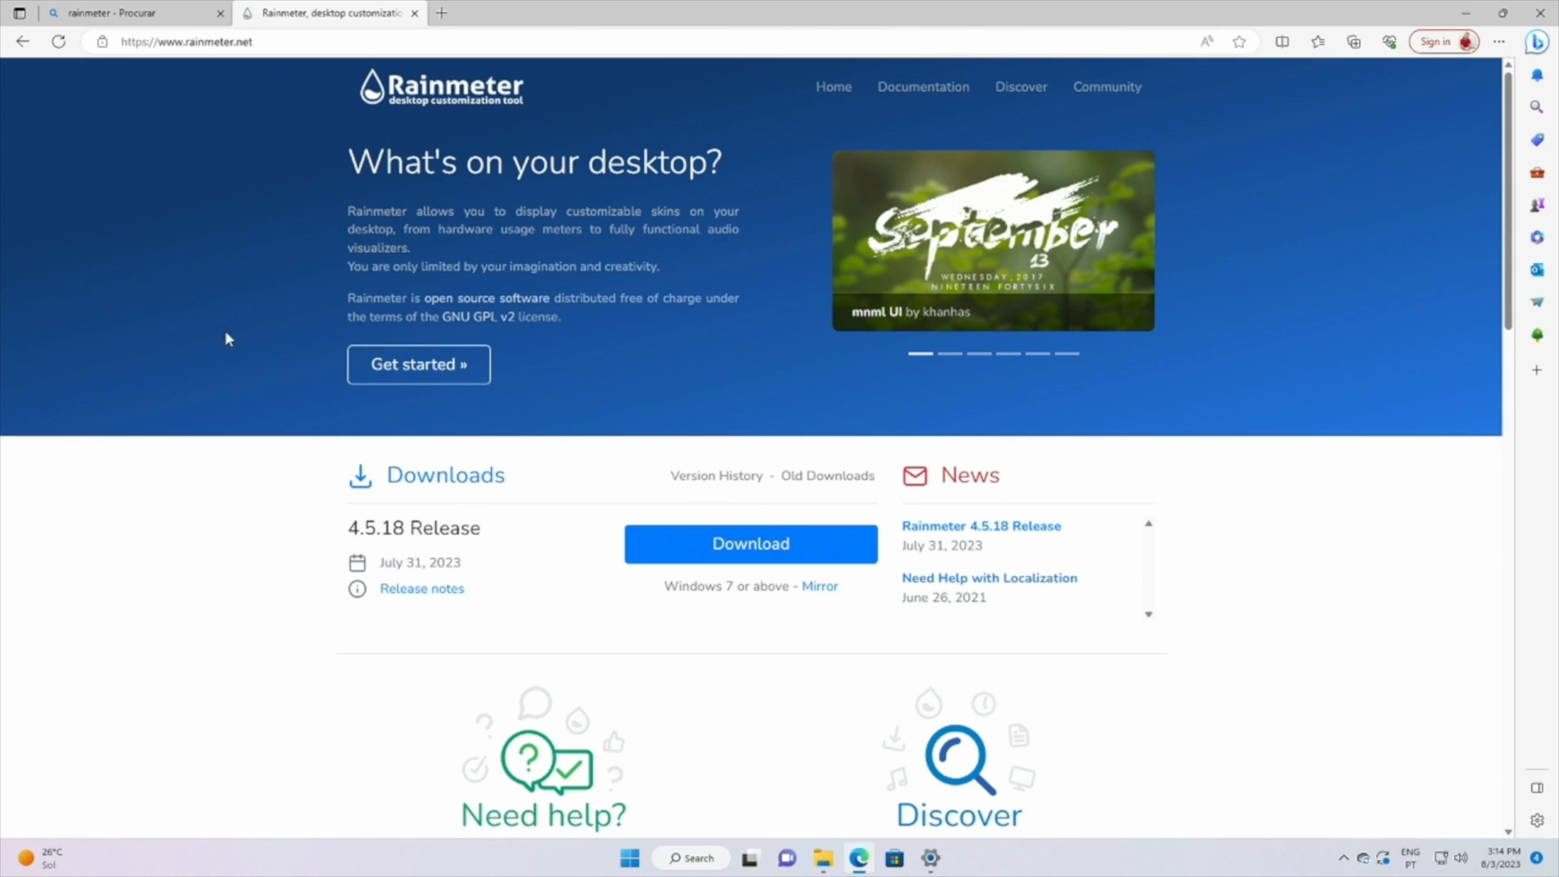
Step: Install Rainmeter 4.5.18 from Downloads, then install the downloaded mii-power.rmskin skin
{"action": "left_click", "coordinate": [1354, 40]}
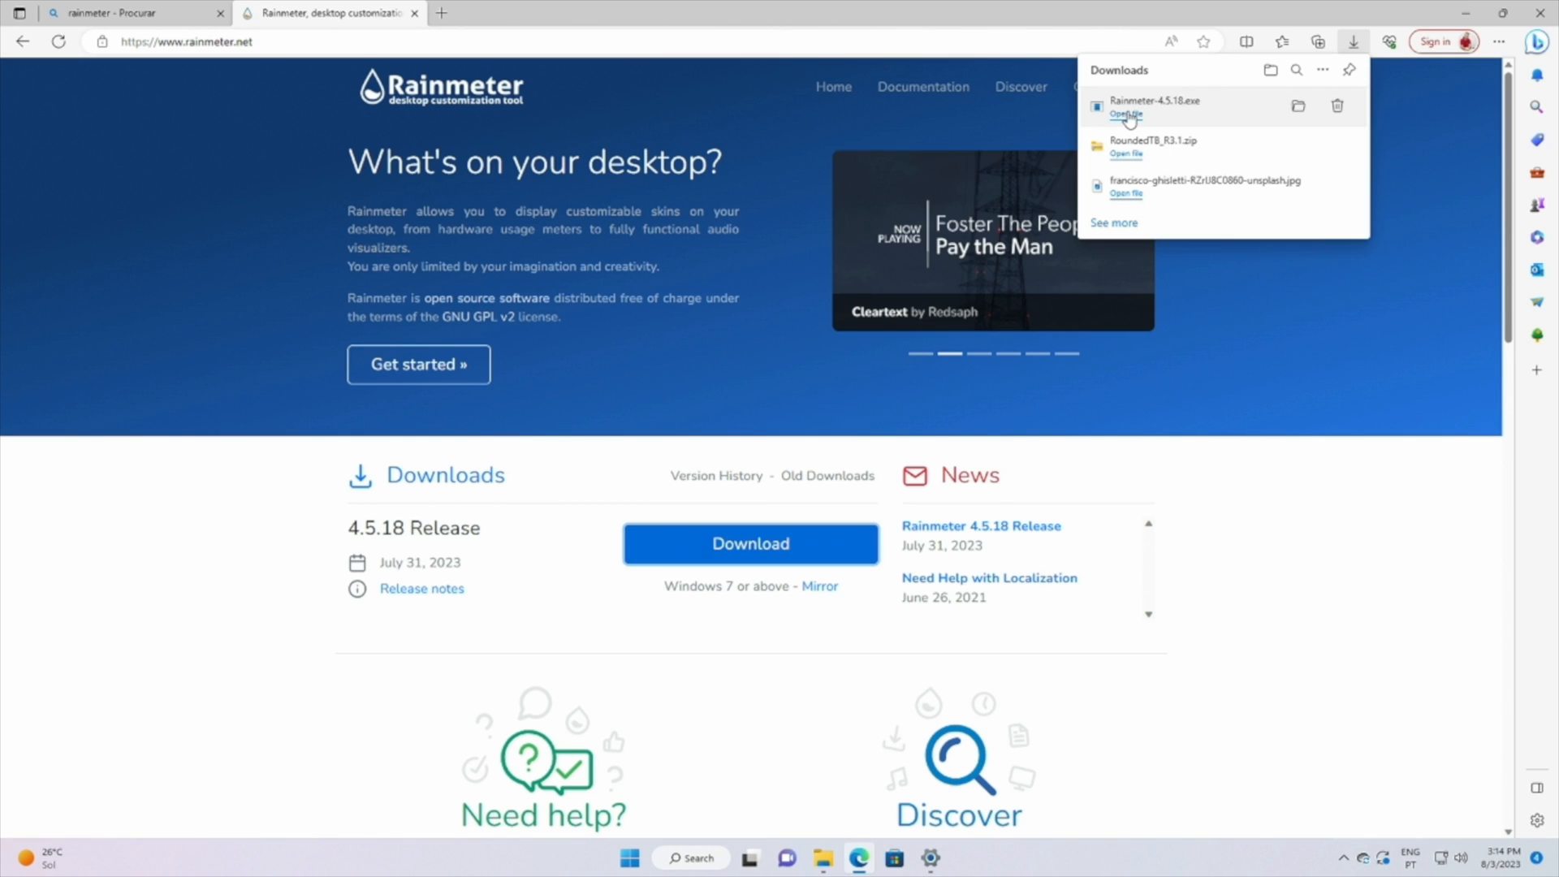
{"action": "left_click", "coordinate": [1124, 113]}
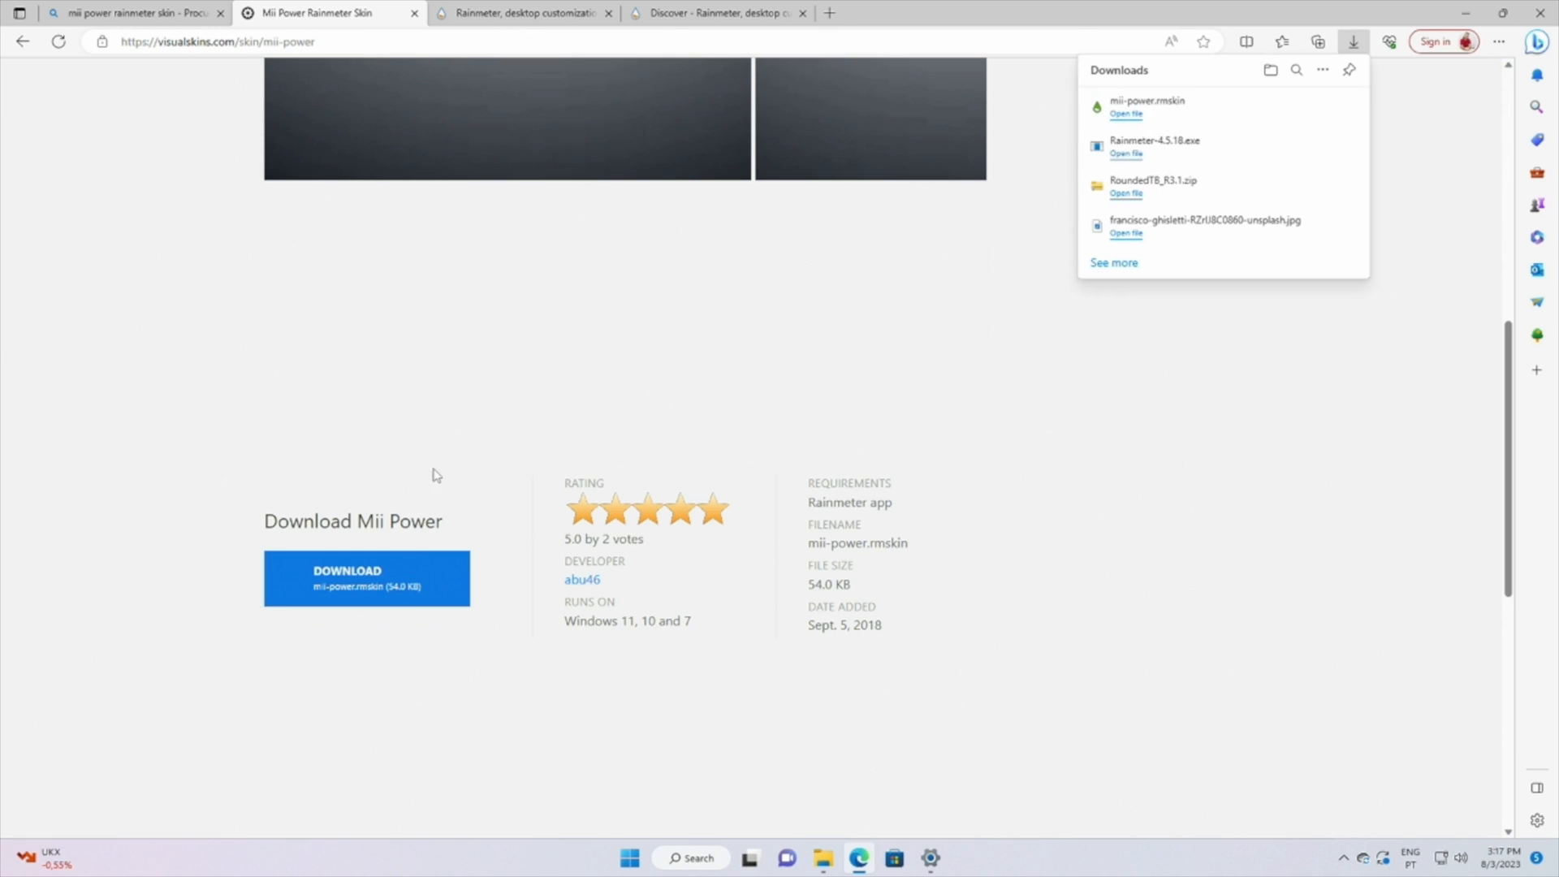
{"action": "mouse_move", "coordinate": [1135, 117]}
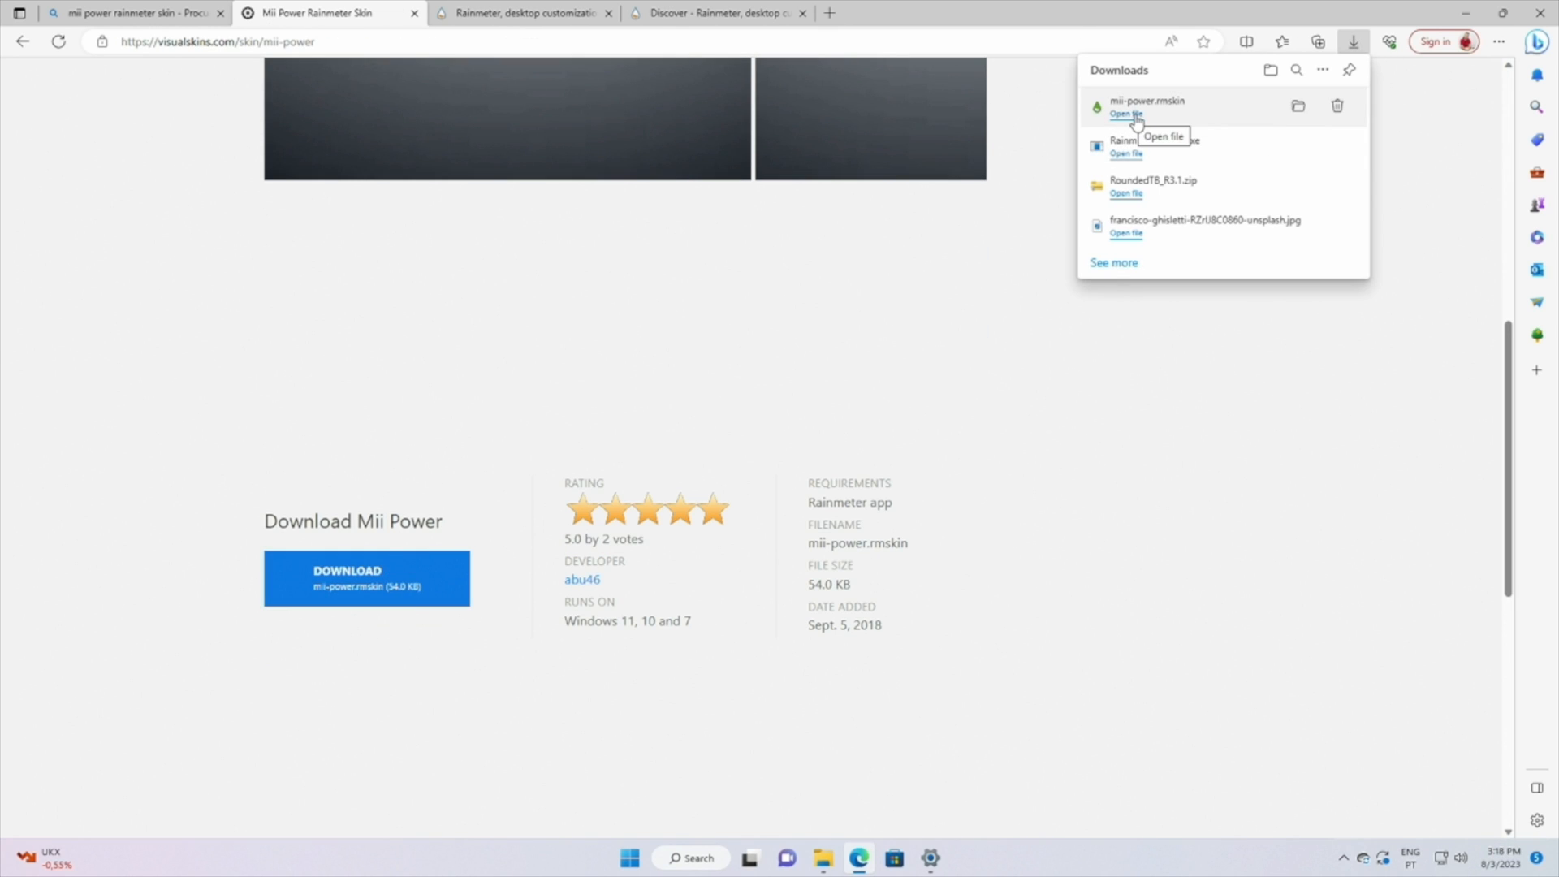
{"action": "left_click", "coordinate": [1125, 113]}
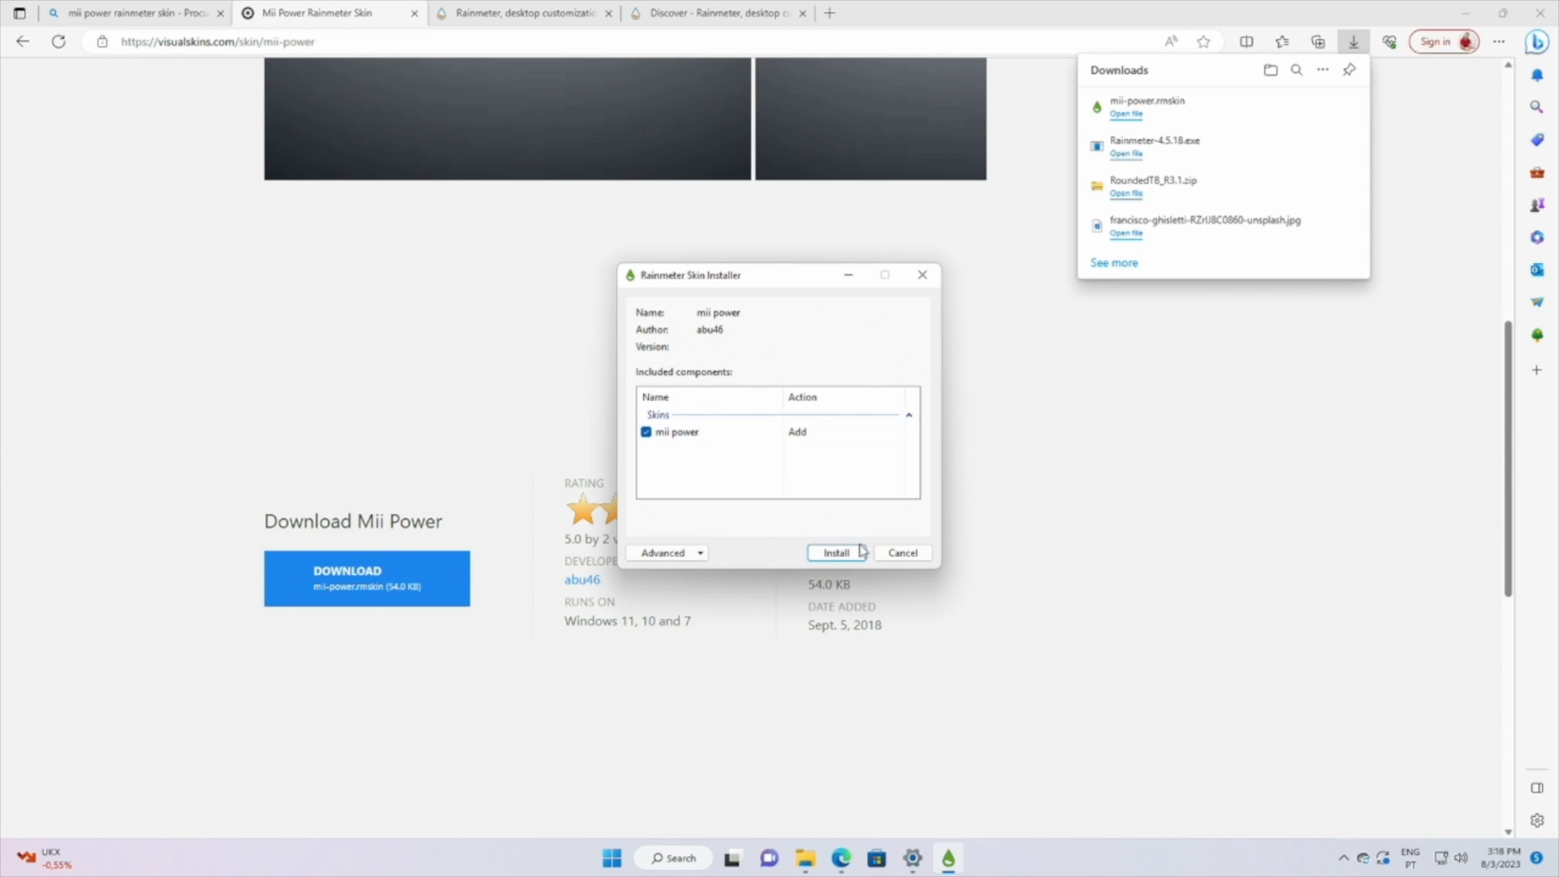
{"action": "left_click", "coordinate": [836, 552]}
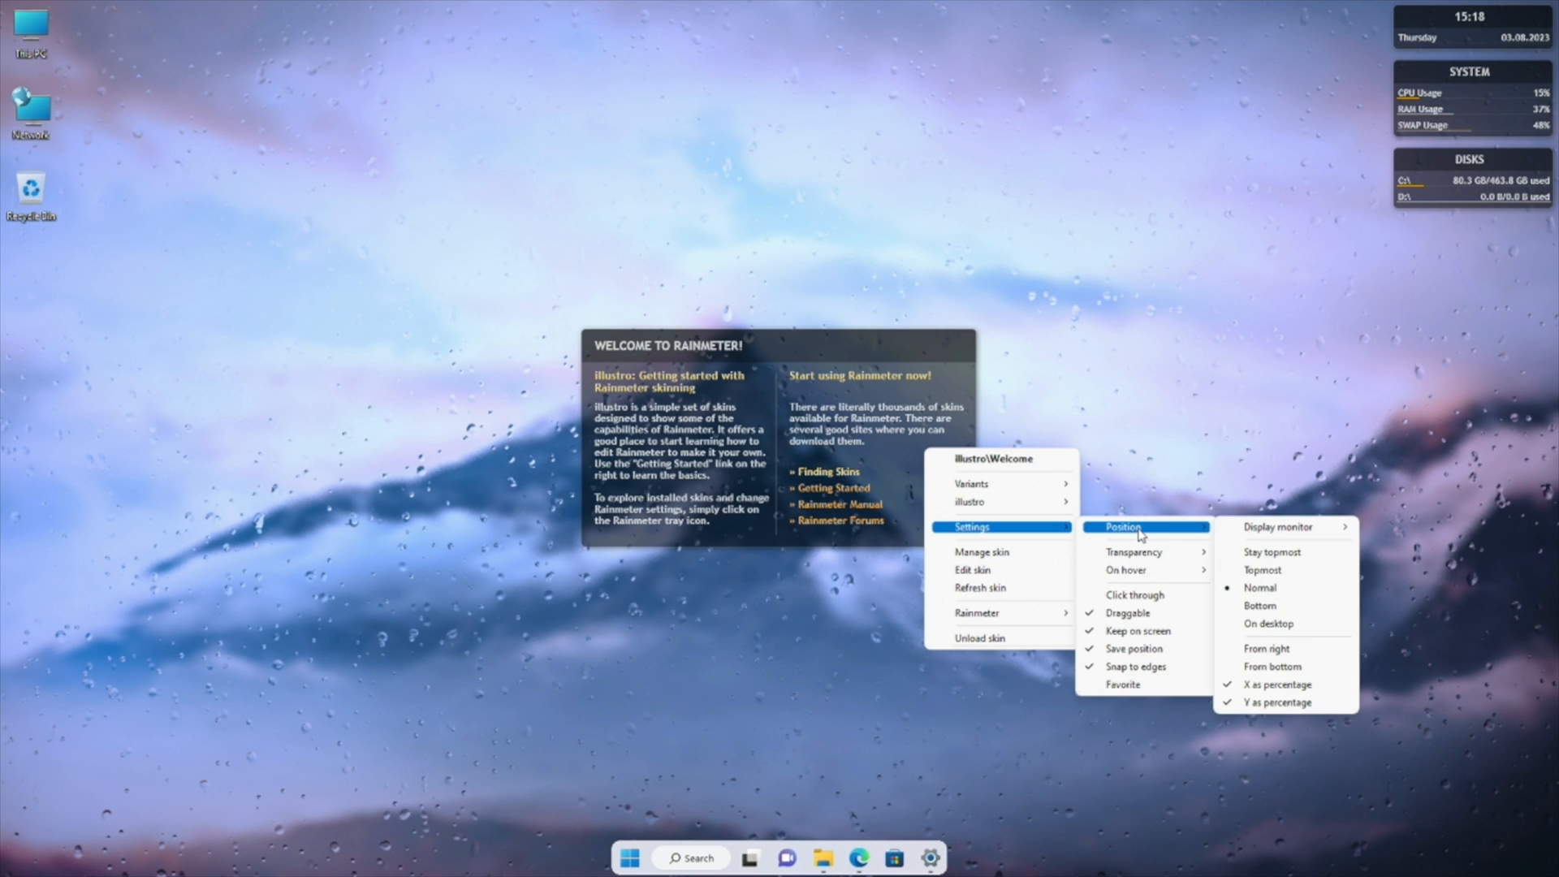
Step: In Manage Rainmeter, select the B.ini variant under mii power > power
{"action": "left_click", "coordinate": [982, 552]}
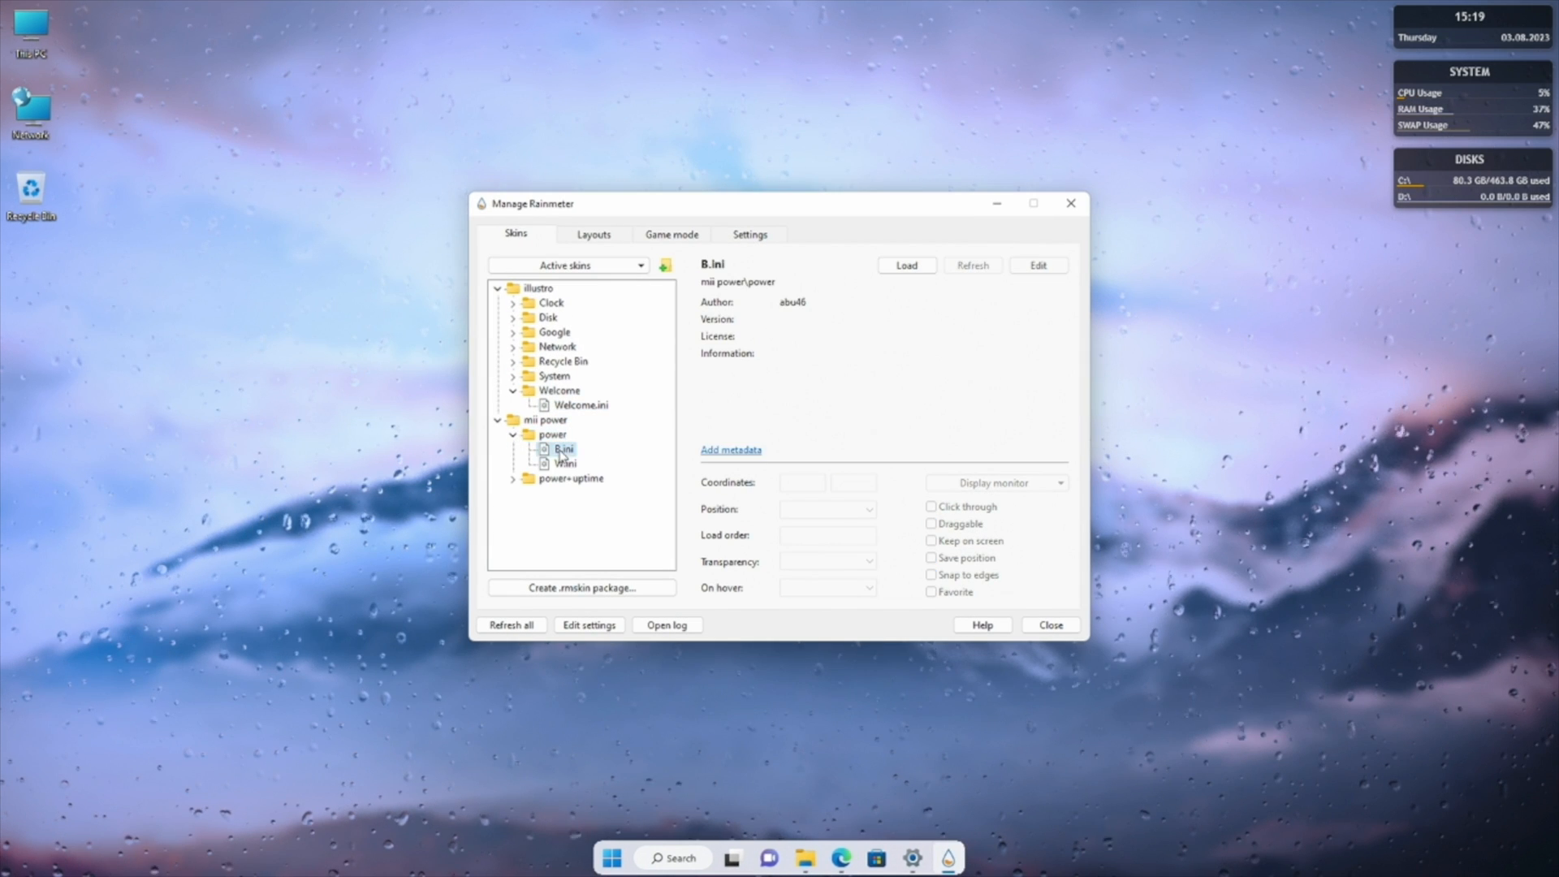
{"action": "left_click", "coordinate": [904, 265]}
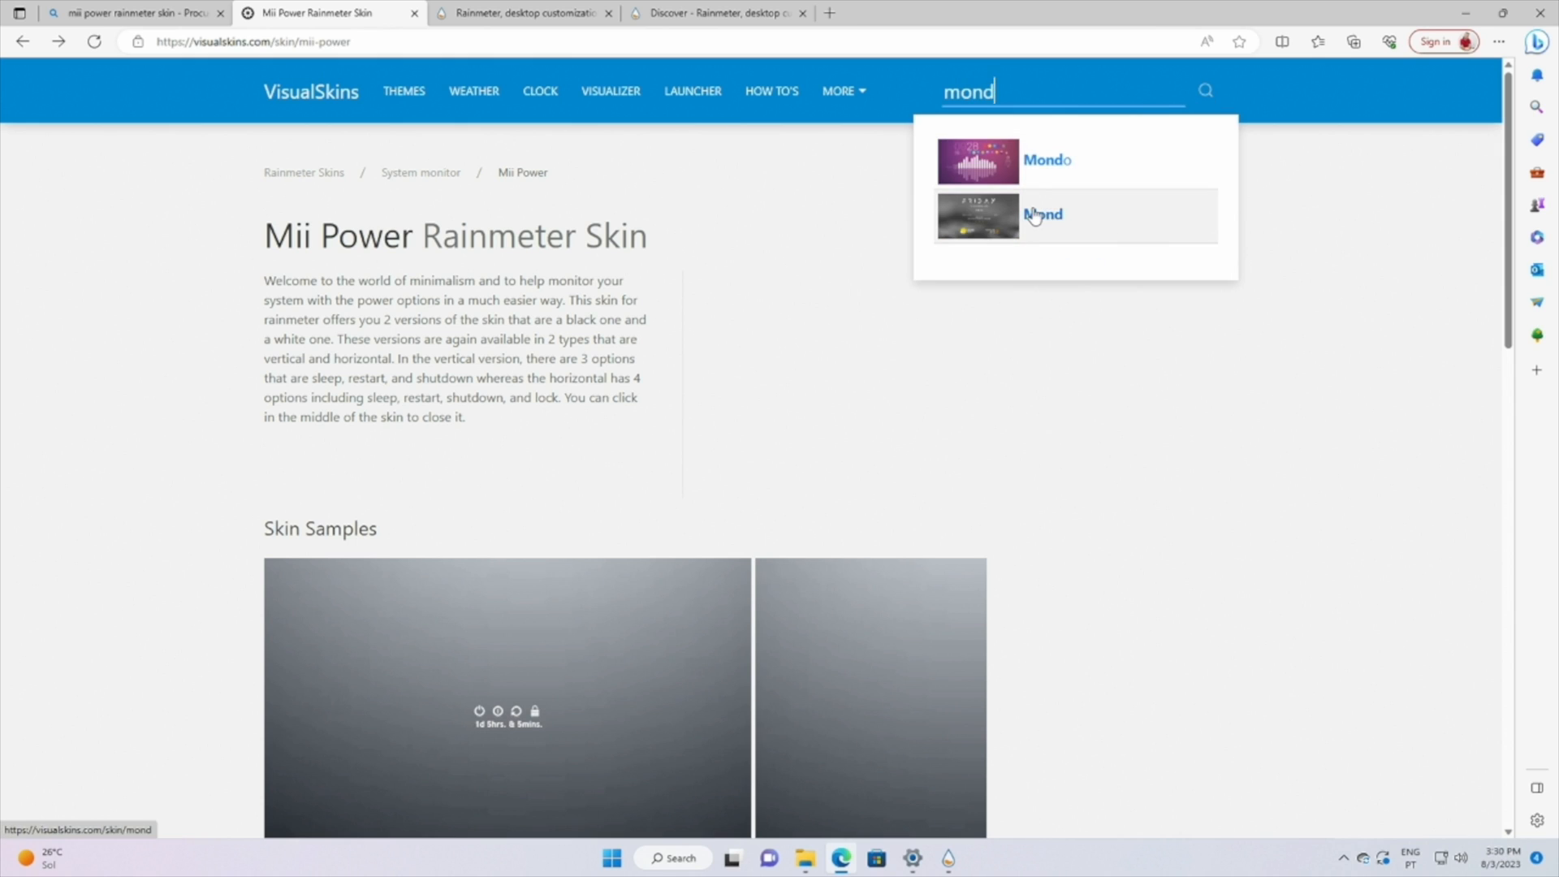
Step: Download and install the Mond skin, then look up weather code POXX0021 on weather.codes
{"action": "left_click", "coordinate": [1041, 214]}
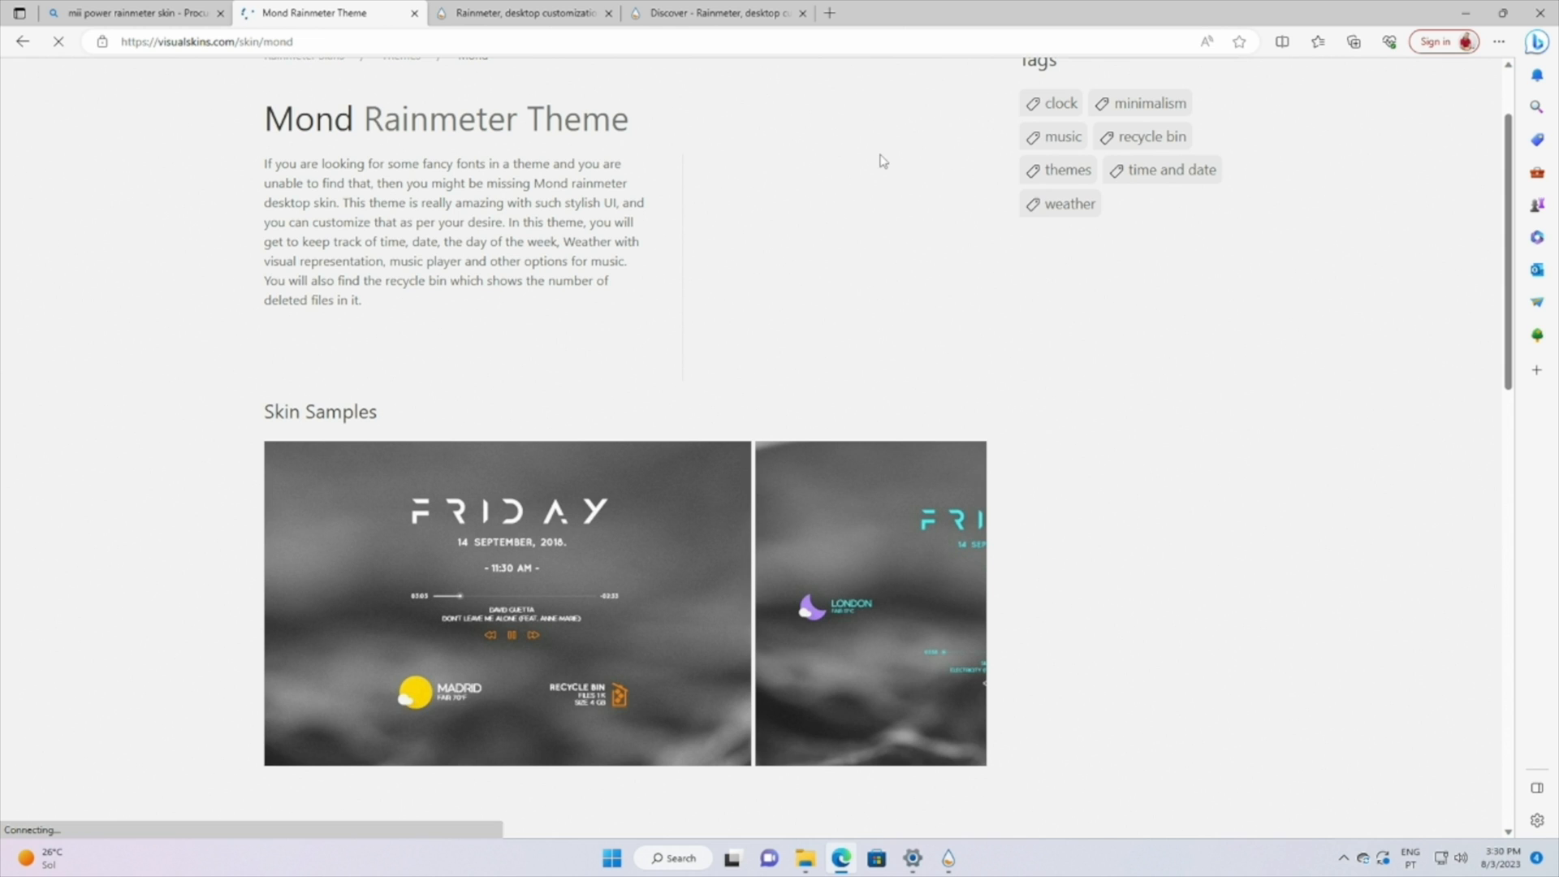
{"action": "left_click", "coordinate": [1351, 40]}
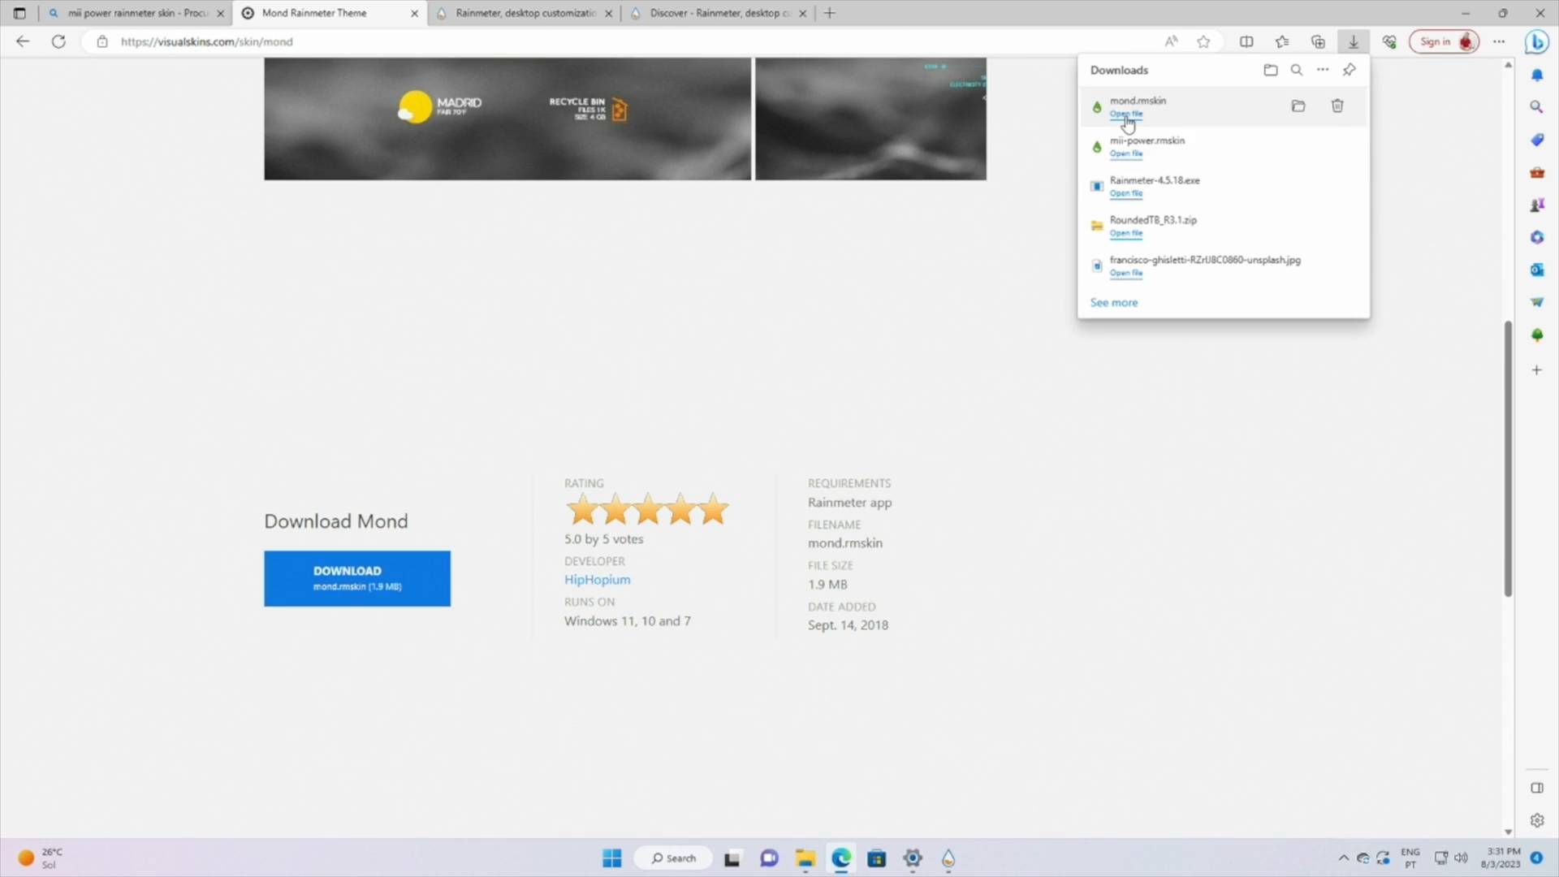
{"action": "left_click", "coordinate": [1125, 114]}
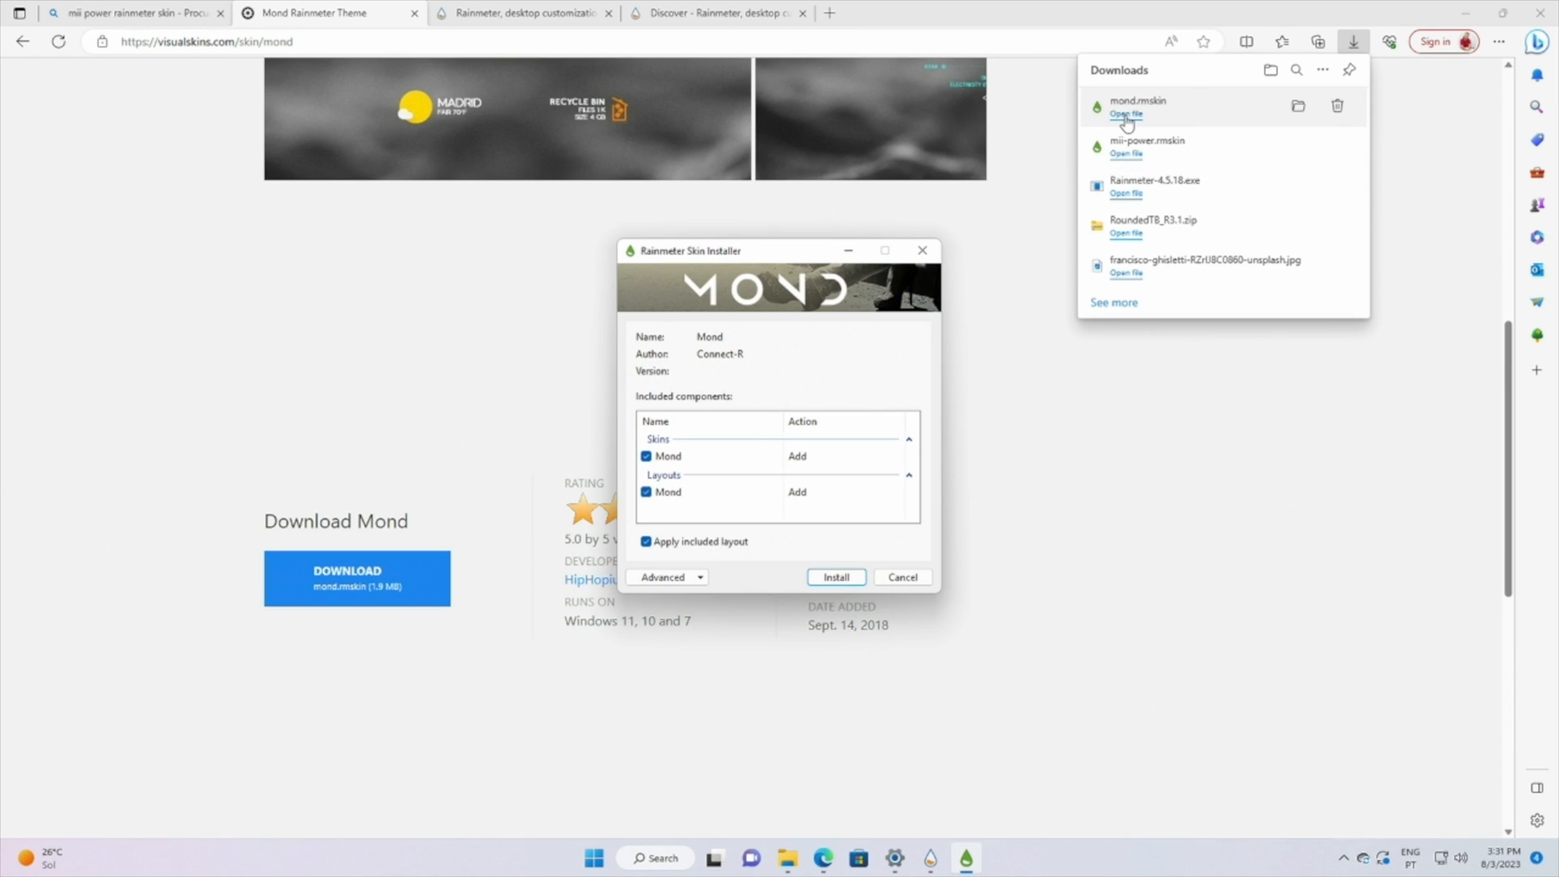
{"action": "left_click", "coordinate": [835, 577]}
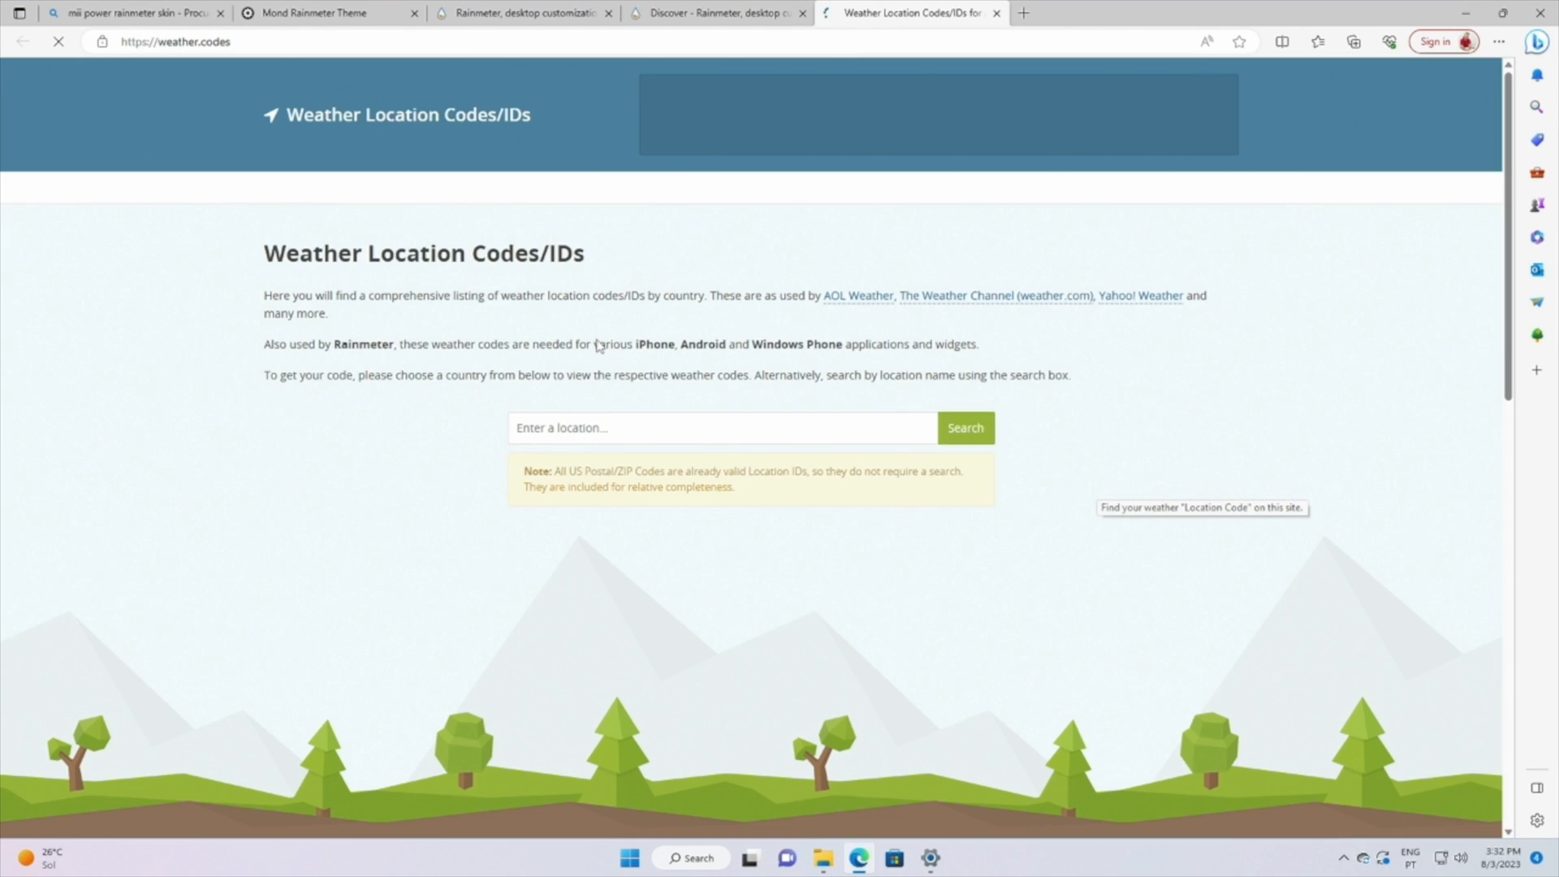
{"action": "left_click", "coordinate": [964, 428]}
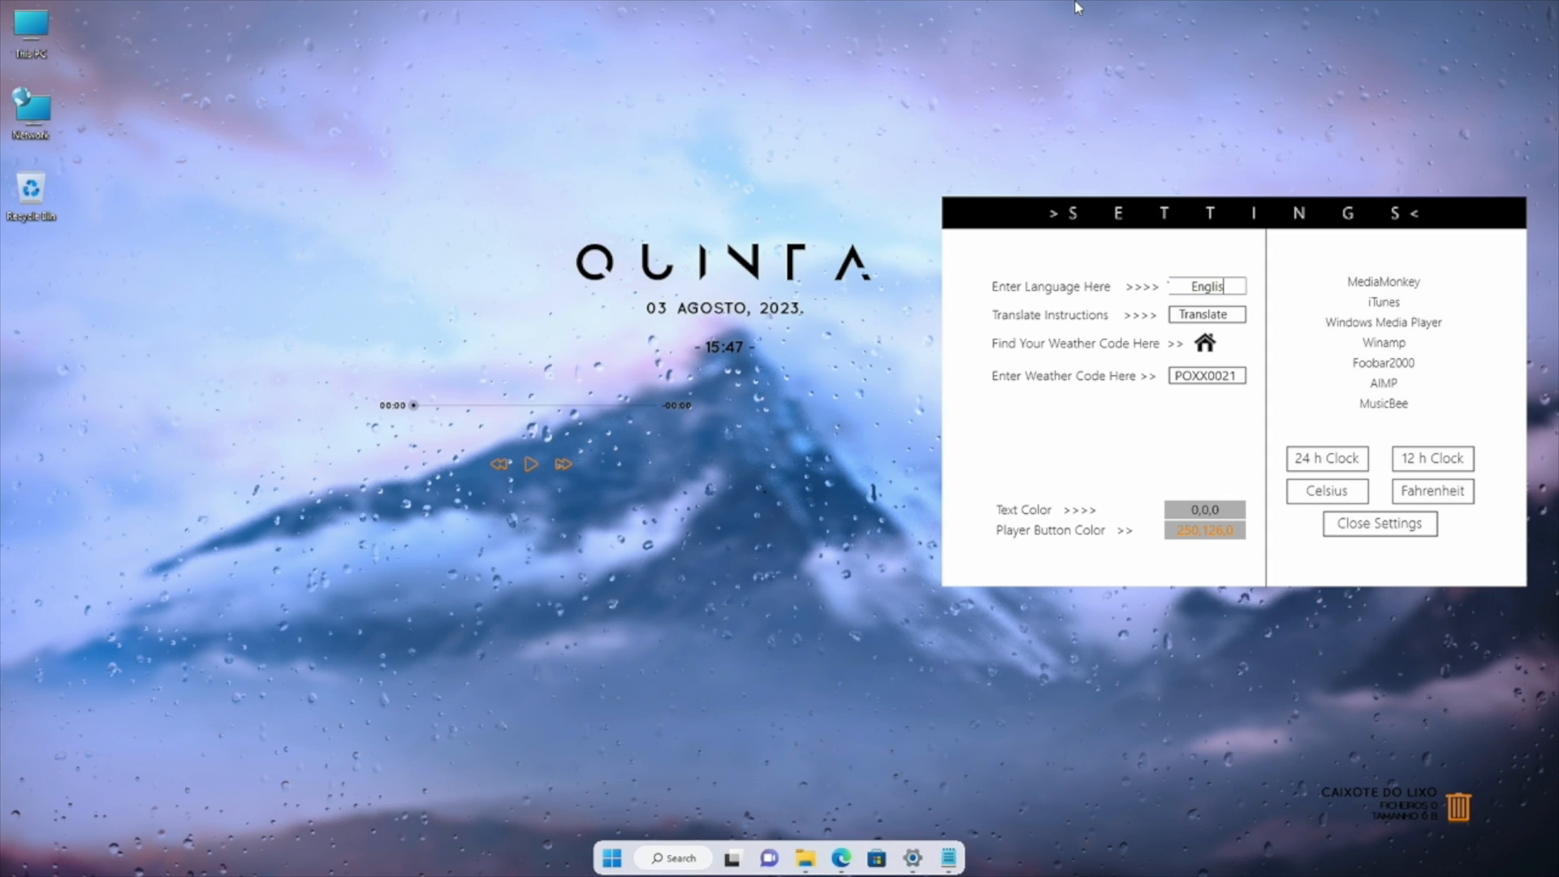
Step: Translate Mond to English, unload the Recycle Bin widget, and edit the Mond clock skin
{"action": "left_click", "coordinate": [1205, 314]}
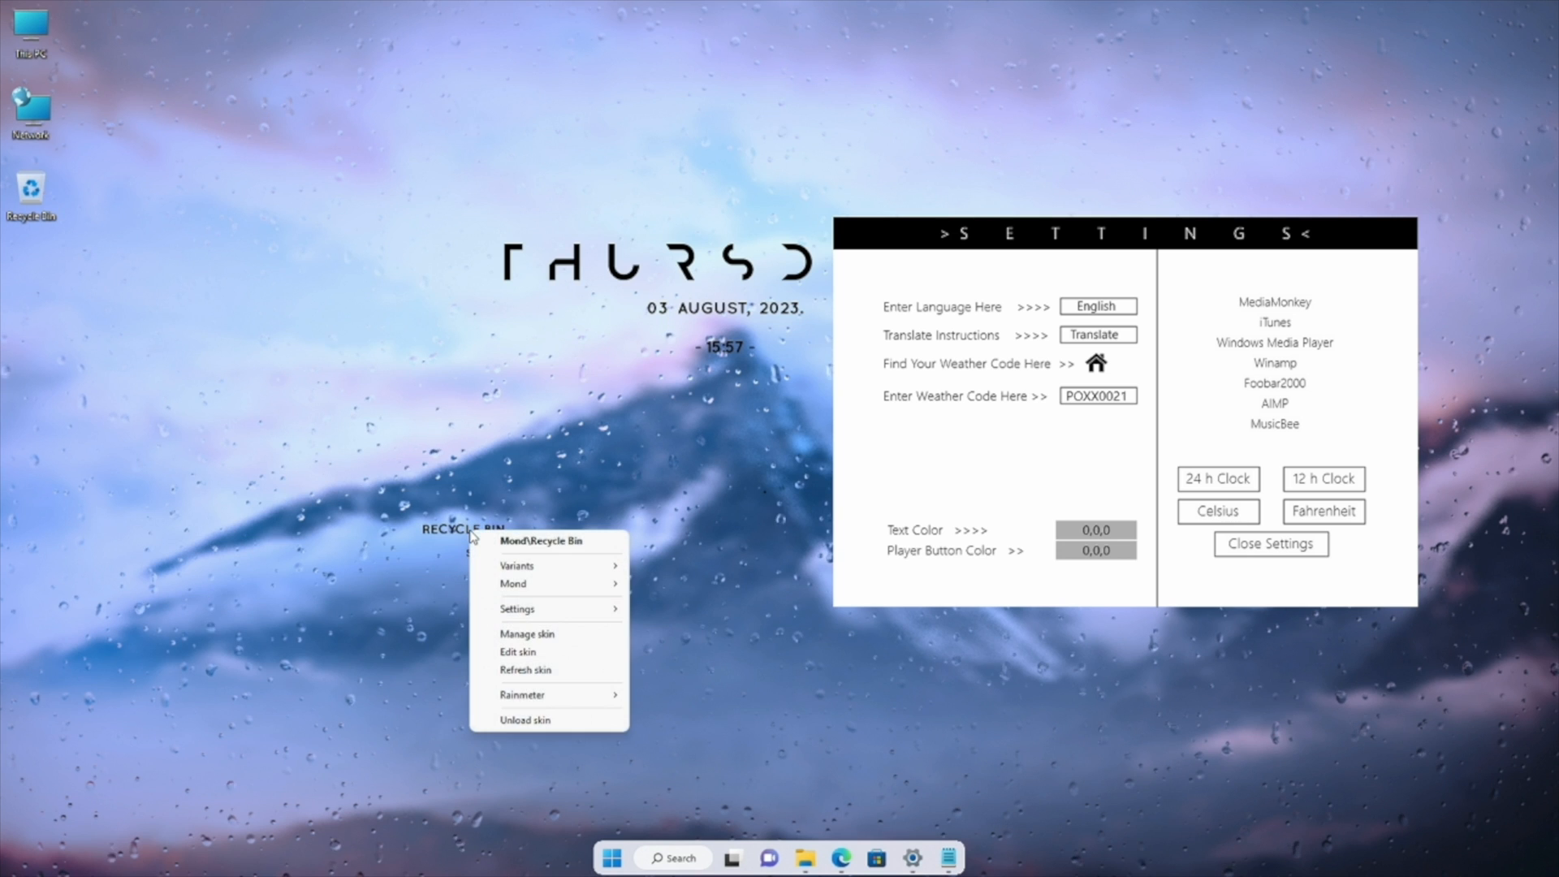
{"action": "left_click", "coordinate": [589, 505]}
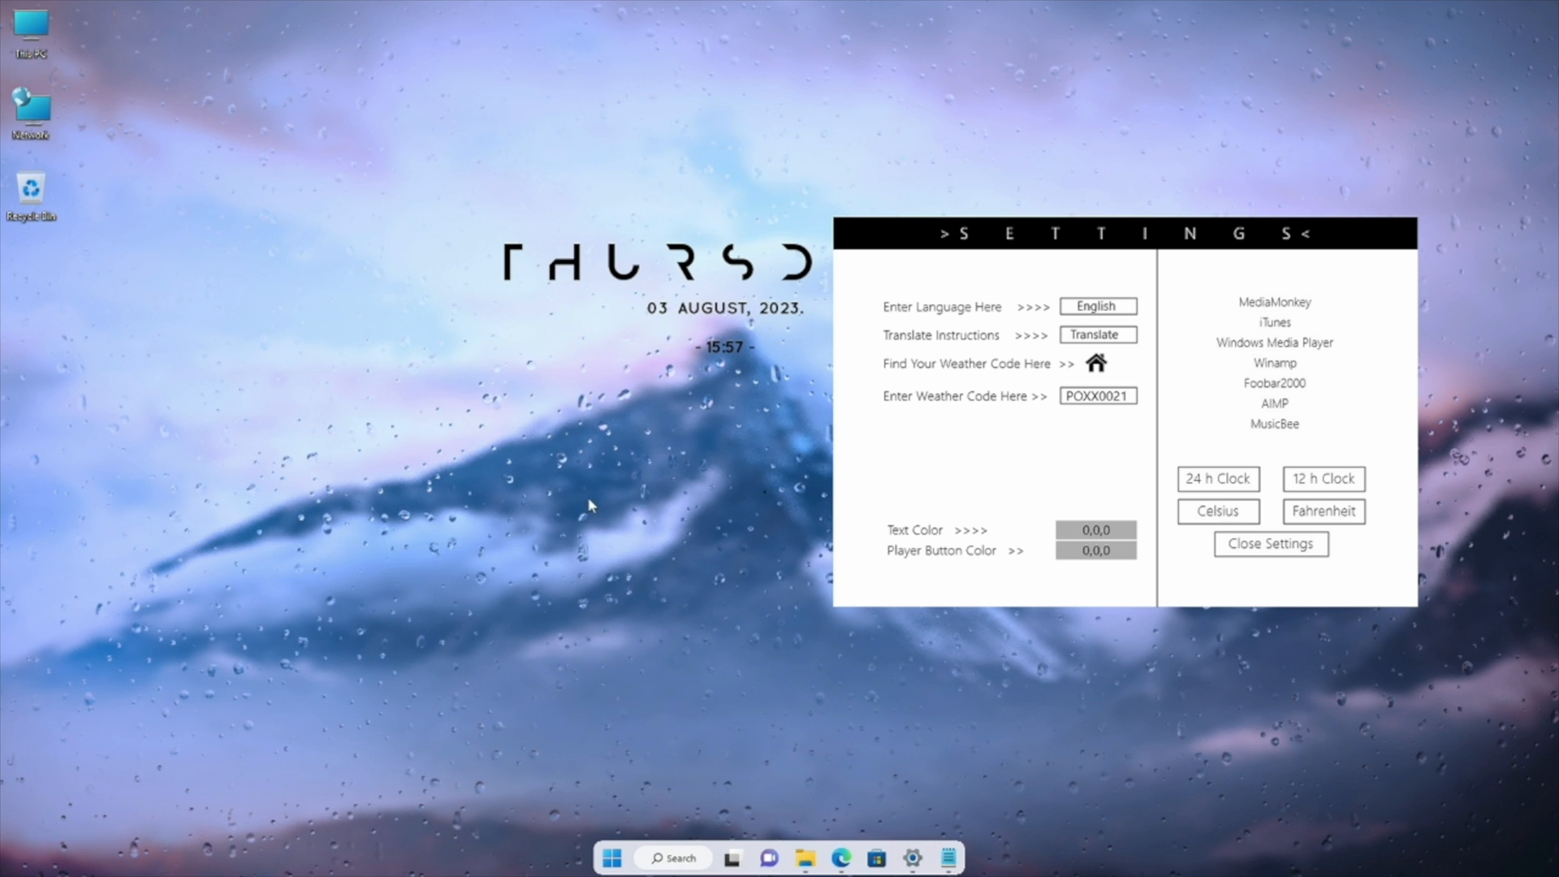
{"action": "right_click", "coordinate": [750, 288]}
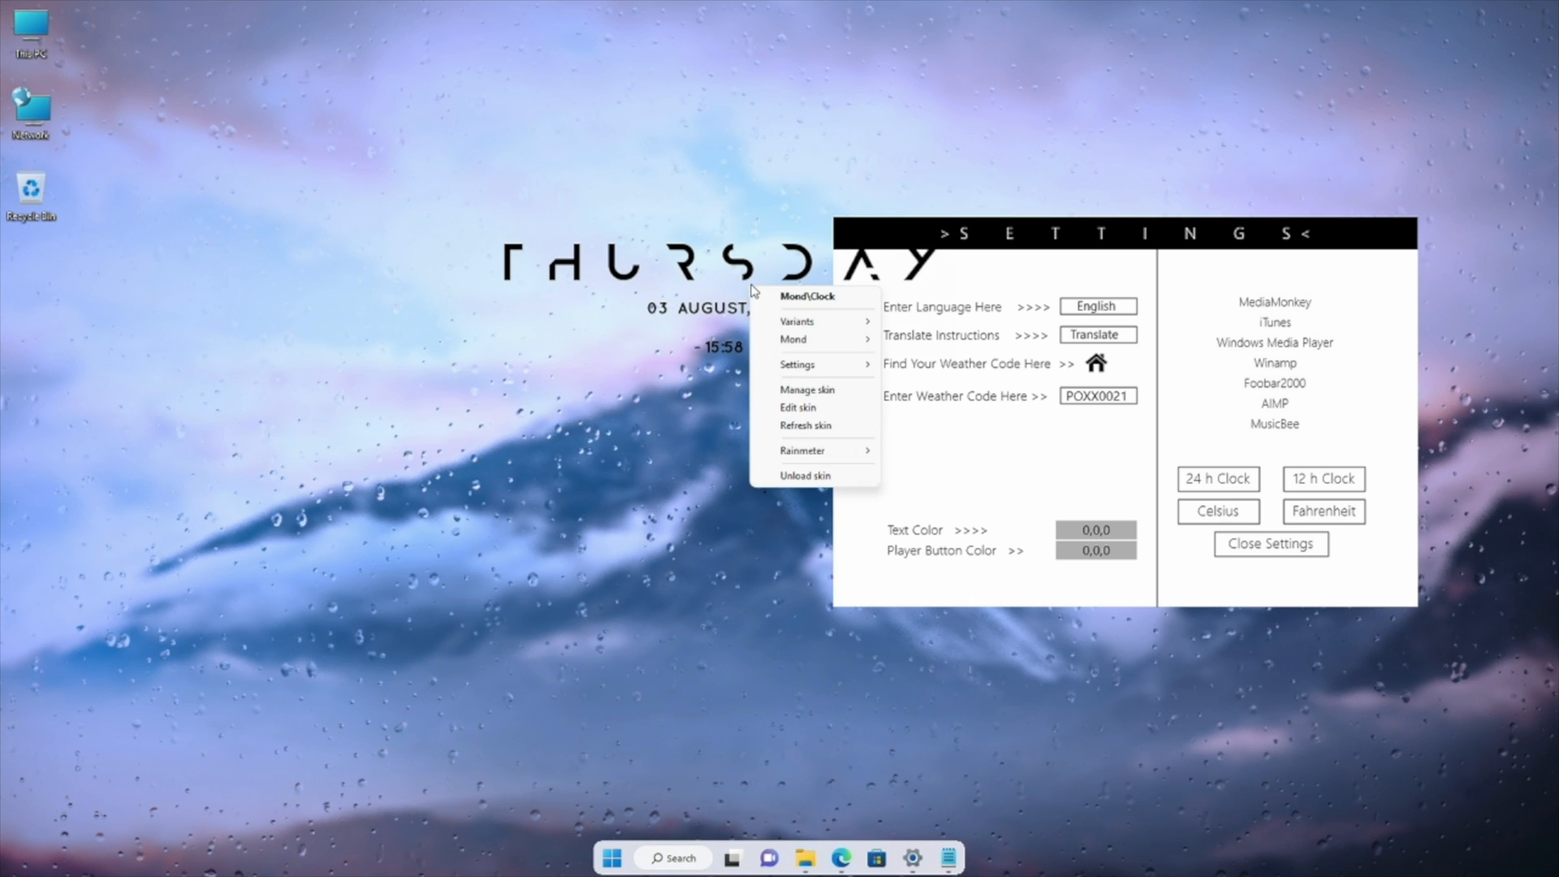
{"action": "mouse_move", "coordinate": [810, 340]}
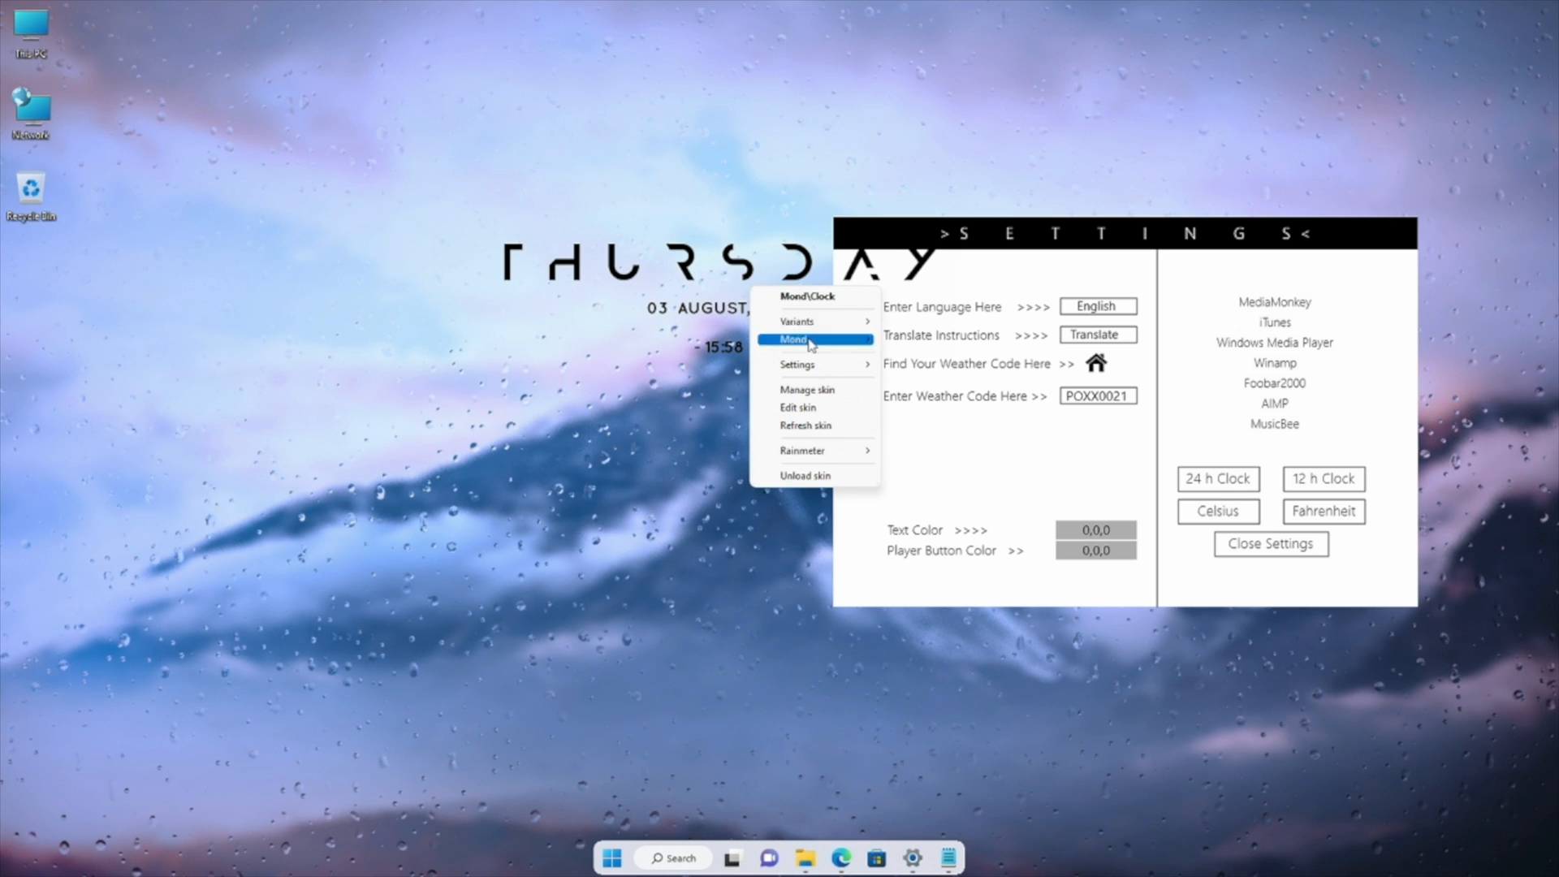
{"action": "left_click", "coordinate": [797, 407]}
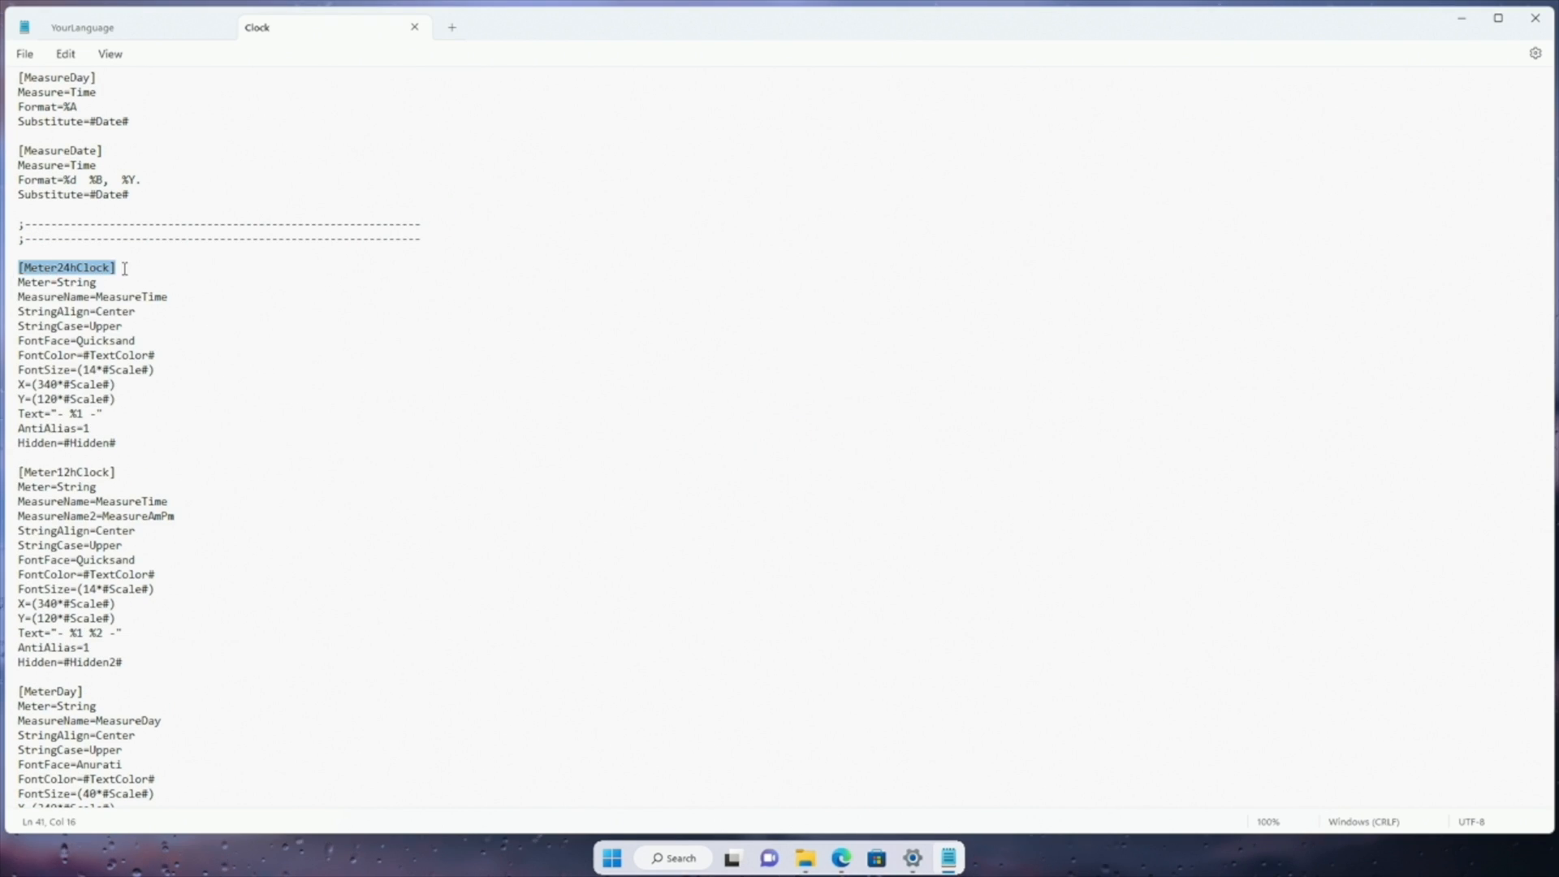
Step: Leave the clock skin file in Notepad and return to VisualSkins in Edge
{"action": "left_click", "coordinate": [24, 53]}
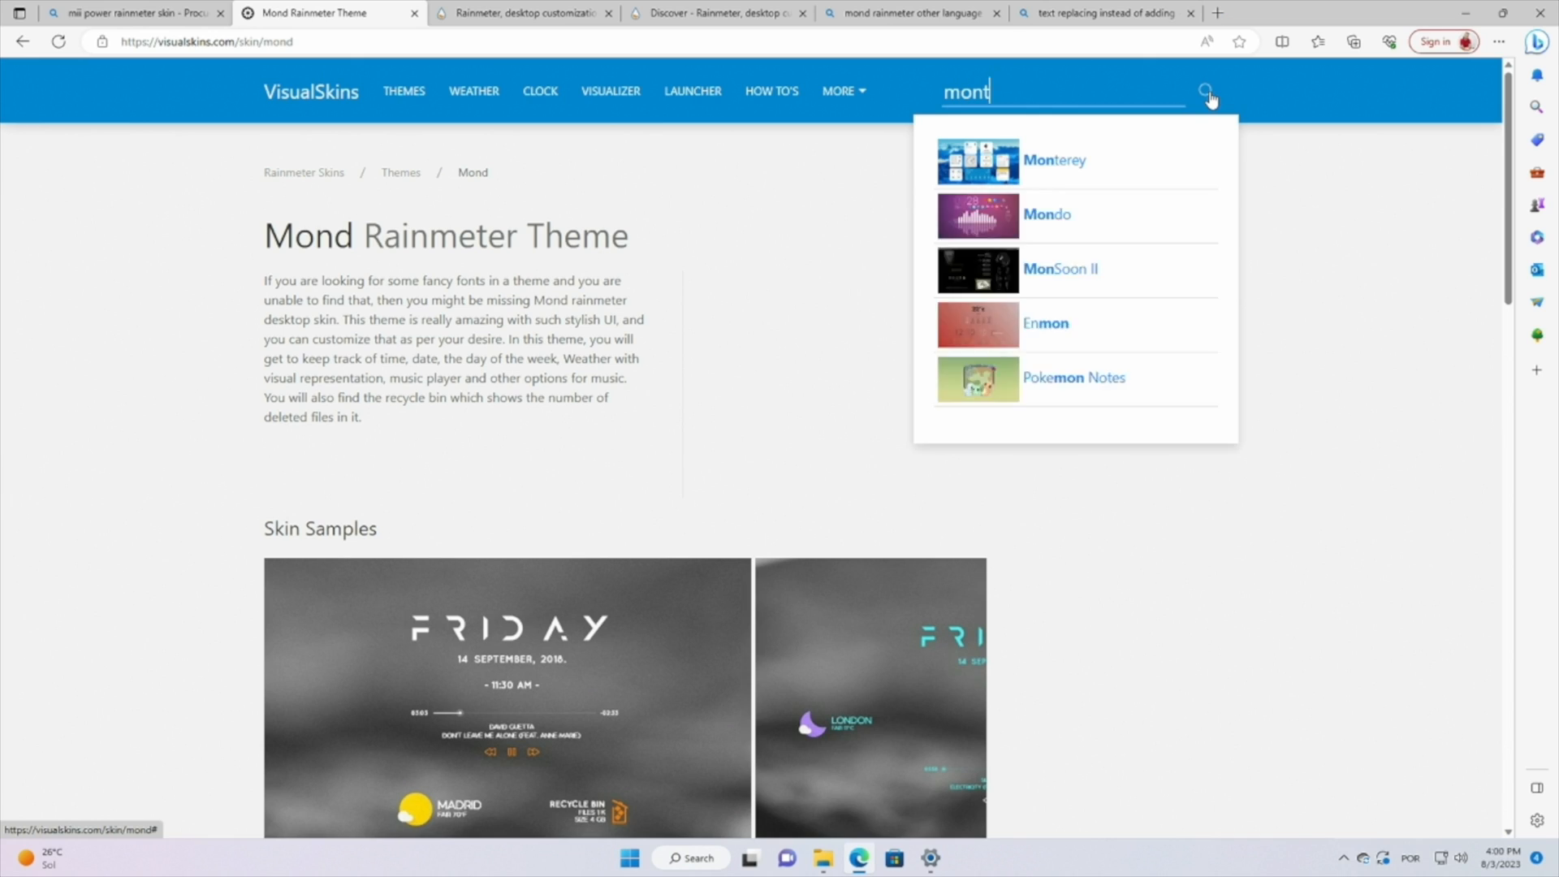
Step: Download the Monterey skin from its VisualSkins page and install the .rmskin
{"action": "left_click", "coordinate": [1053, 159]}
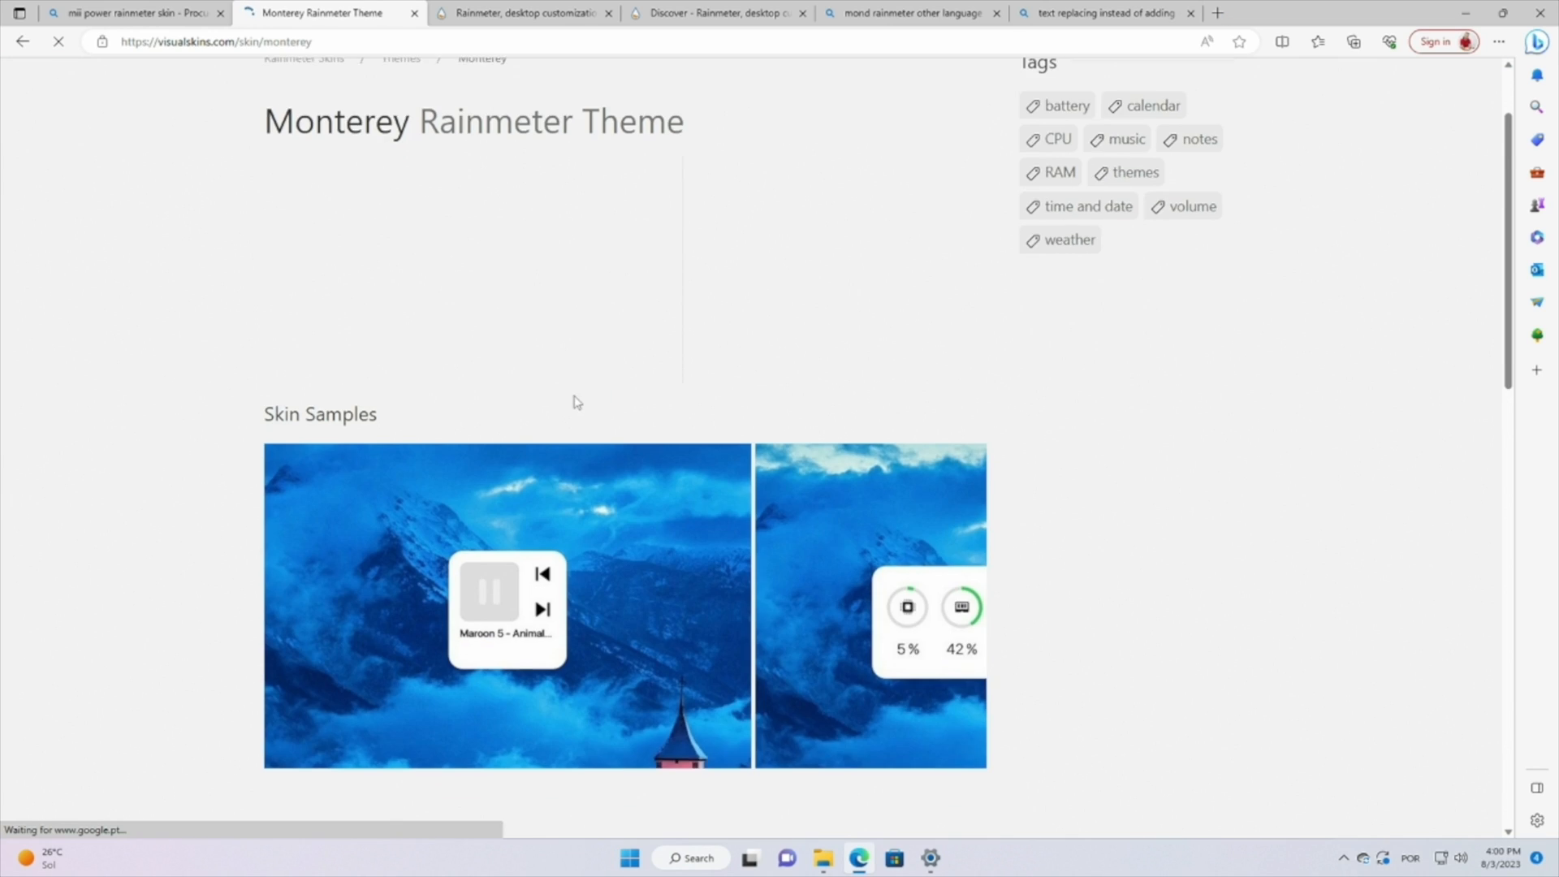
{"action": "left_click", "coordinate": [1352, 41]}
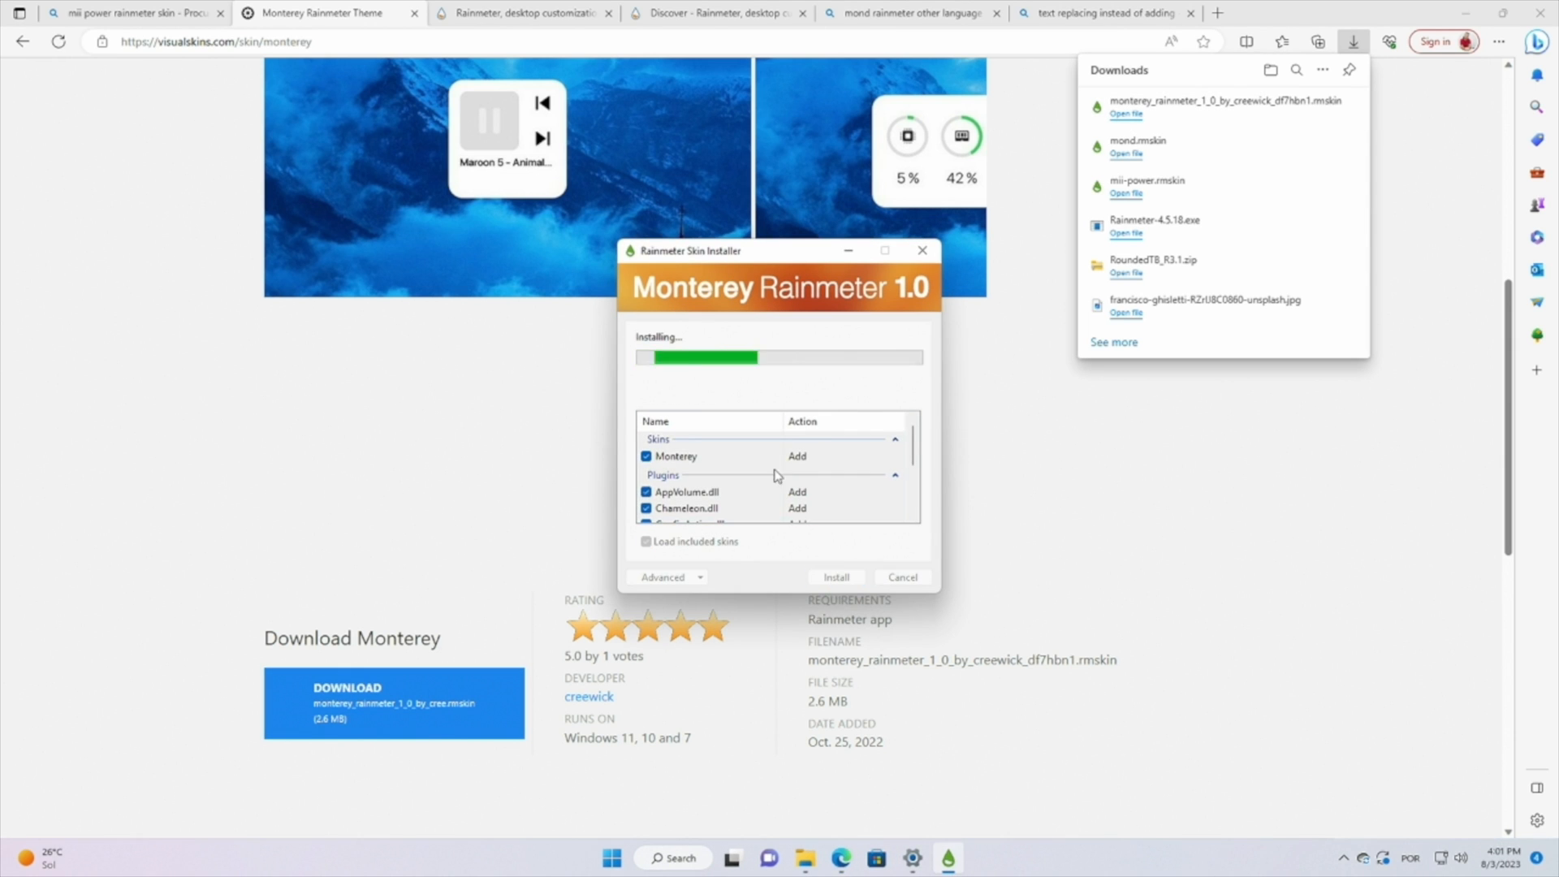
{"action": "left_click", "coordinate": [835, 577]}
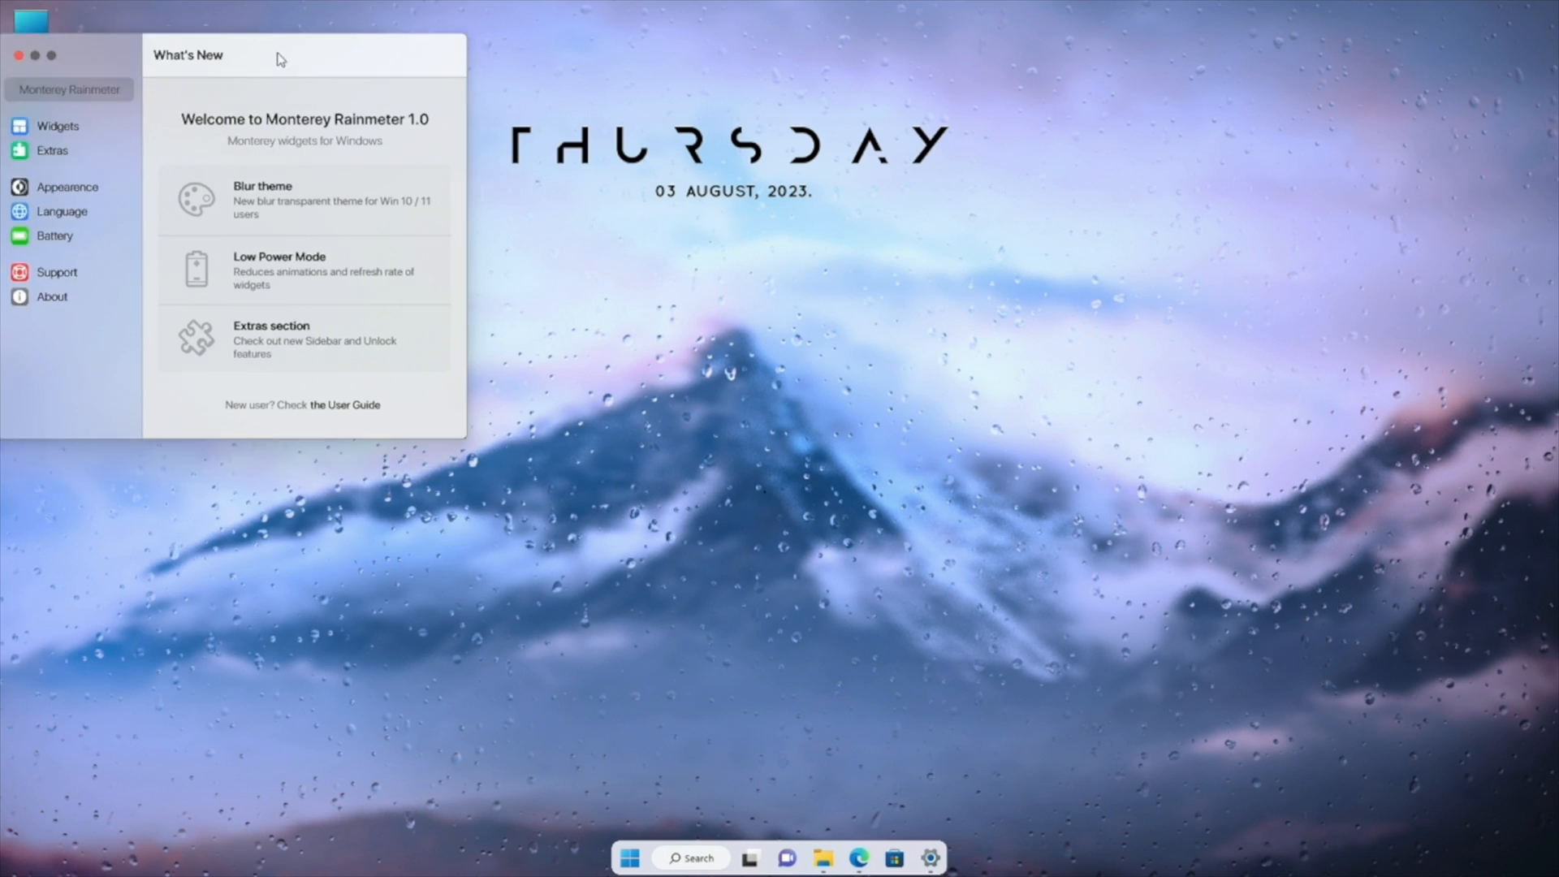
Step: Enable Monterey Clock, Calendar, Notes and Reminders widgets, and write 'My notes just right here !!!'
{"action": "left_click", "coordinate": [58, 125]}
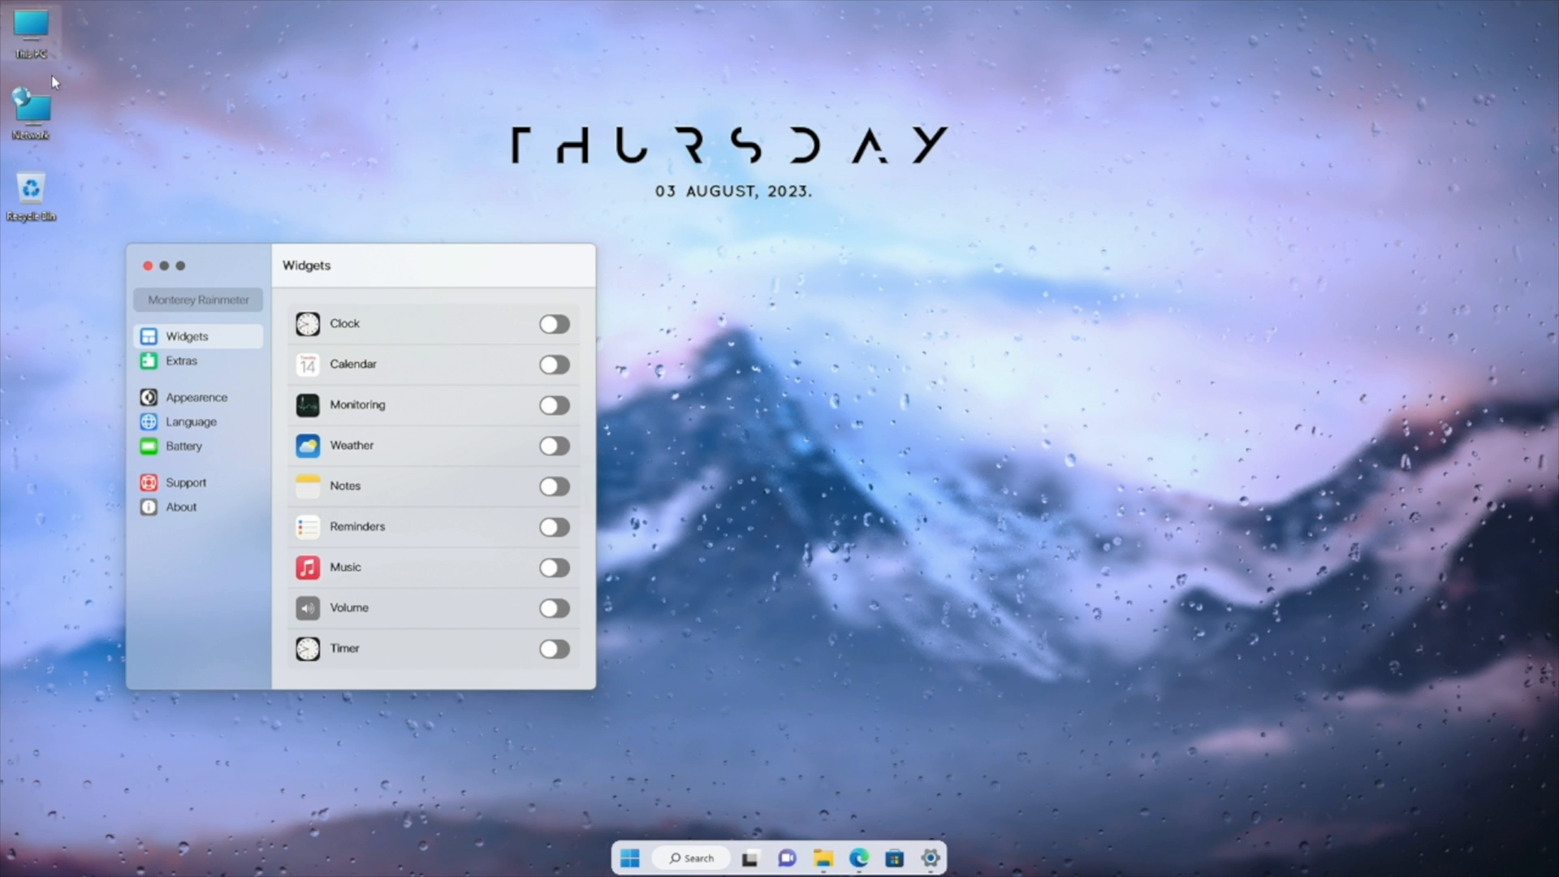
{"action": "left_click", "coordinate": [553, 323]}
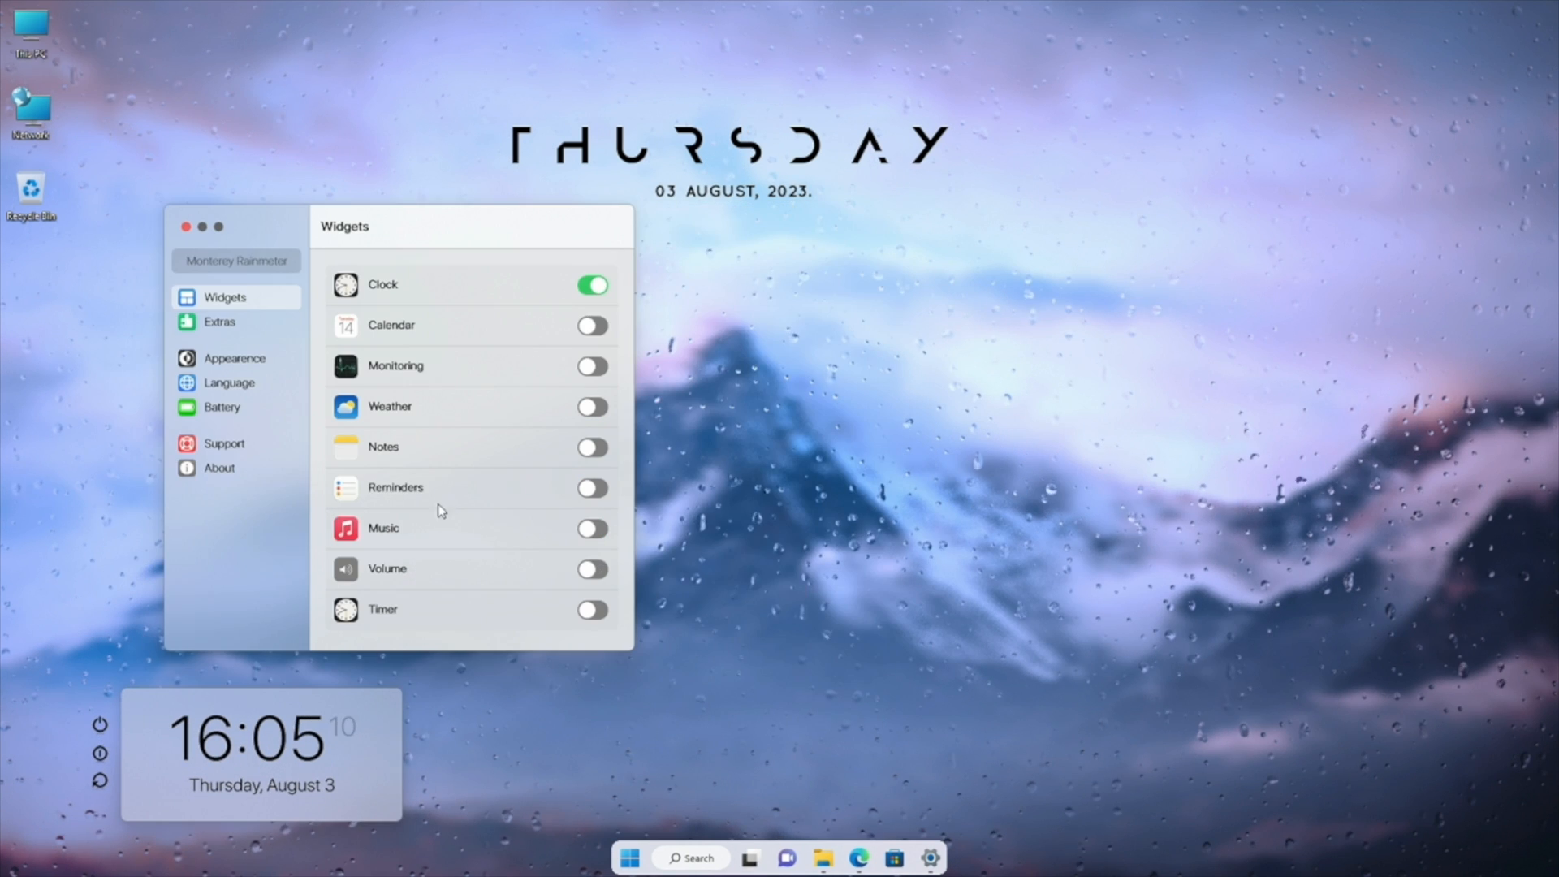
{"action": "left_click", "coordinate": [592, 324]}
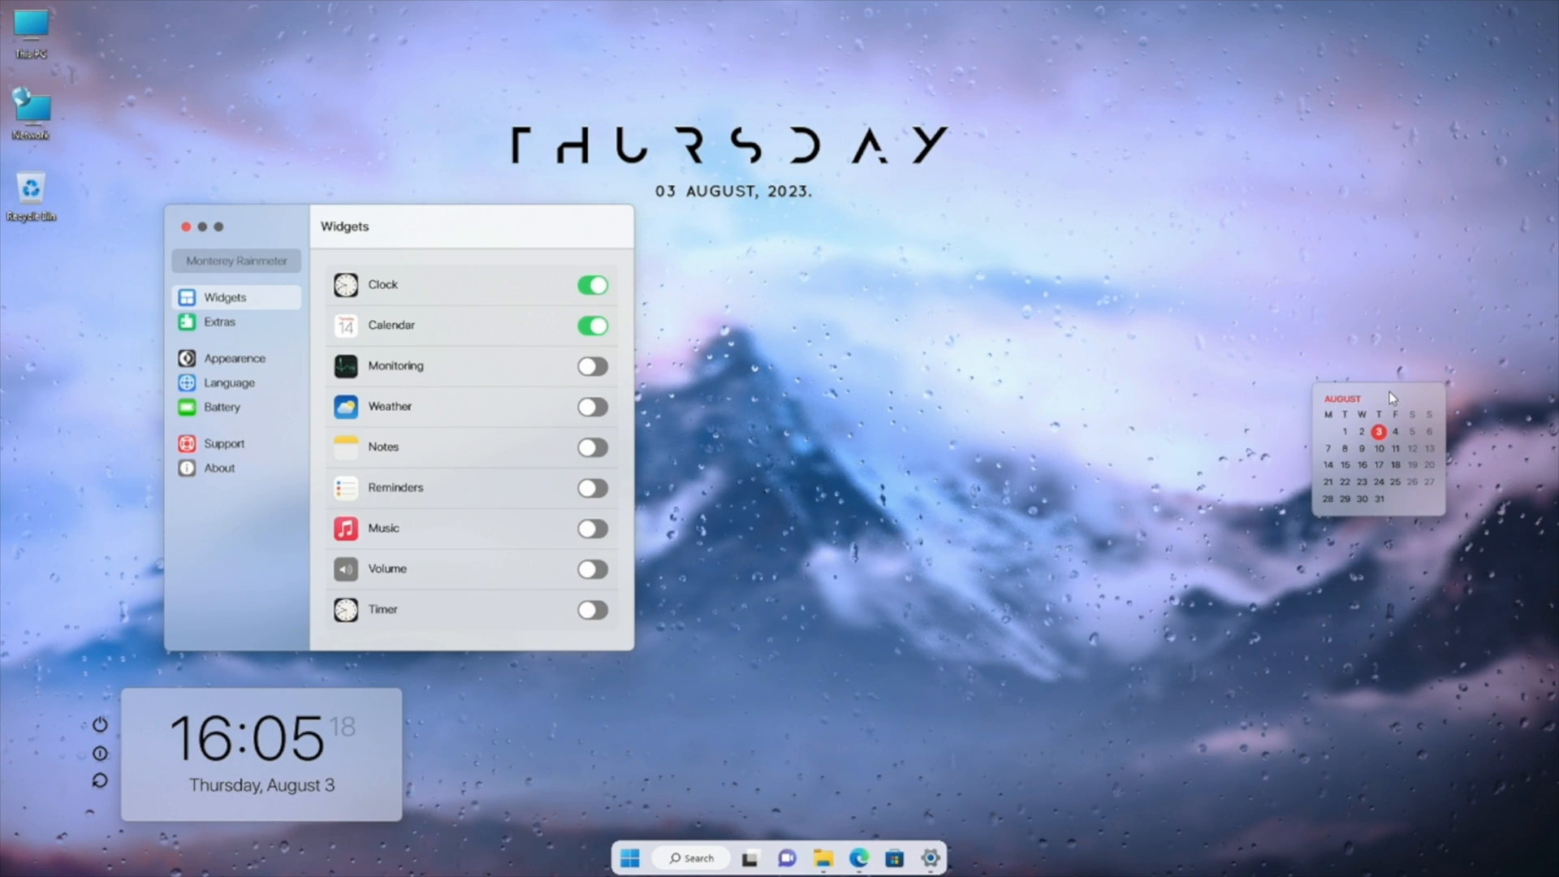
{"action": "left_click", "coordinate": [592, 447]}
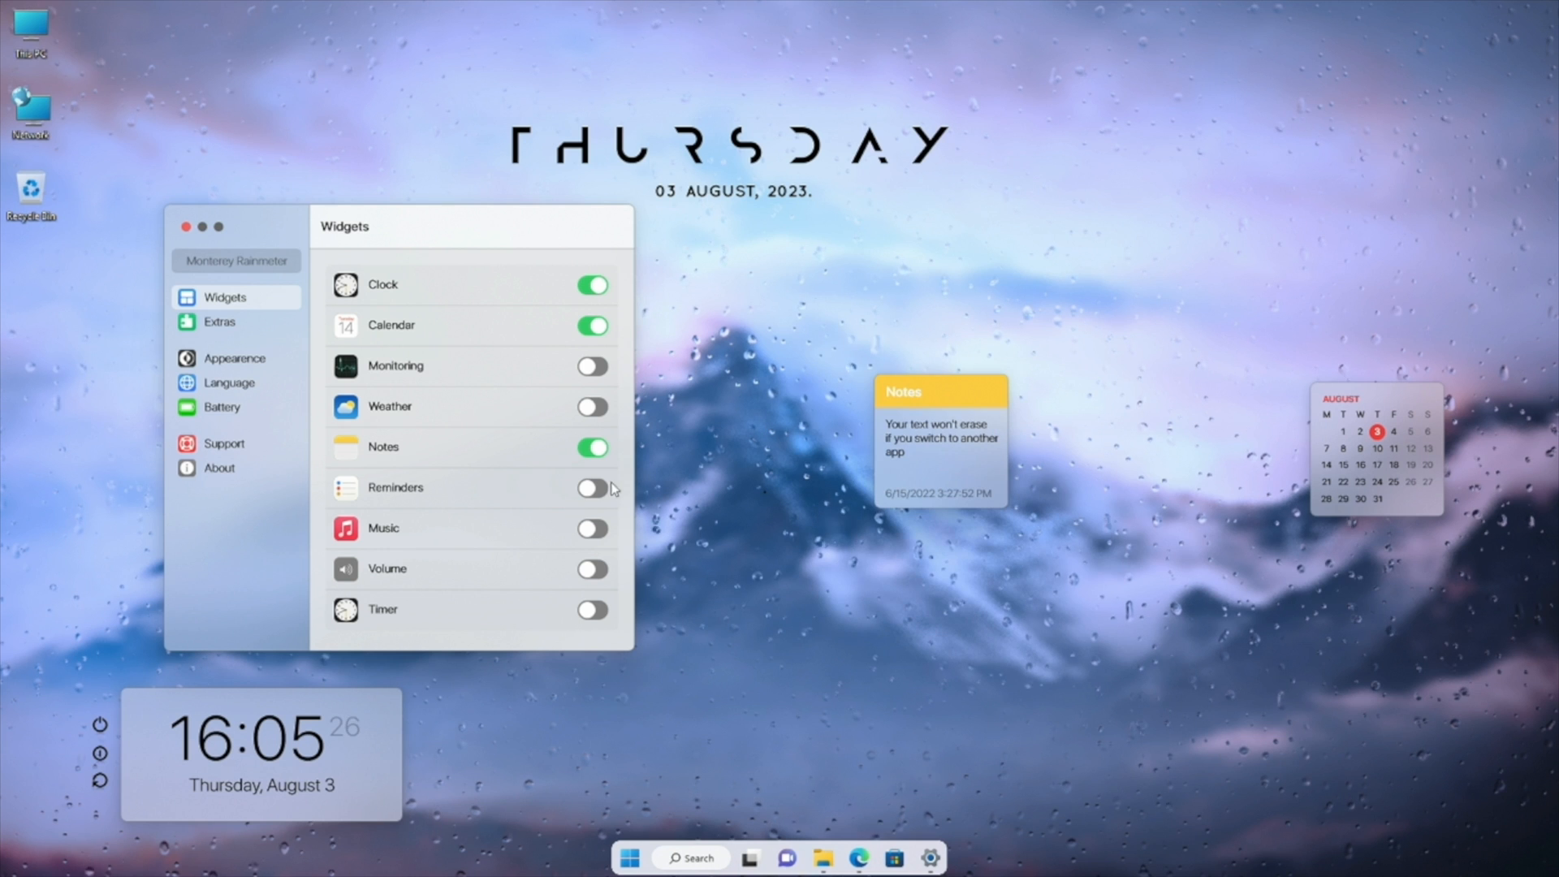
{"action": "left_click", "coordinate": [593, 487]}
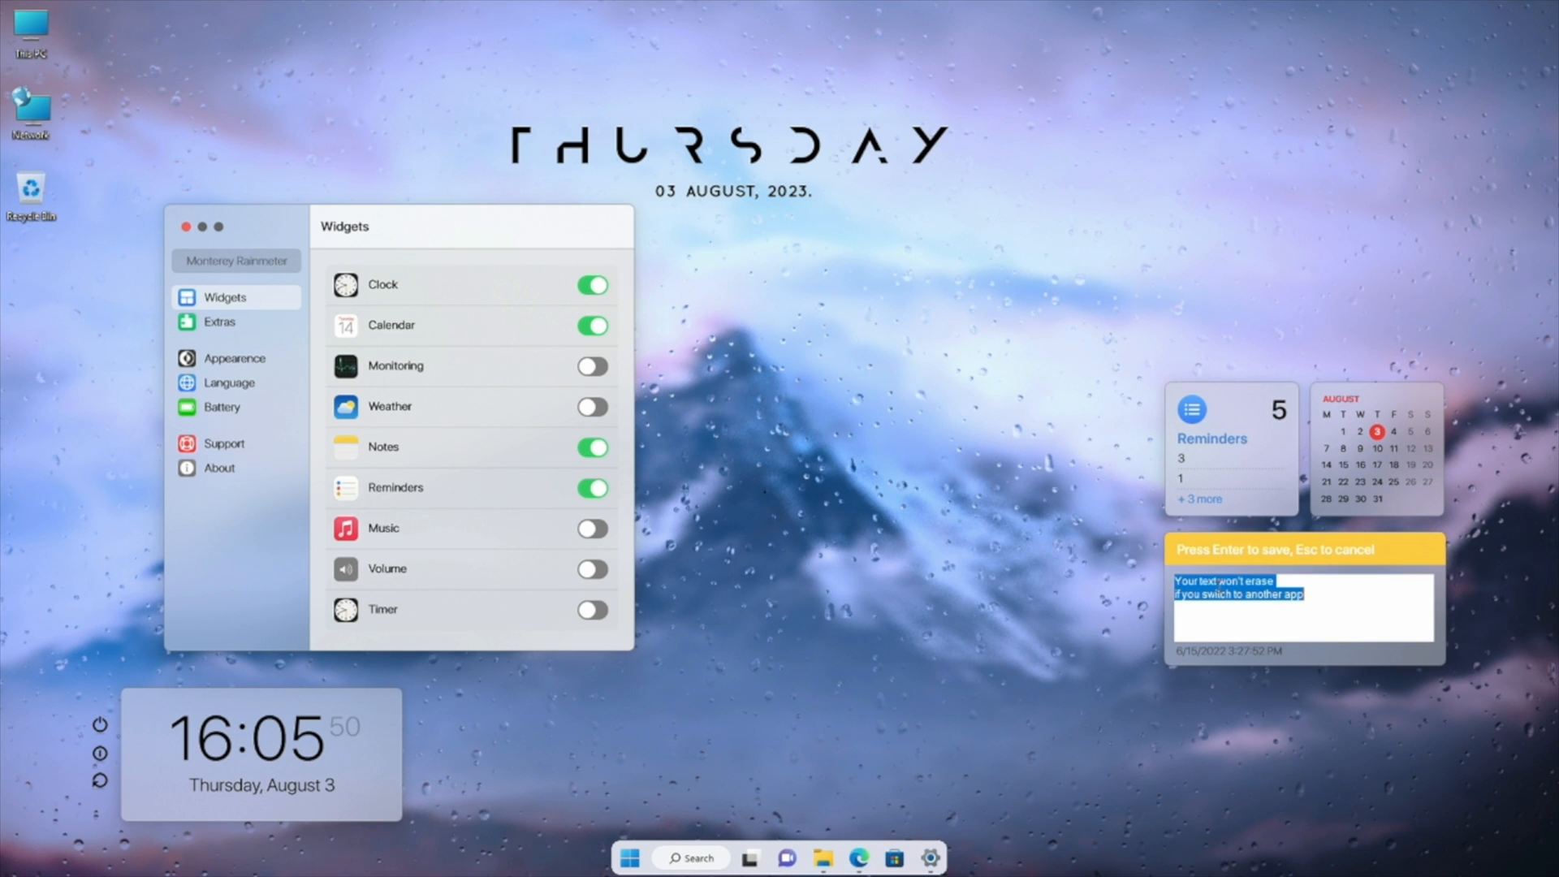
{"action": "type", "text": "My notes just n"}
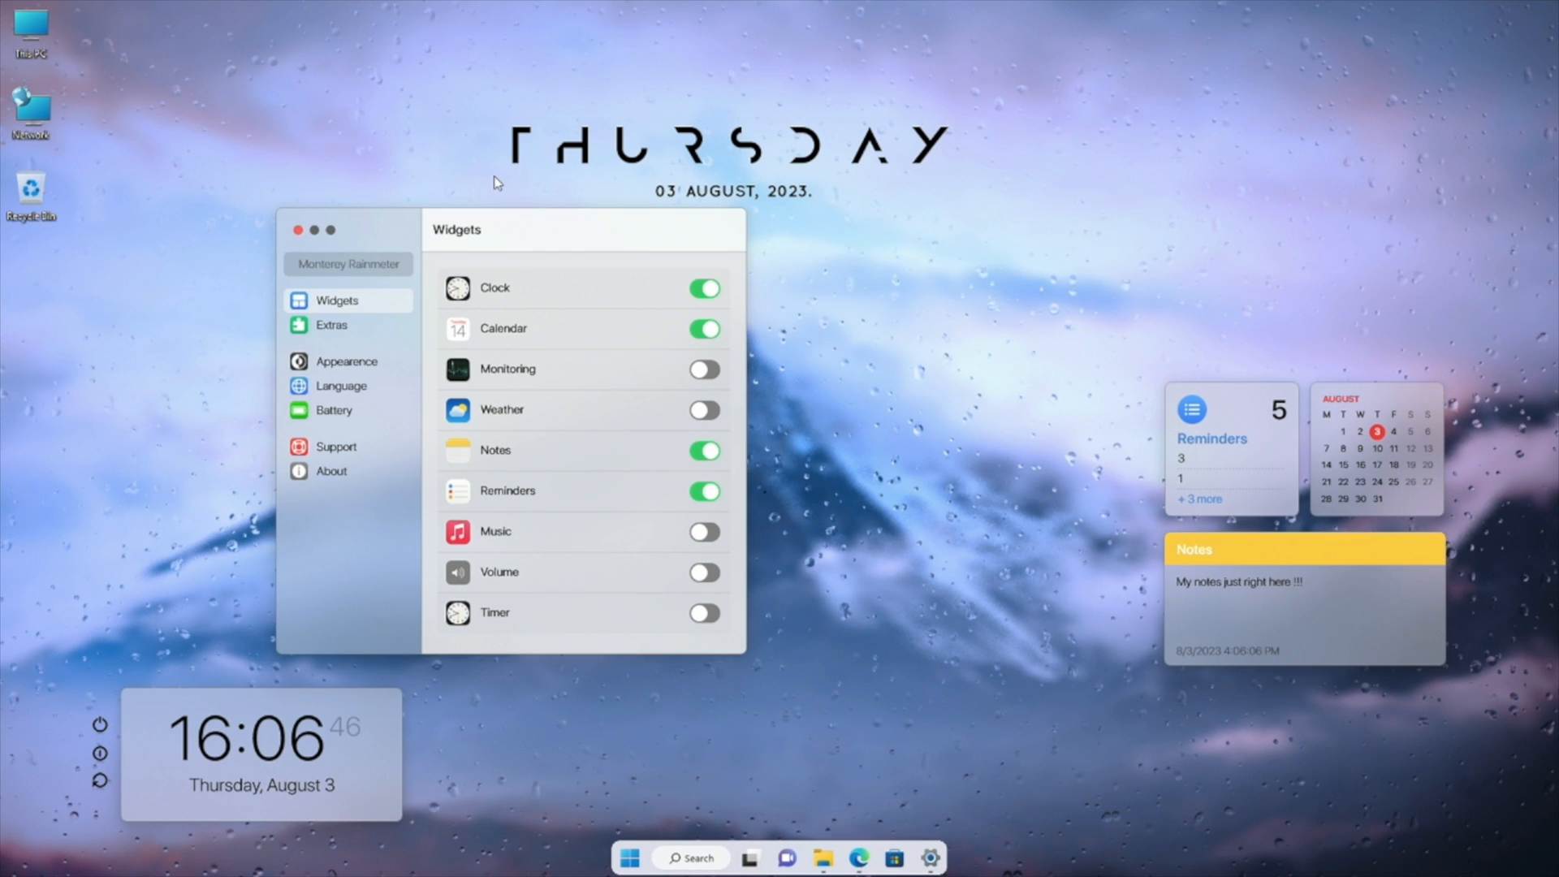
{"action": "left_click", "coordinate": [346, 361]}
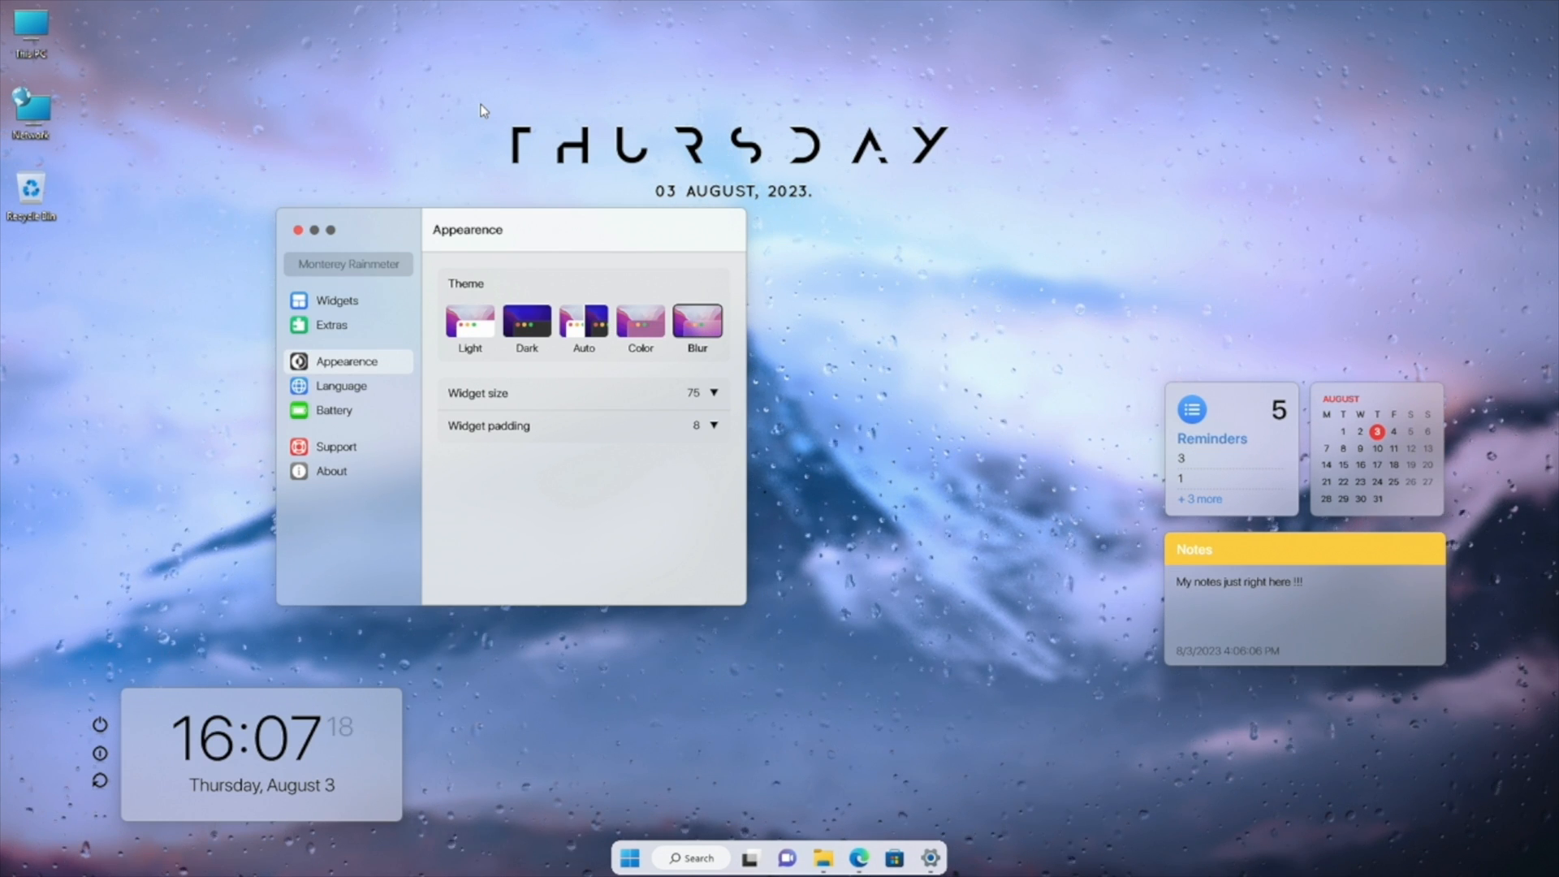
Step: Close the Monterey settings window and hide the desktop icons
{"action": "left_click", "coordinate": [295, 230]}
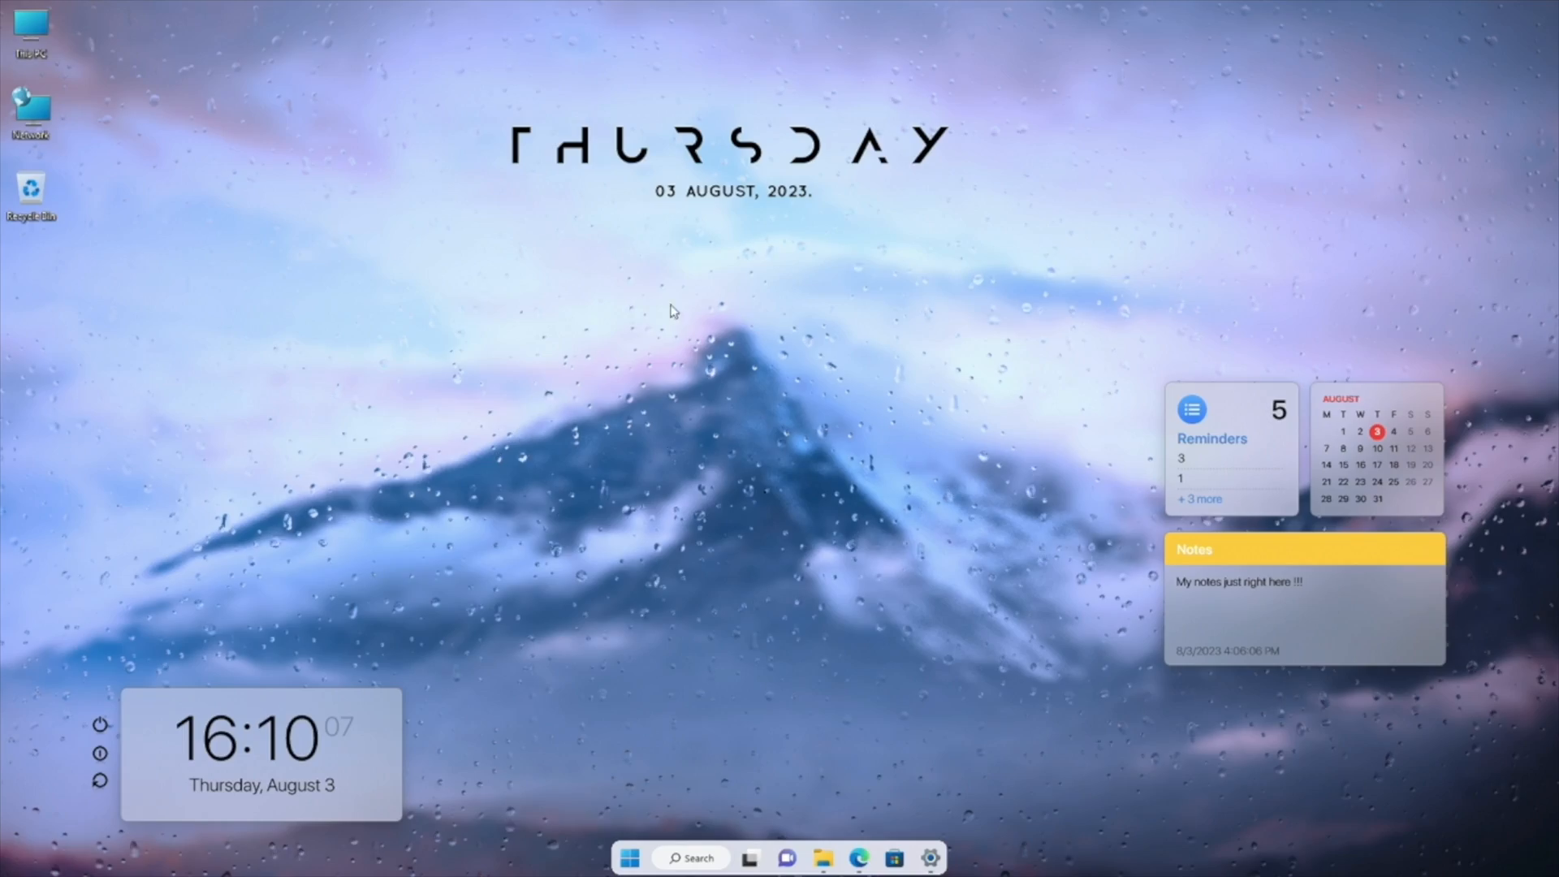
{"action": "left_click", "coordinate": [928, 857]}
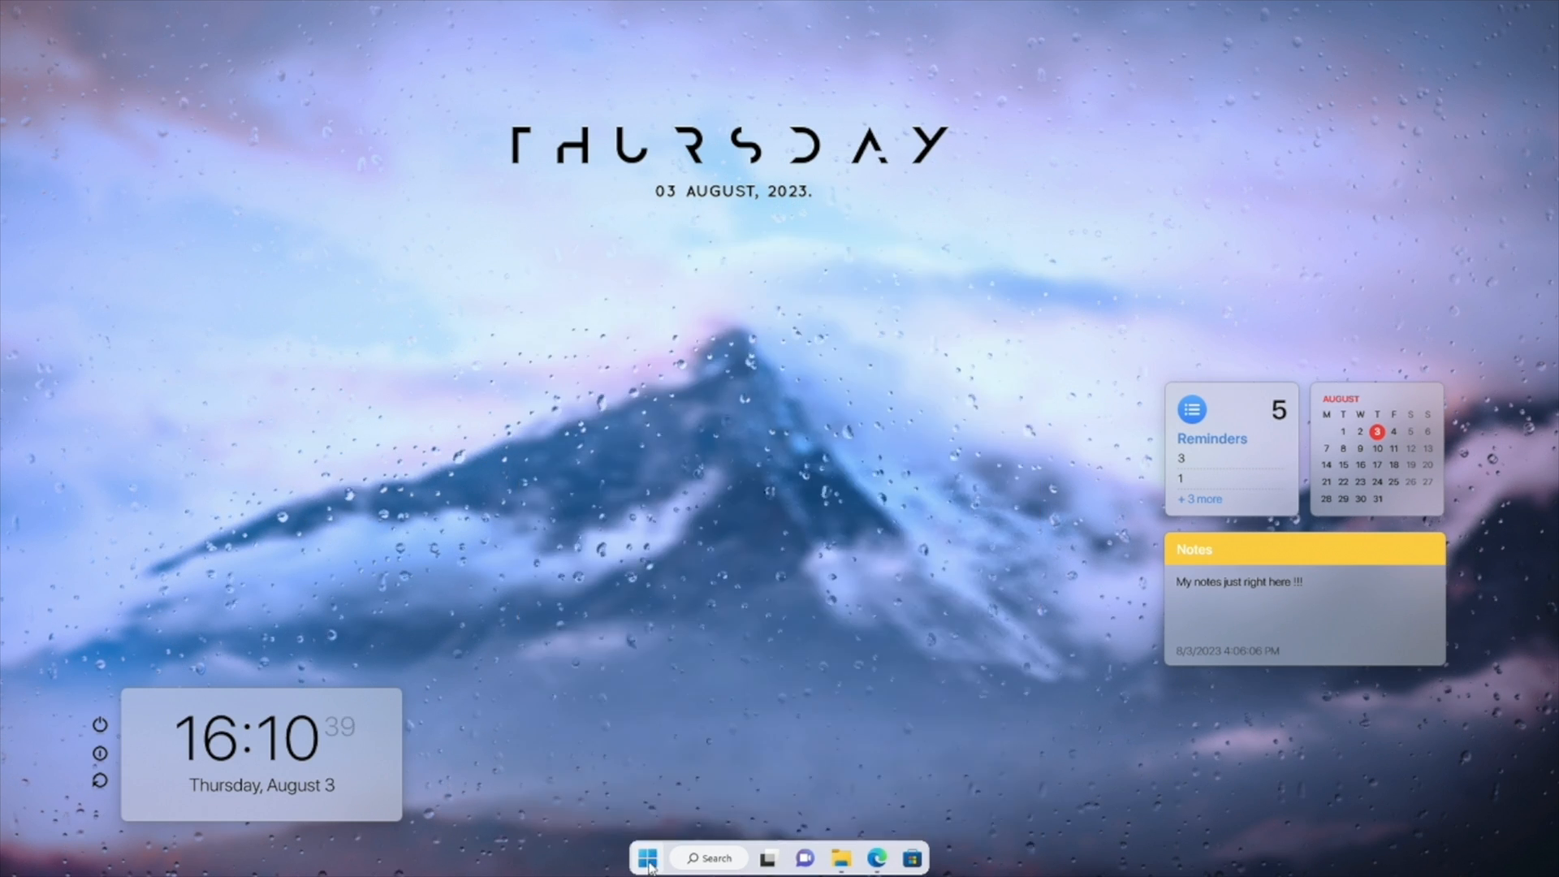
{"action": "left_click", "coordinate": [647, 858]}
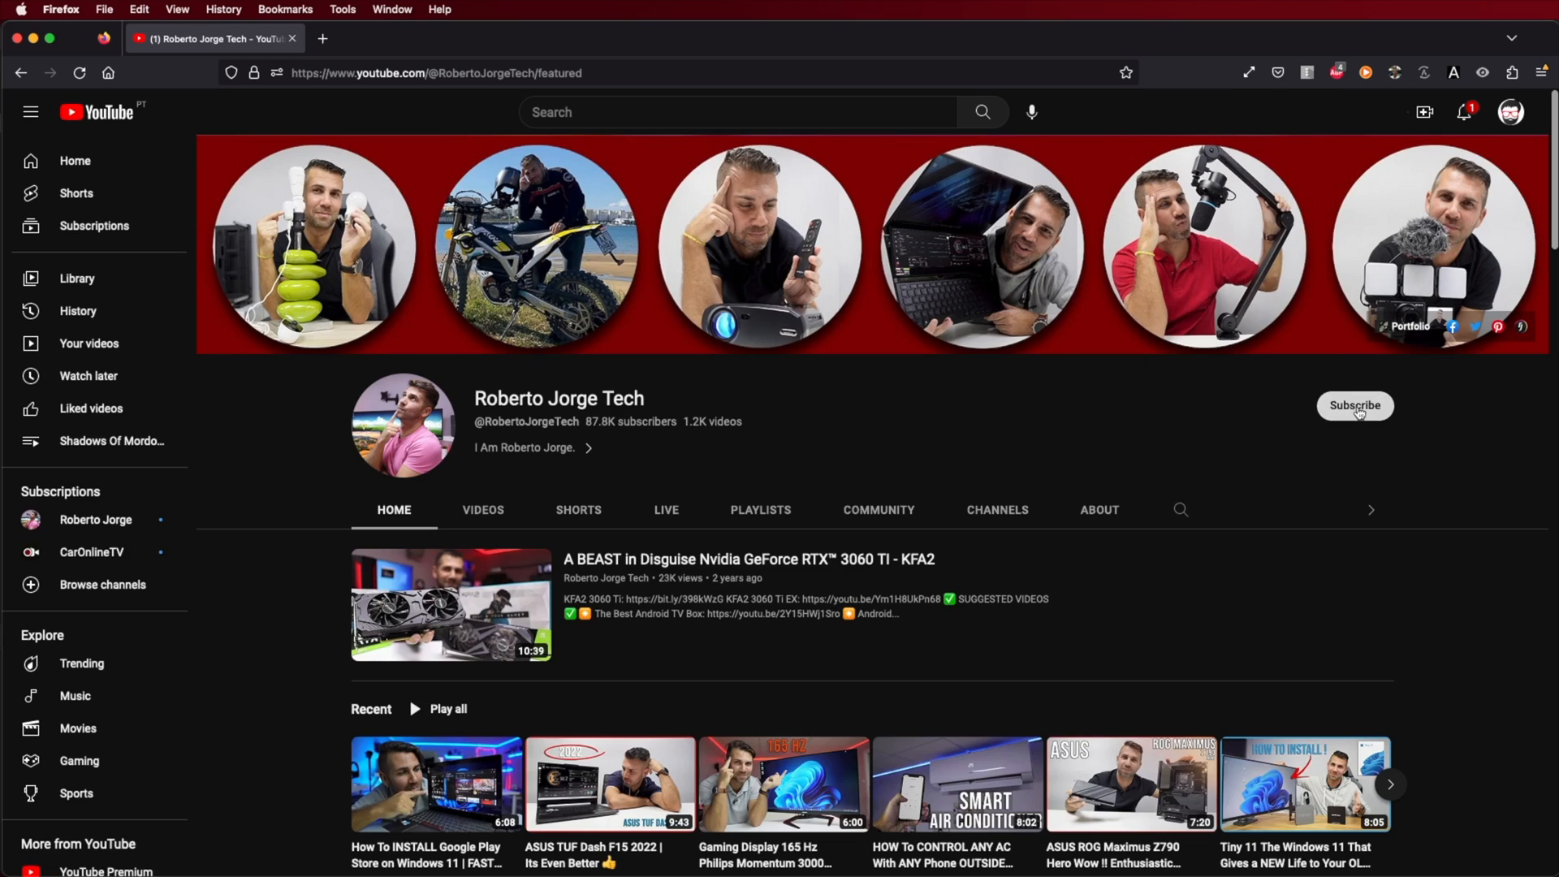
Step: Subscribe to the Roberto Jorge Tech channel and show its notification options
{"action": "left_click", "coordinate": [1354, 406]}
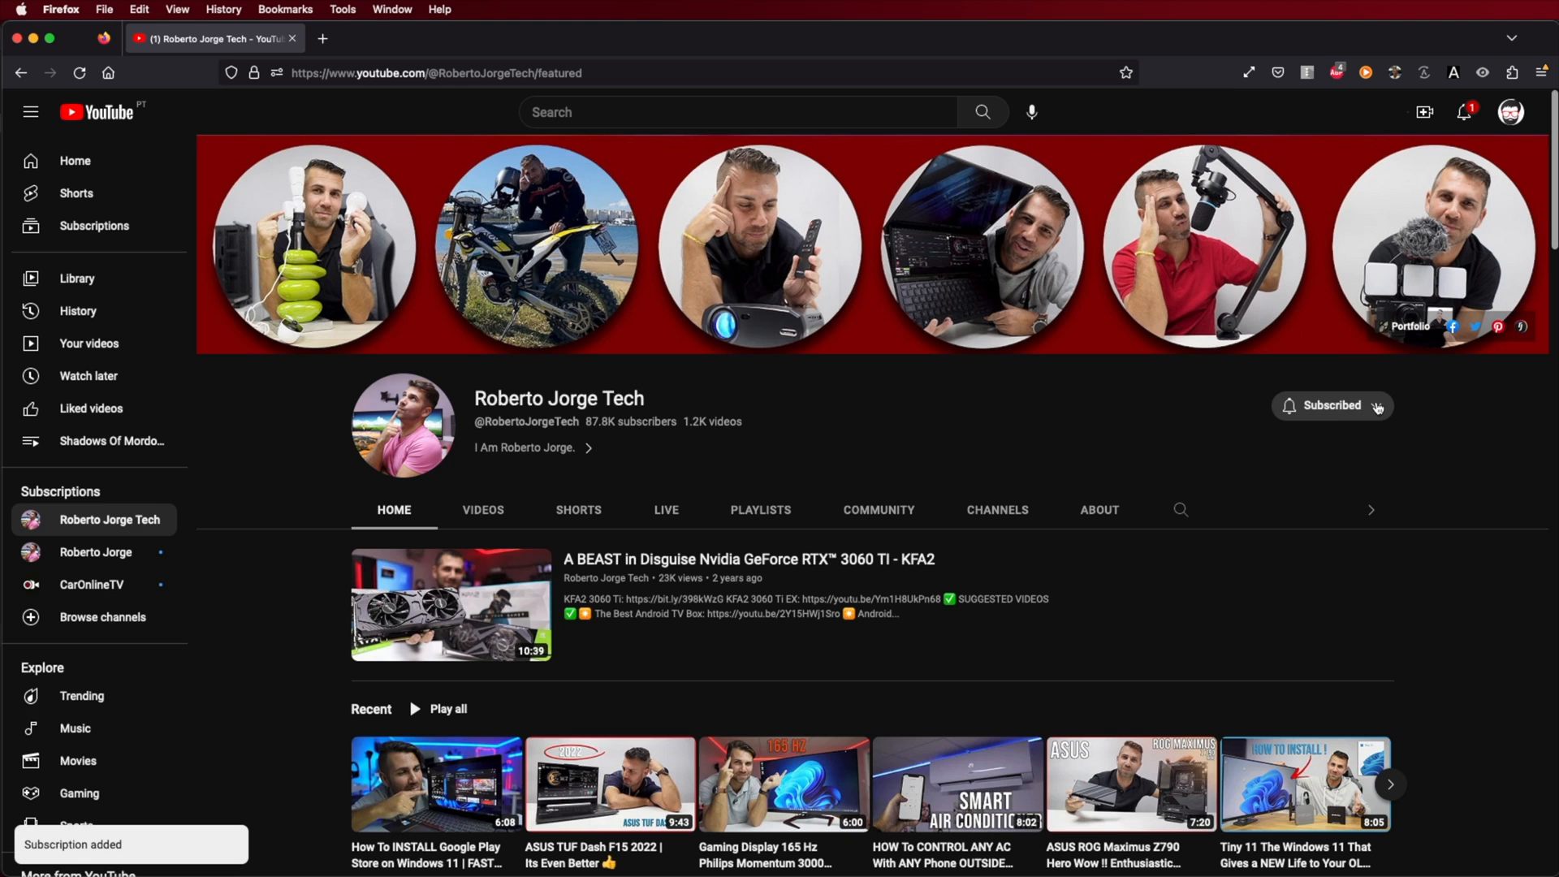
{"action": "left_click", "coordinate": [1332, 404]}
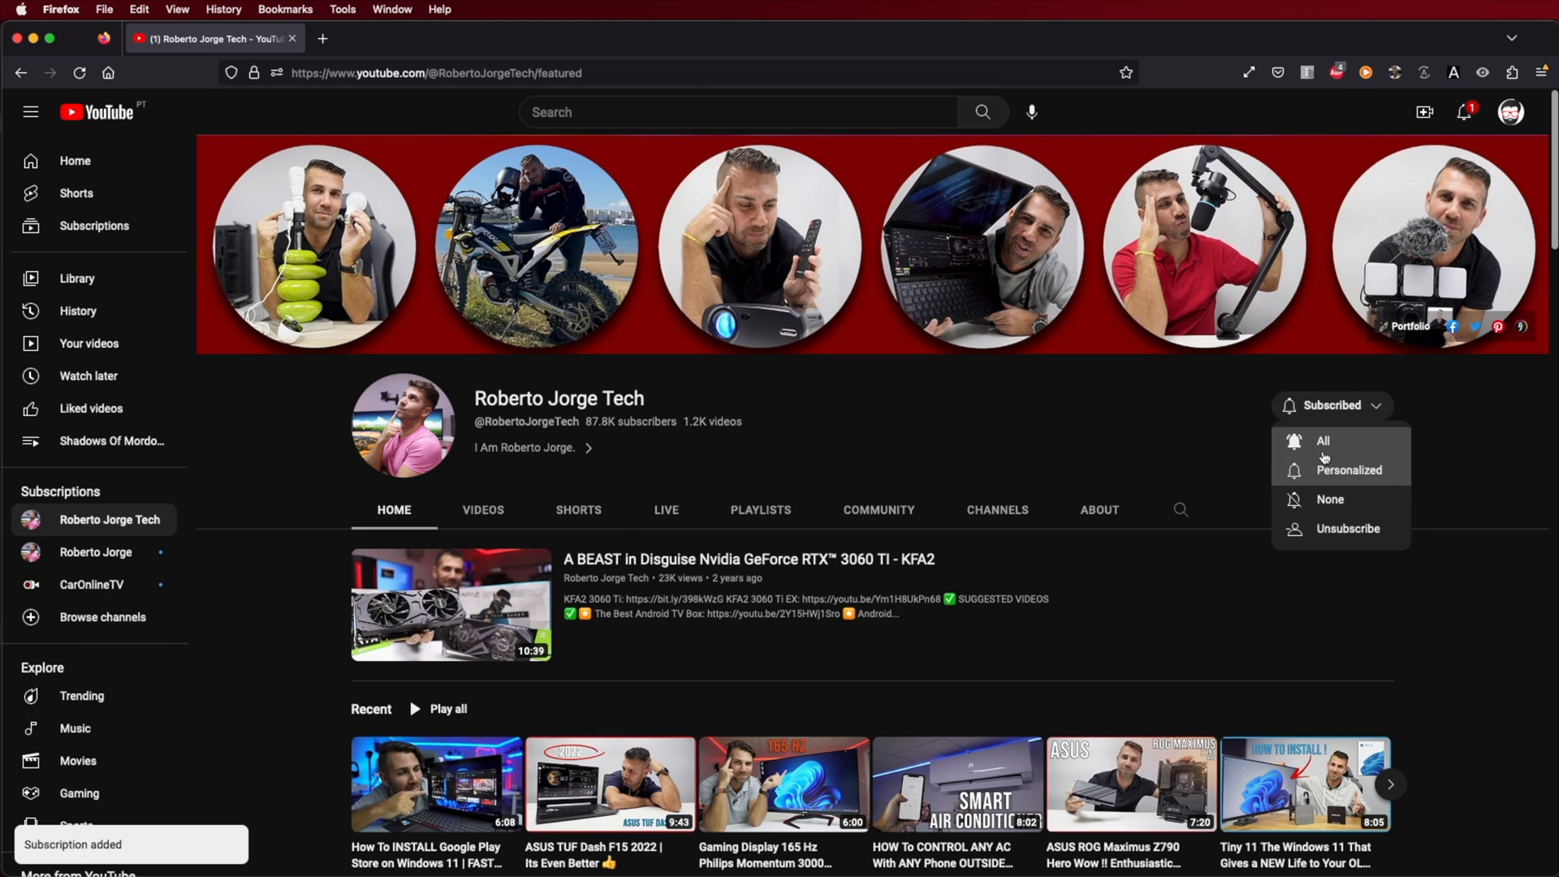